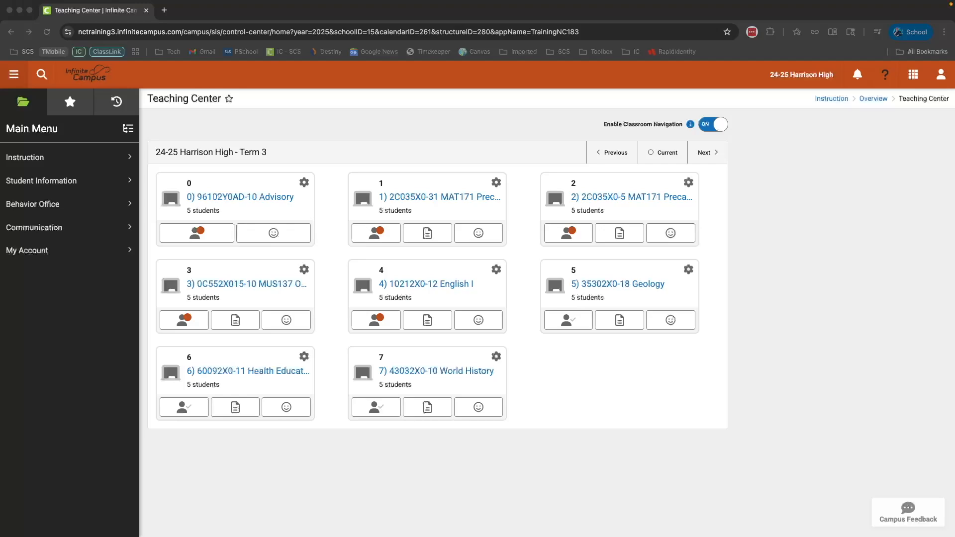
{"action": "mouse_move", "coordinate": [57, 91]}
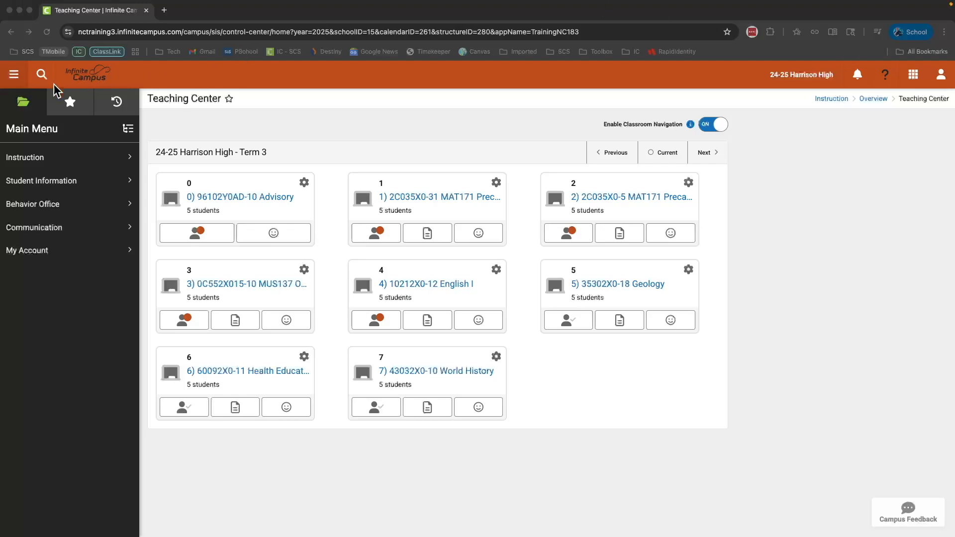
- Open the 5) 35302X0-18 Geology class from Teaching Center and go to its Grades
{"action": "left_click", "coordinate": [13, 75]}
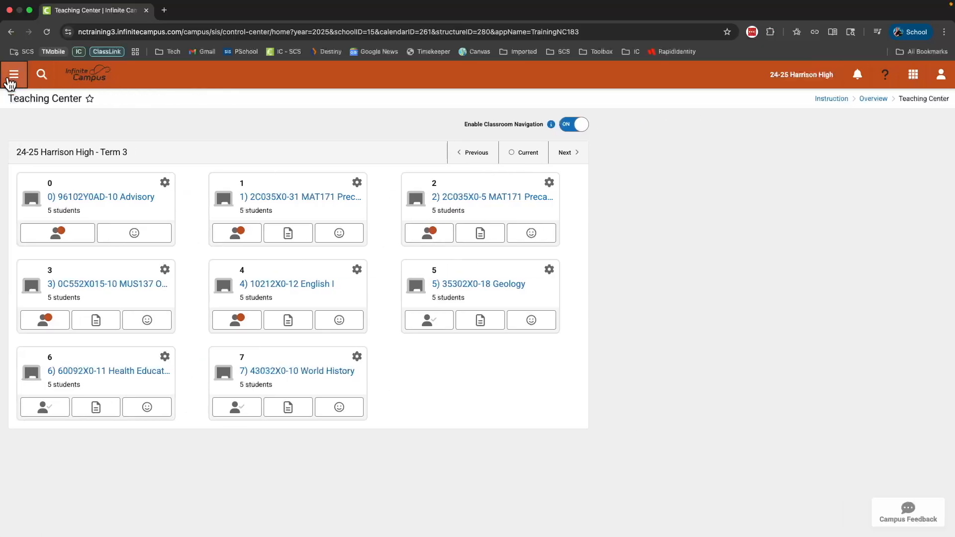
{"action": "left_click", "coordinate": [13, 74]}
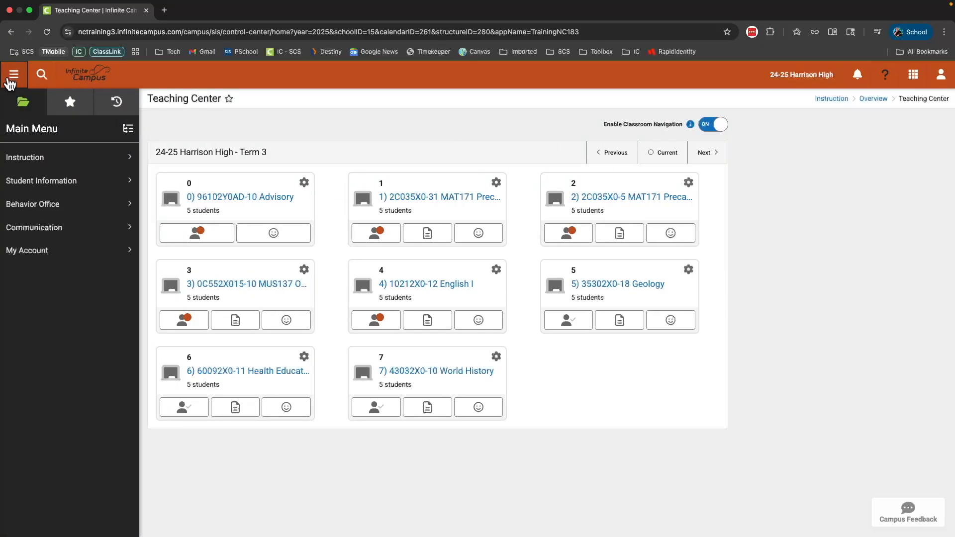
{"action": "mouse_move", "coordinate": [21, 98]}
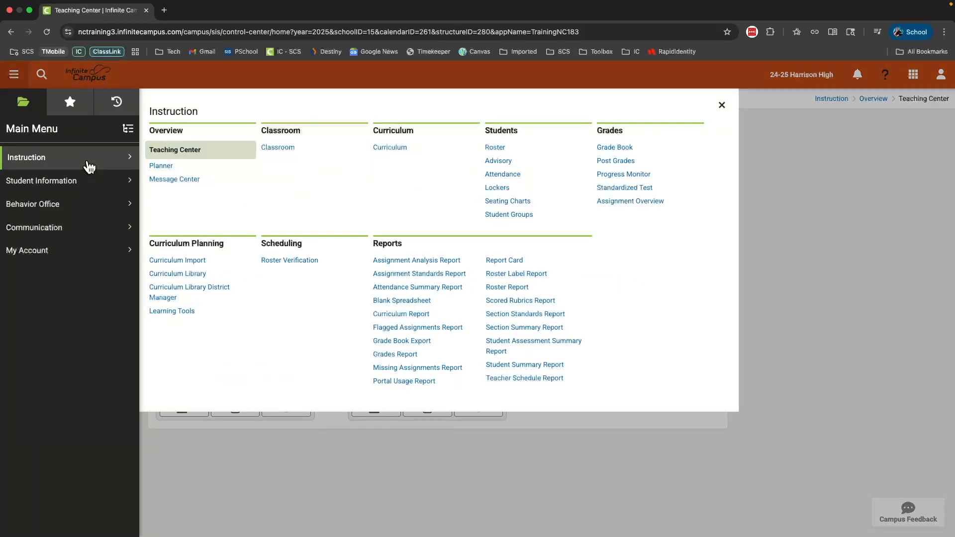
{"action": "mouse_move", "coordinate": [612, 123]}
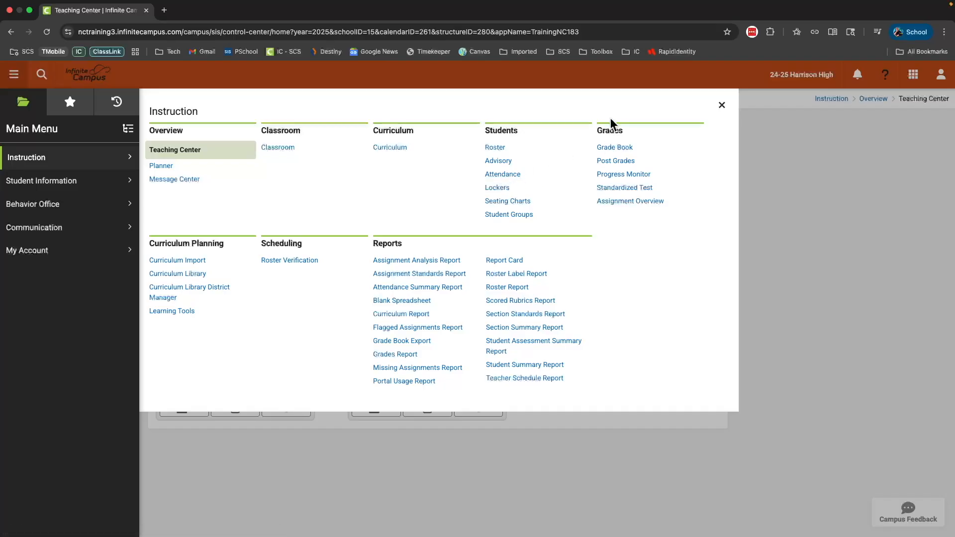
{"action": "left_click", "coordinate": [614, 147]}
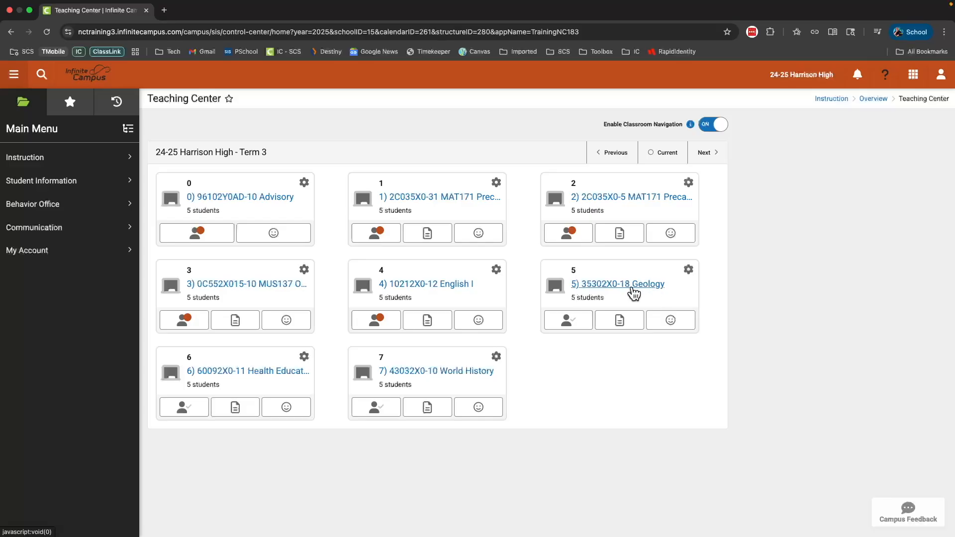
{"action": "left_click", "coordinate": [616, 283]}
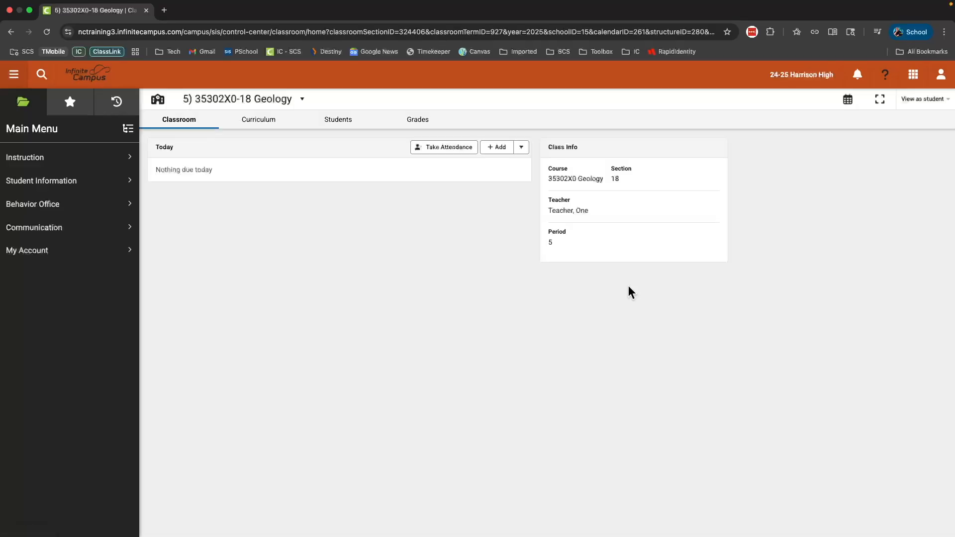
{"action": "mouse_move", "coordinate": [418, 119]}
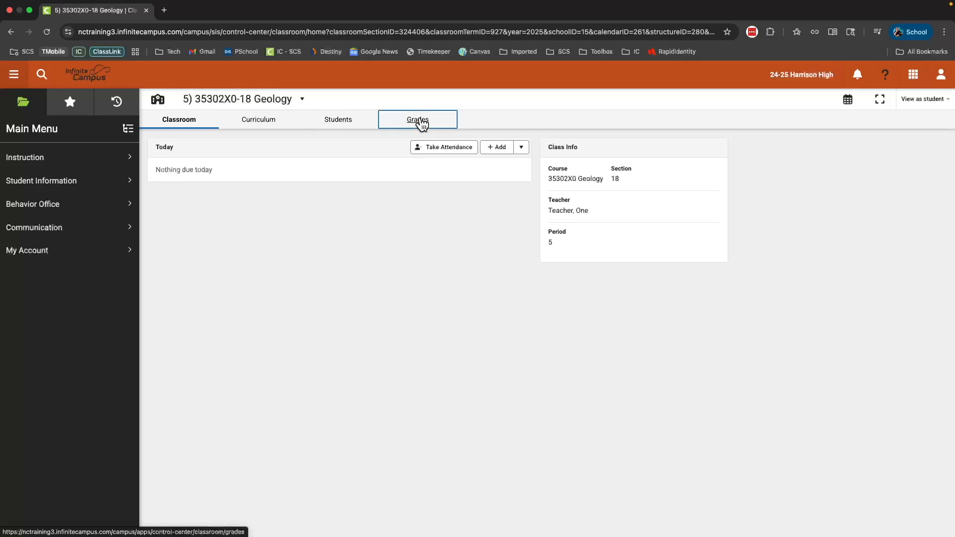
{"action": "left_click", "coordinate": [417, 119]}
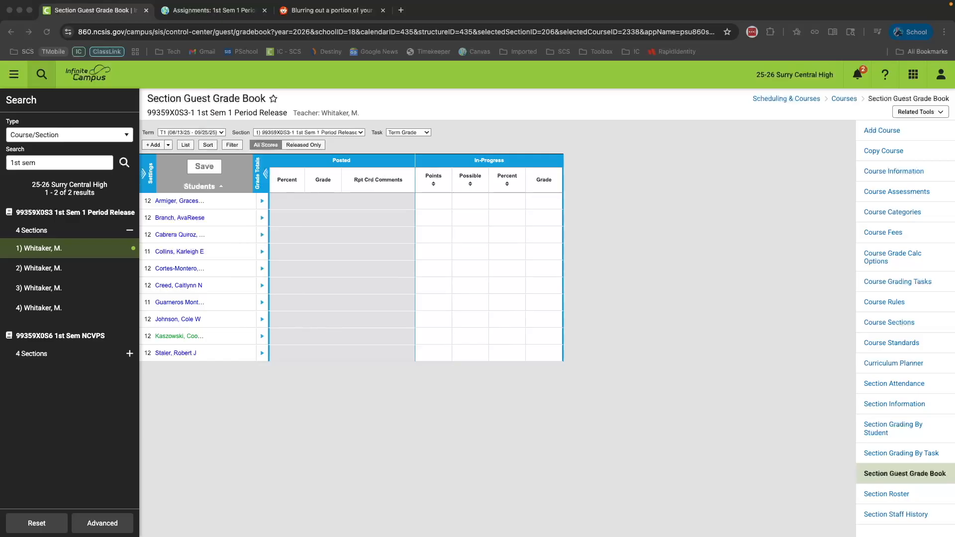
{"action": "mouse_move", "coordinate": [640, 236]}
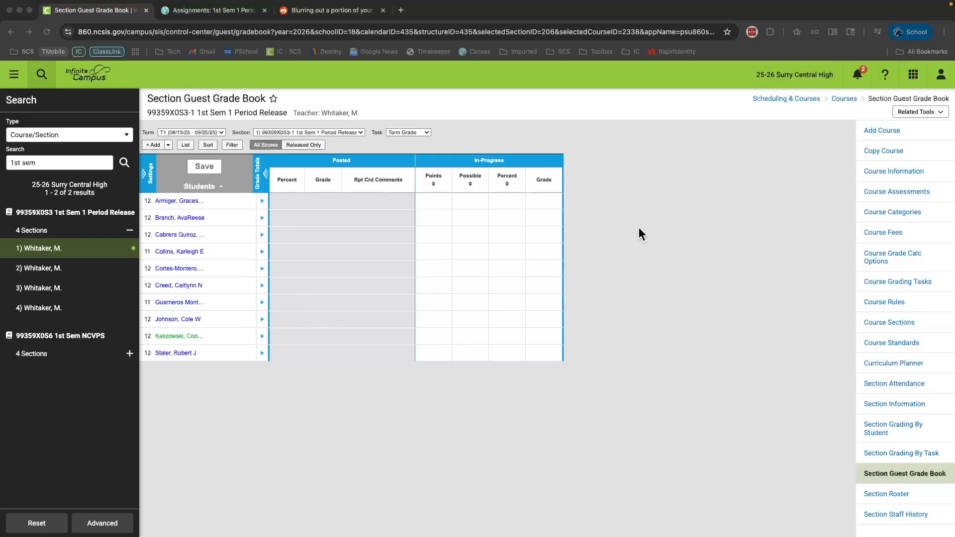
{"action": "mouse_move", "coordinate": [267, 183]}
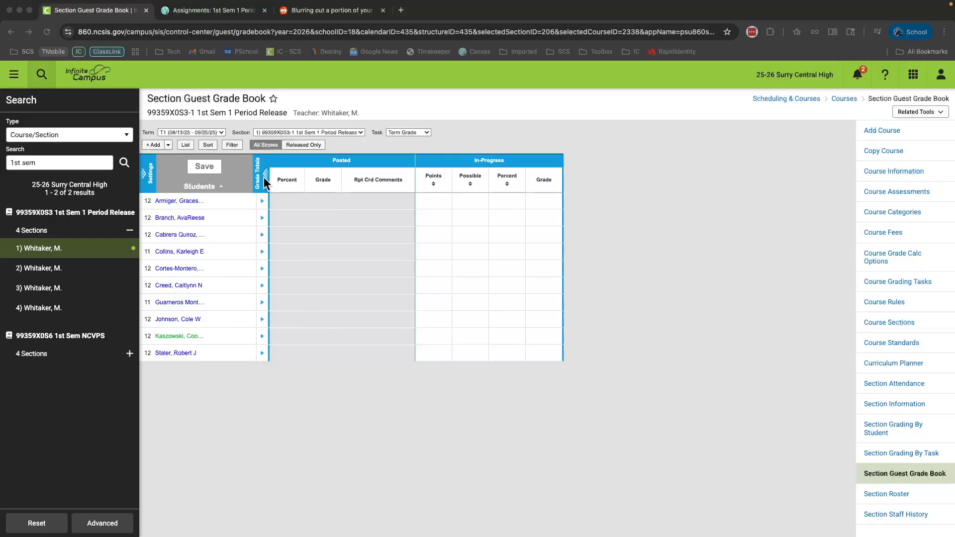
- Toggle the Grade Totals columns, then bring up the Section Guest Grade Book's Settings panel
{"action": "left_click", "coordinate": [259, 172]}
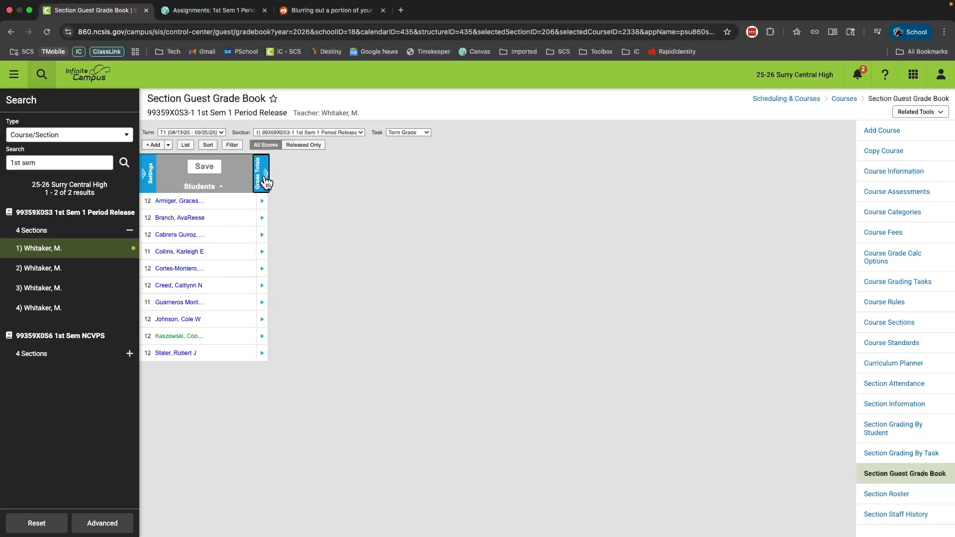
{"action": "left_click", "coordinate": [259, 172]}
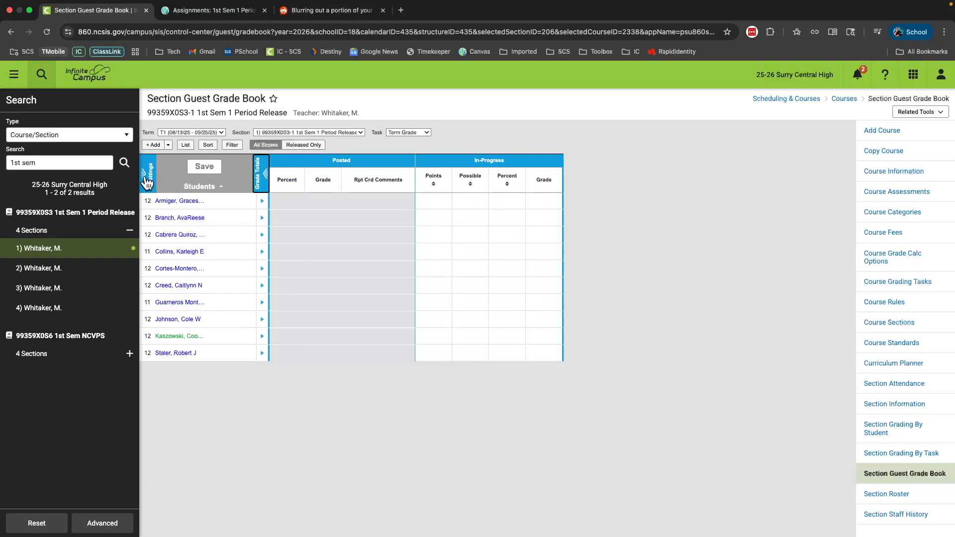
{"action": "left_click", "coordinate": [146, 173]}
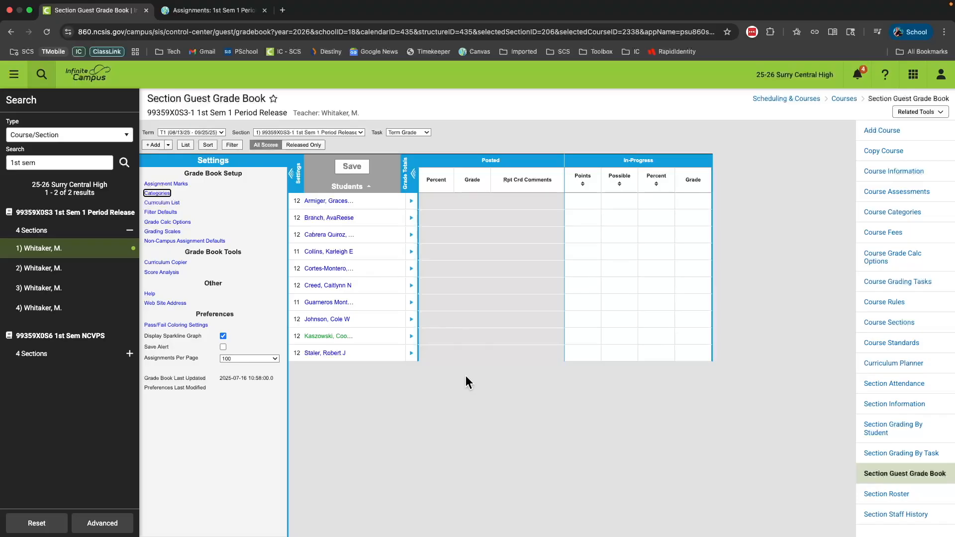
{"action": "mouse_move", "coordinate": [405, 316]}
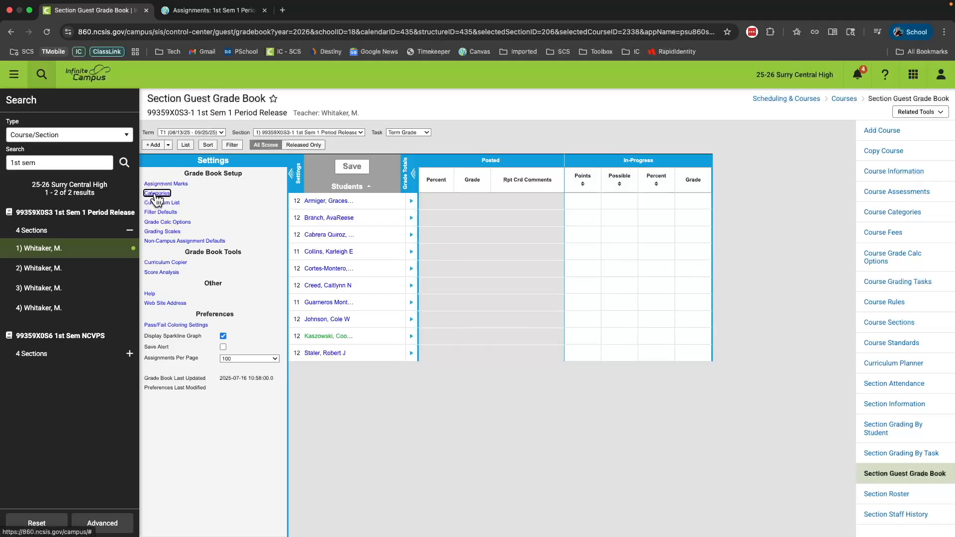
- Show the Category List under Grade Book Setup, which holds only the Default category
{"action": "left_click", "coordinate": [156, 192]}
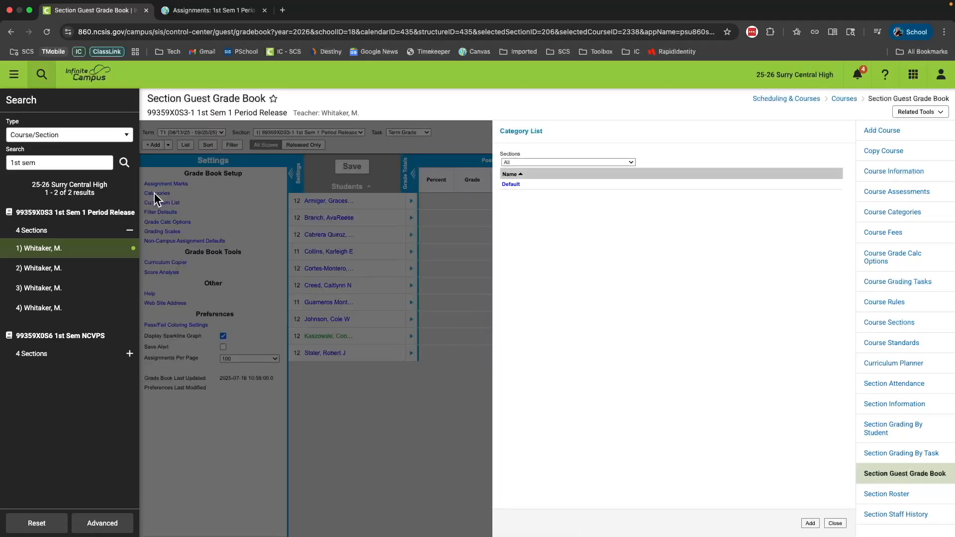
{"action": "mouse_move", "coordinate": [645, 268]}
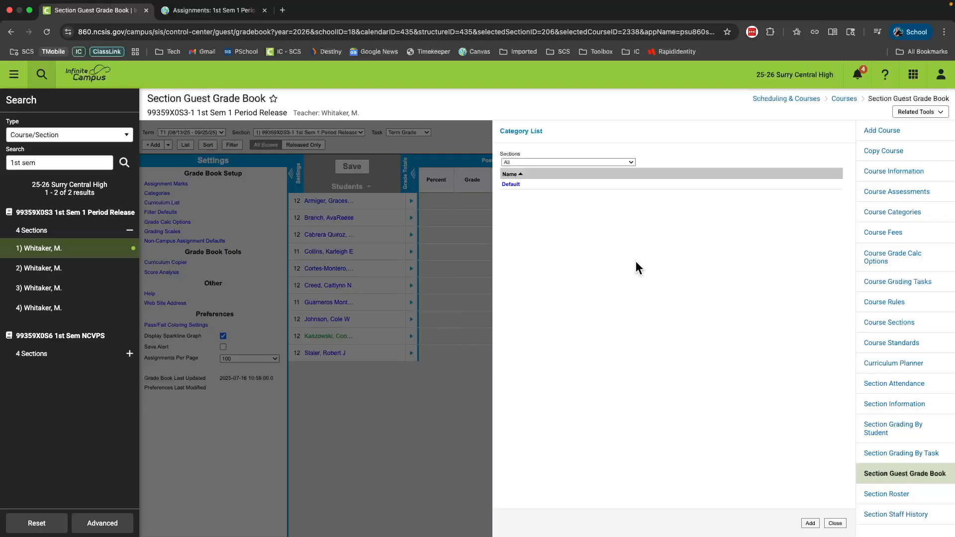
{"action": "mouse_move", "coordinate": [494, 196]}
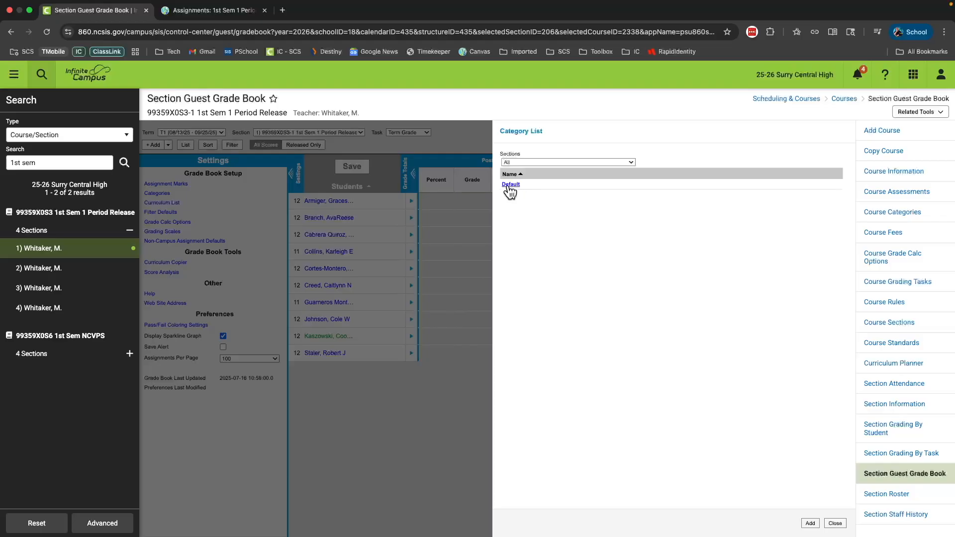
- Remove the Default category from its detail view and confirm the deletion
{"action": "left_click", "coordinate": [510, 184]}
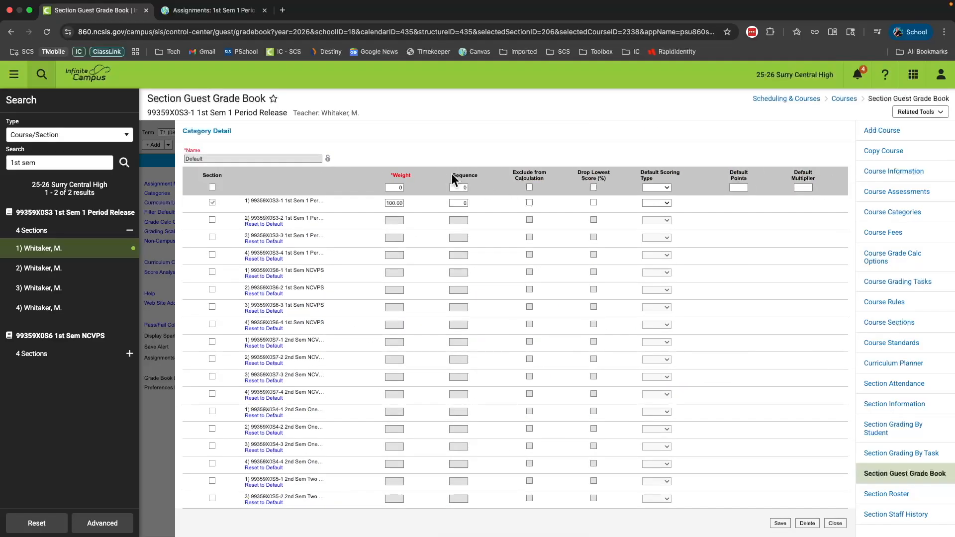
{"action": "mouse_move", "coordinate": [393, 150]}
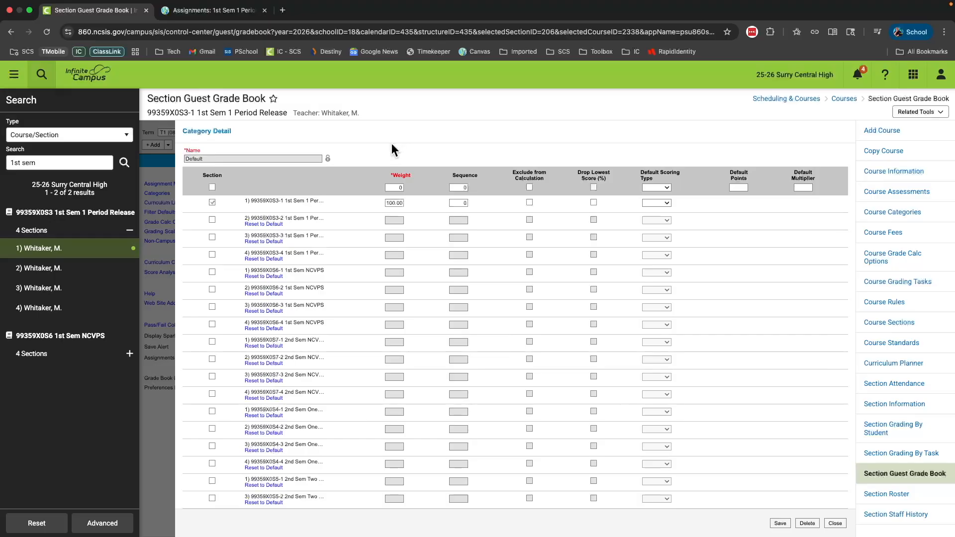
{"action": "mouse_move", "coordinate": [389, 151]}
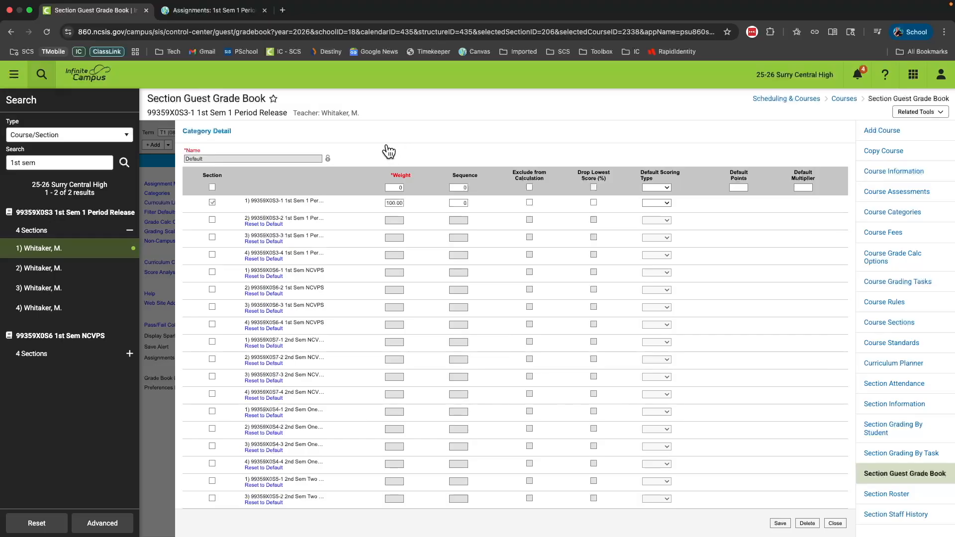
{"action": "mouse_move", "coordinate": [338, 164]}
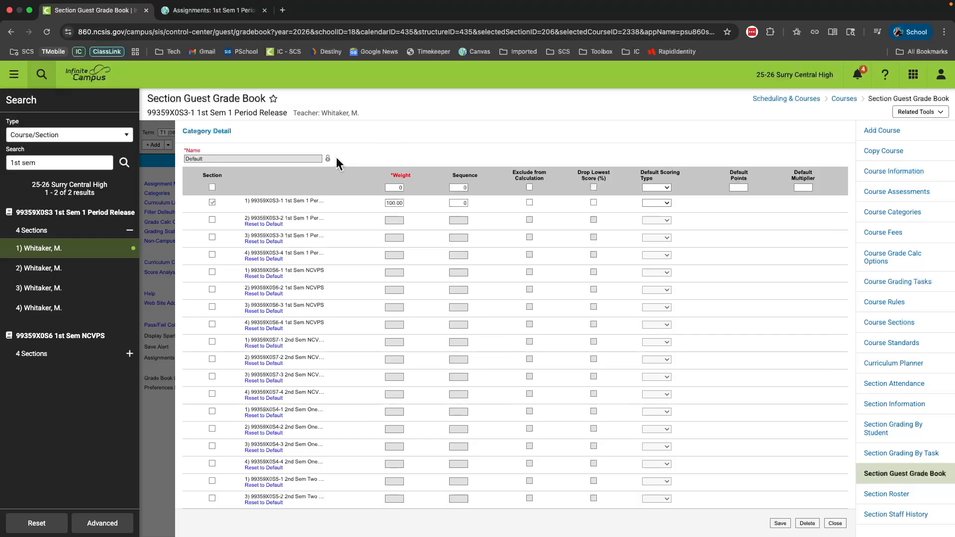
{"action": "mouse_move", "coordinate": [349, 152]}
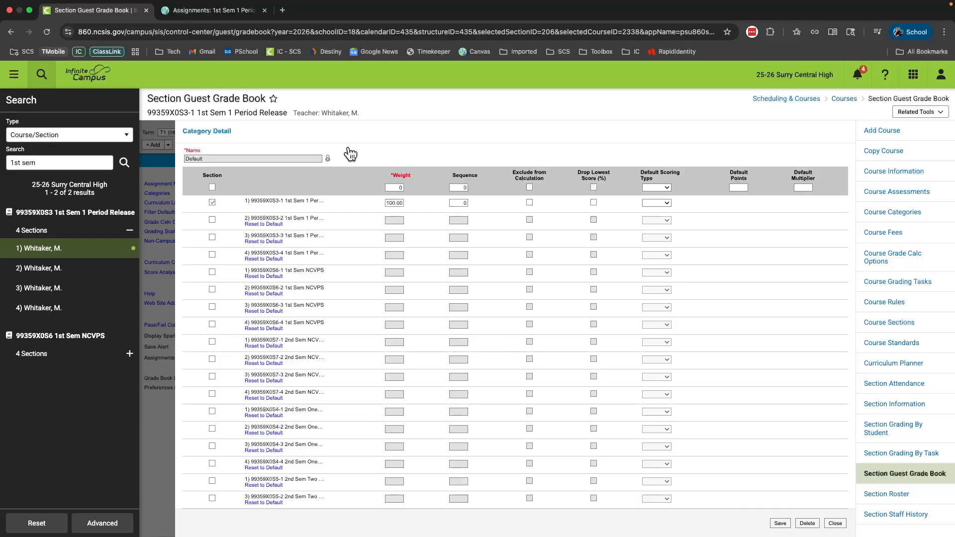
{"action": "mouse_move", "coordinate": [380, 156]}
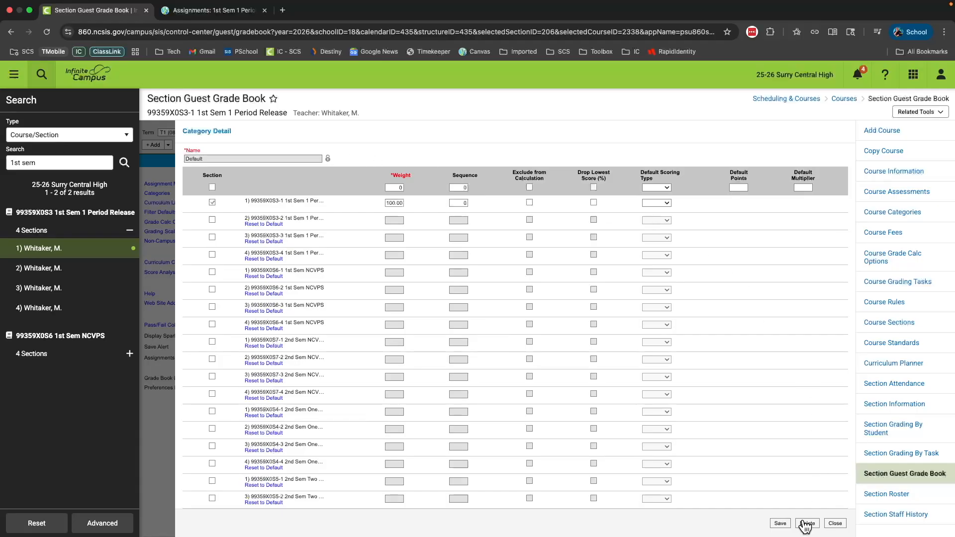
{"action": "left_click", "coordinate": [807, 523]}
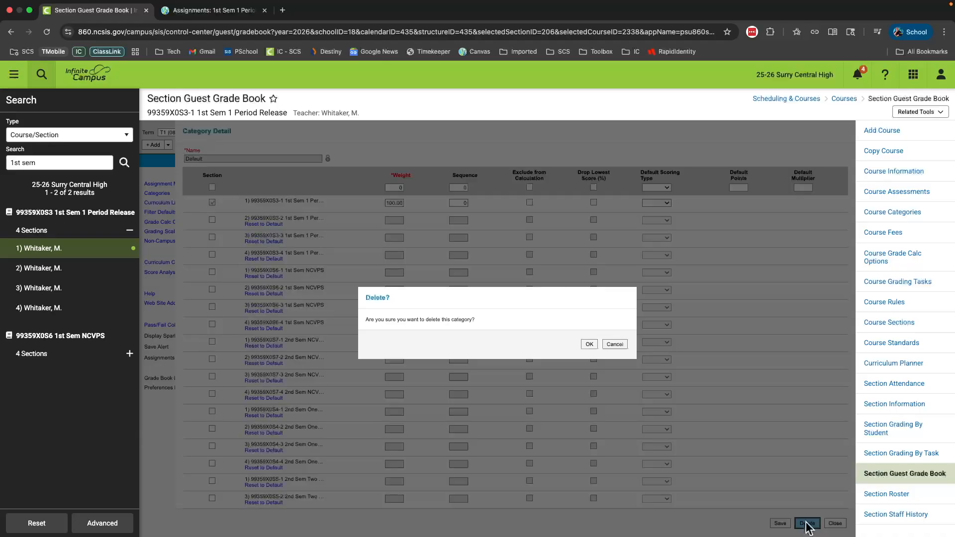
{"action": "mouse_move", "coordinate": [595, 344]}
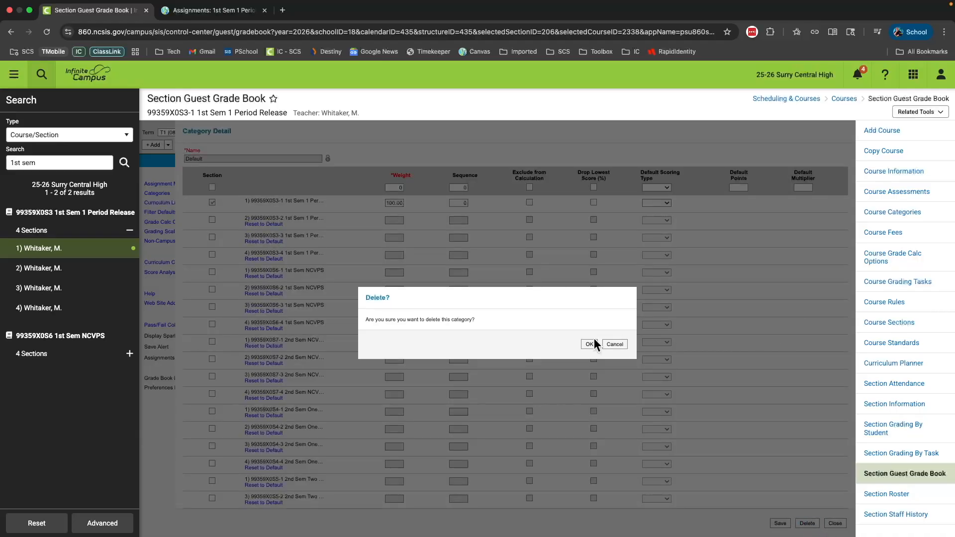
{"action": "left_click", "coordinate": [588, 344]}
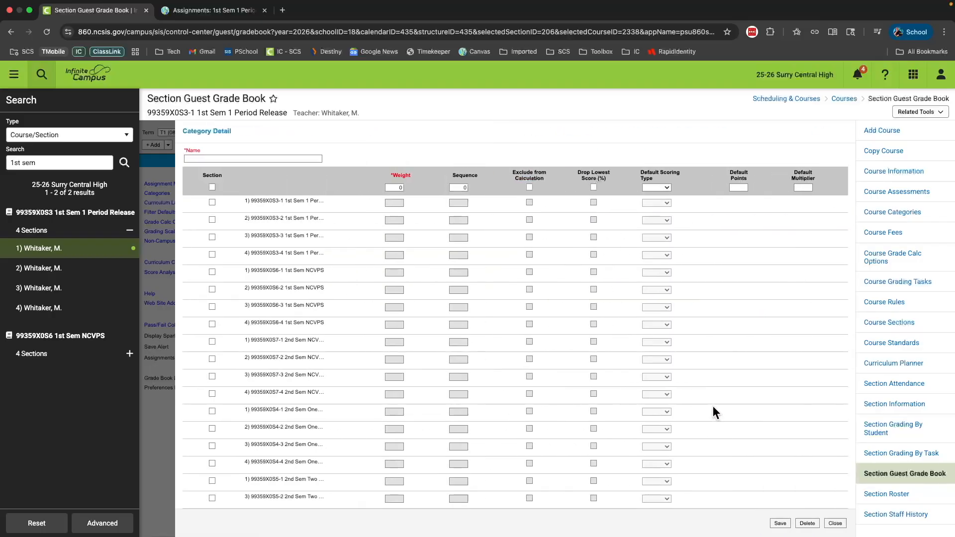
{"action": "mouse_move", "coordinate": [712, 413]}
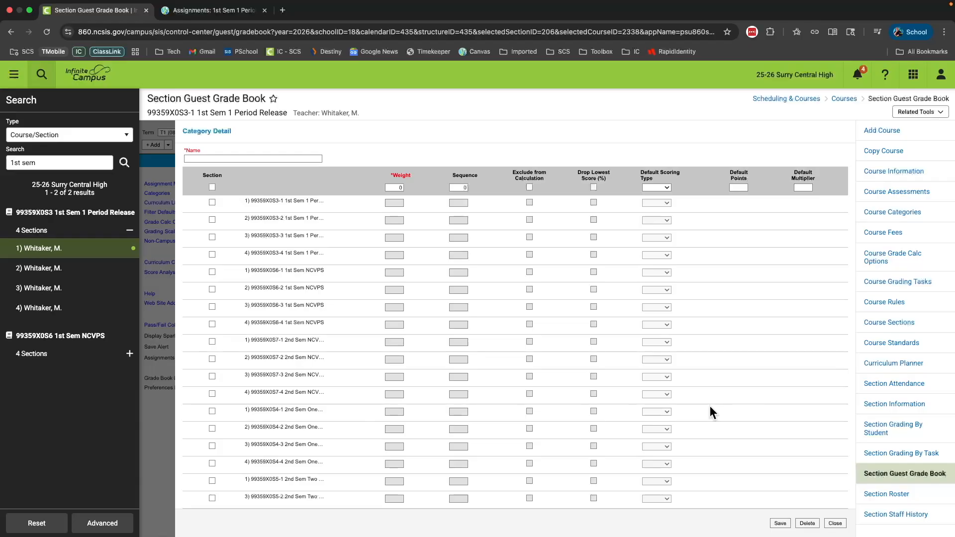
{"action": "mouse_move", "coordinate": [270, 196]}
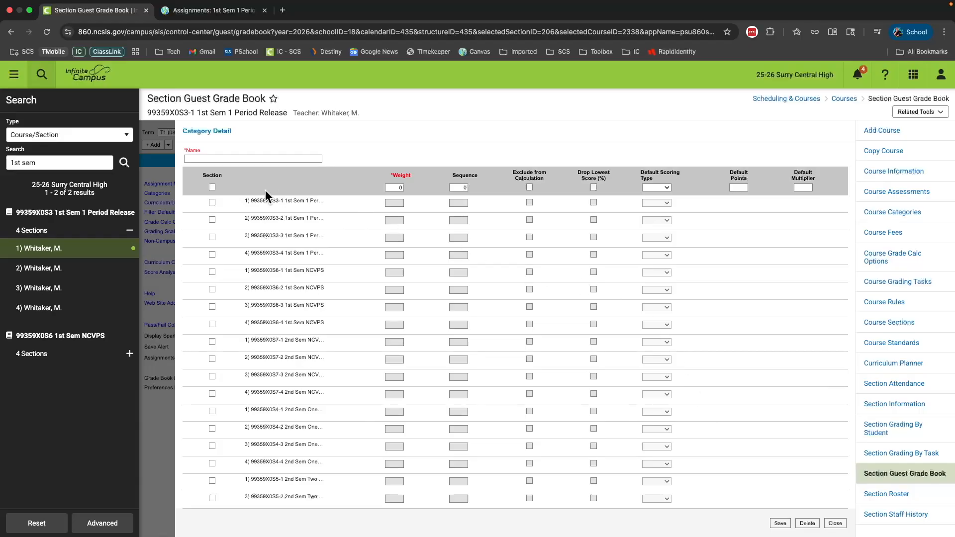
- Save a new Tests category with the first 1st Sem section ticked and weighted 40
{"action": "left_click", "coordinate": [252, 158]}
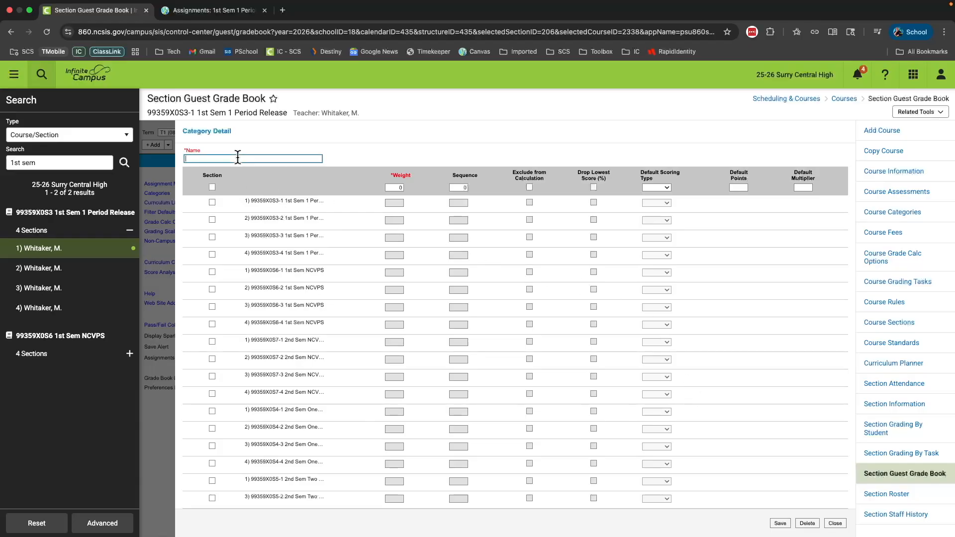
{"action": "type", "text": "Tests"}
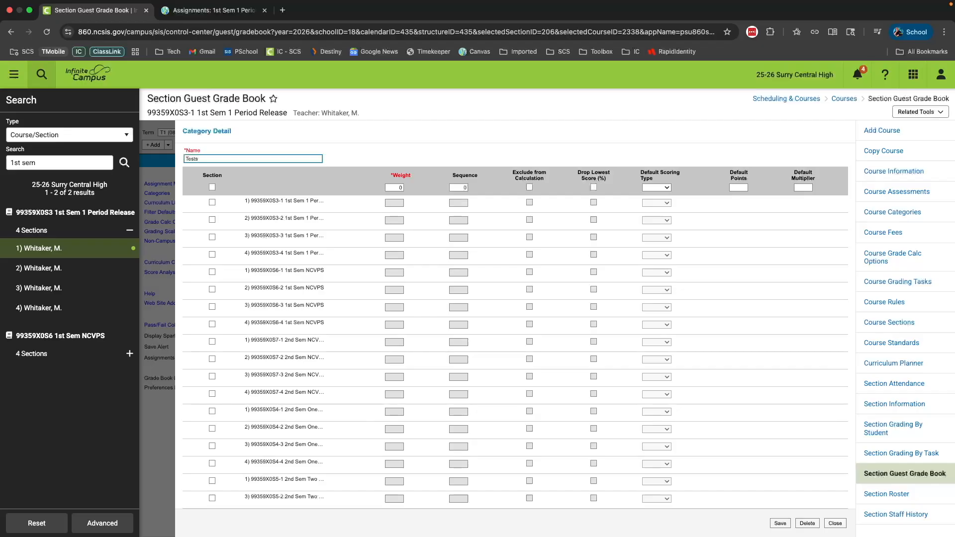
{"action": "mouse_move", "coordinate": [229, 208]}
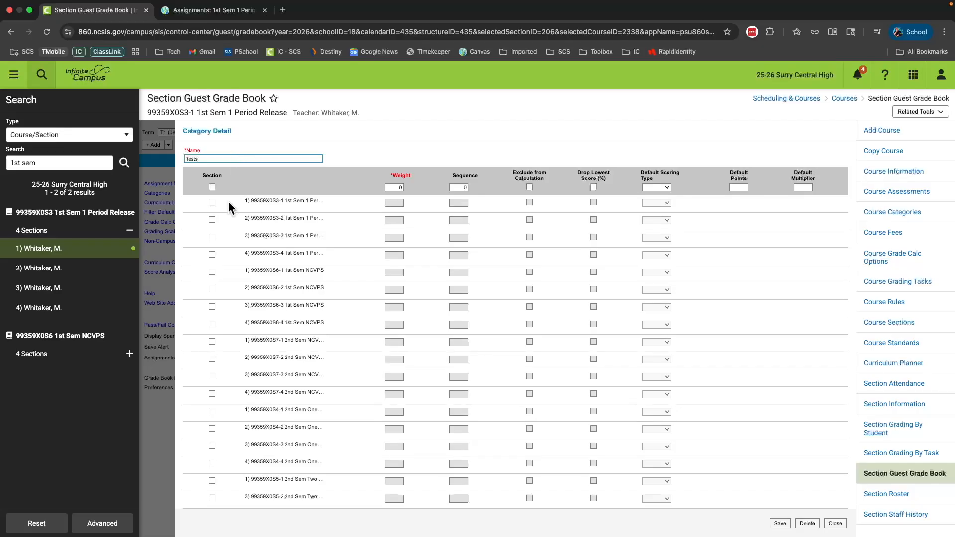
{"action": "left_click", "coordinate": [212, 202]}
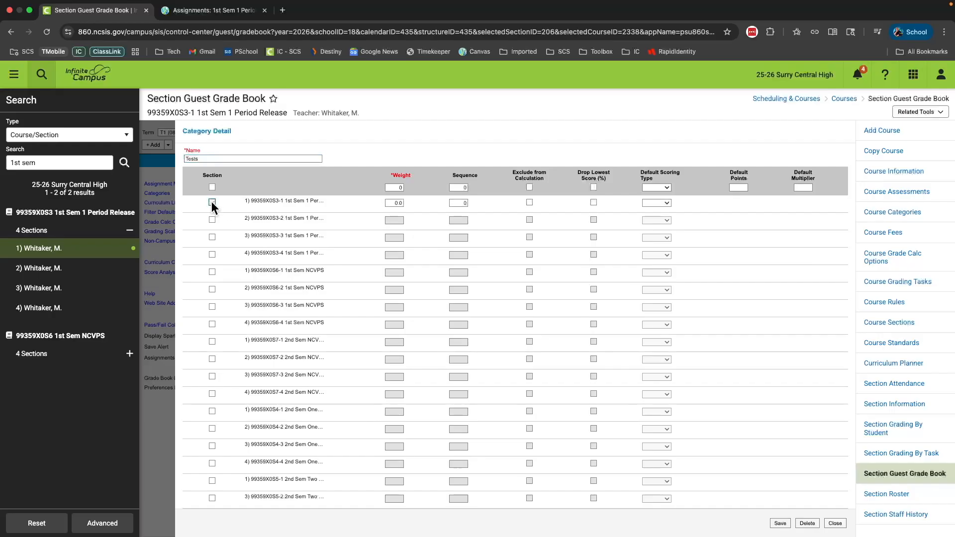
{"action": "left_click", "coordinate": [211, 202]}
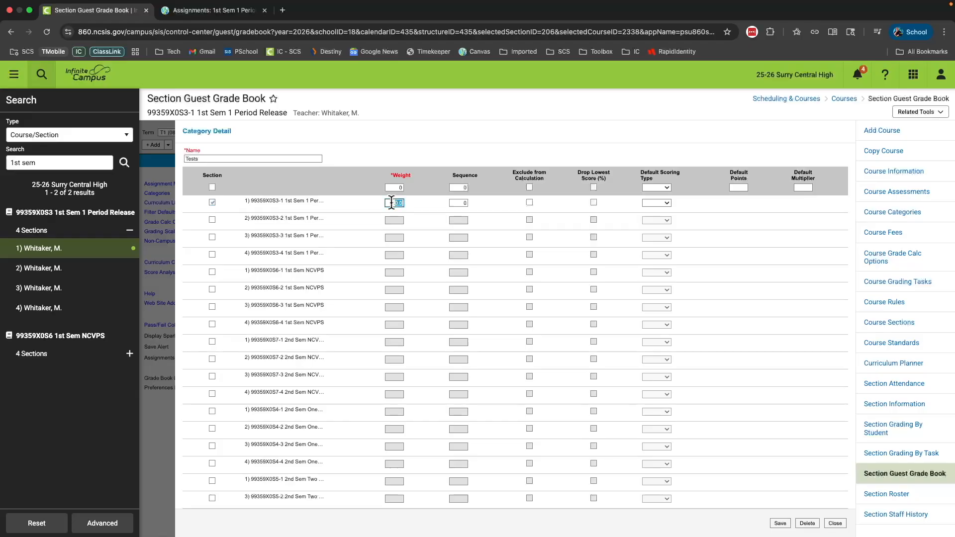
{"action": "type", "text": "4"}
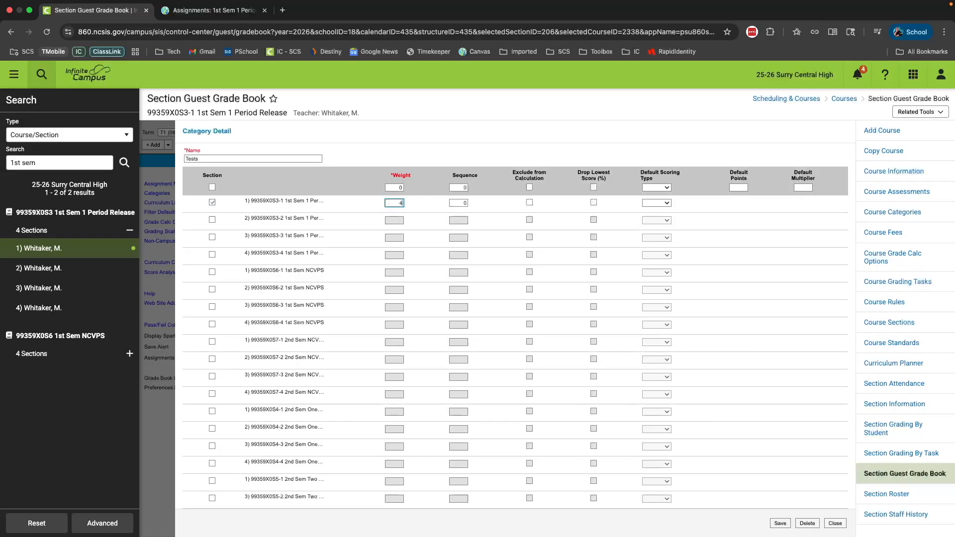
{"action": "type", "text": "0"}
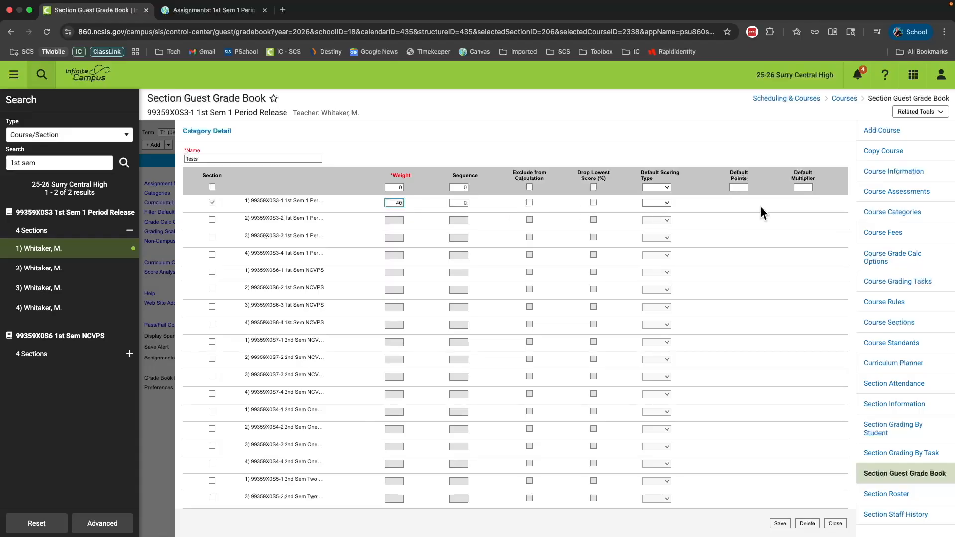
{"action": "mouse_move", "coordinate": [823, 246]}
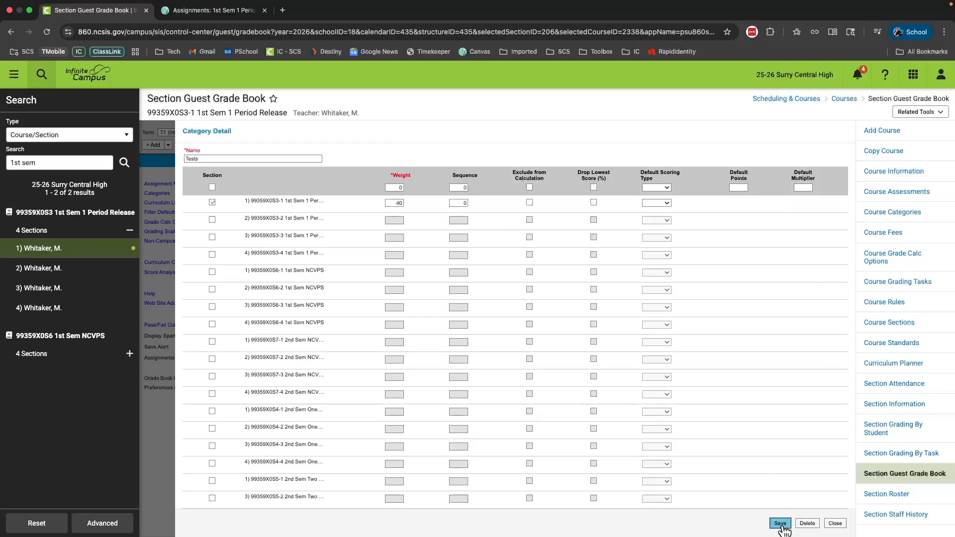
{"action": "left_click", "coordinate": [780, 523]}
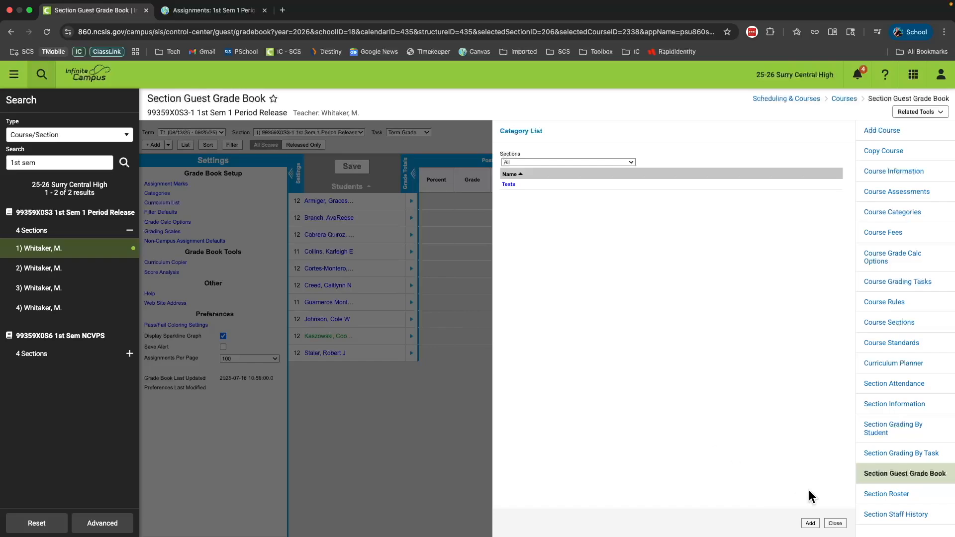
{"action": "mouse_move", "coordinate": [808, 493]}
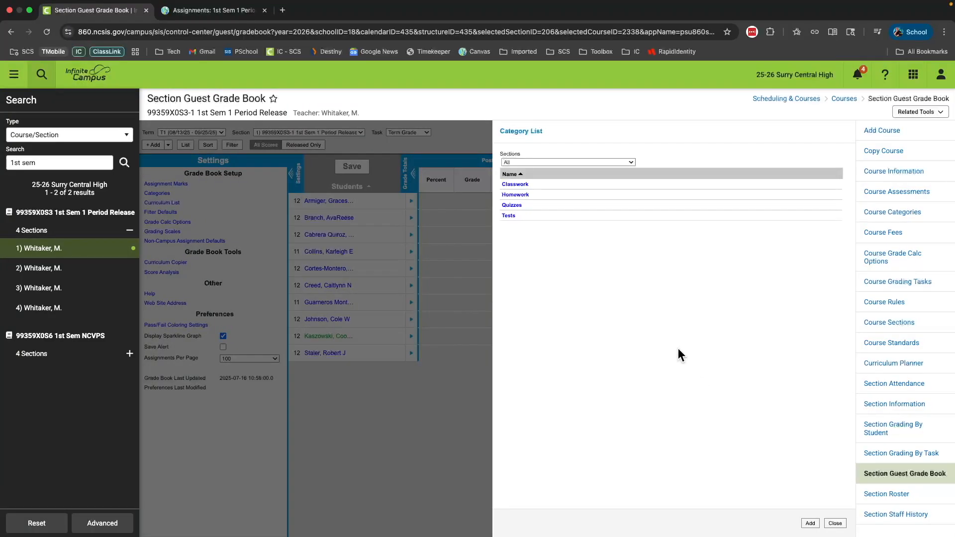
{"action": "mouse_move", "coordinate": [484, 238]}
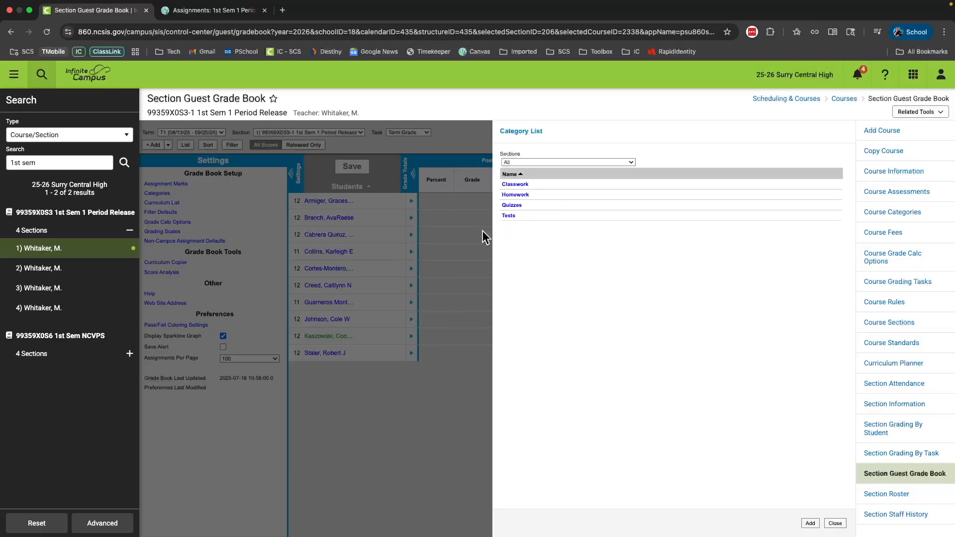
{"action": "mouse_move", "coordinate": [520, 230]}
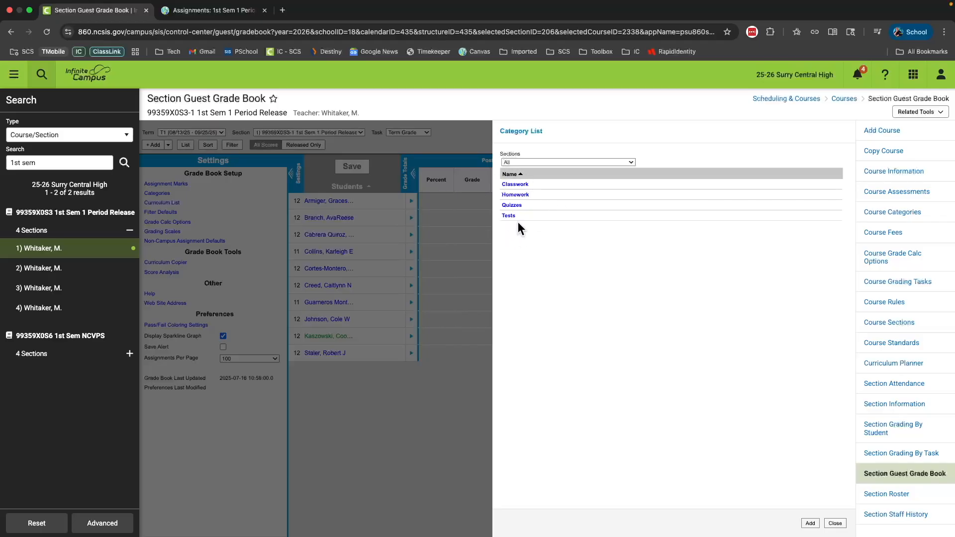
{"action": "mouse_move", "coordinate": [514, 195]}
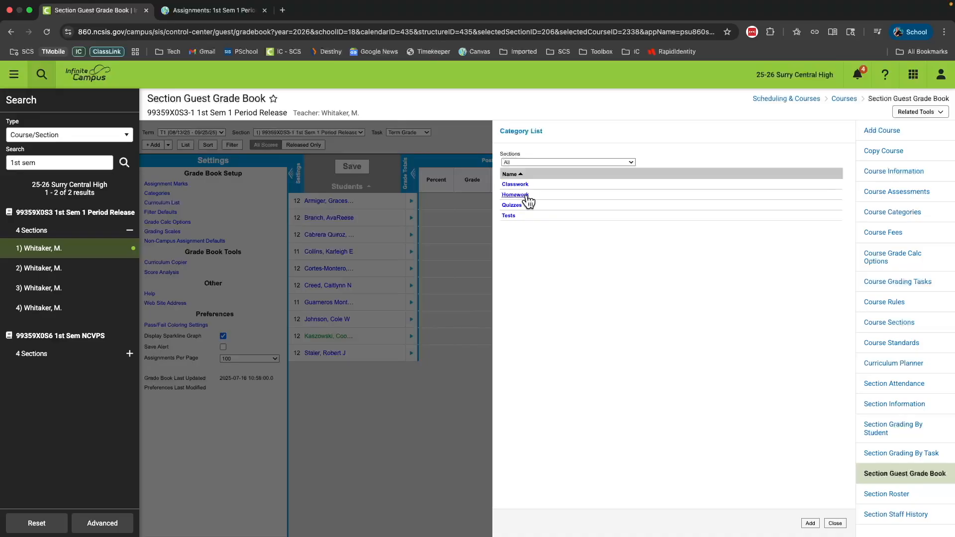
{"action": "mouse_move", "coordinate": [516, 185]}
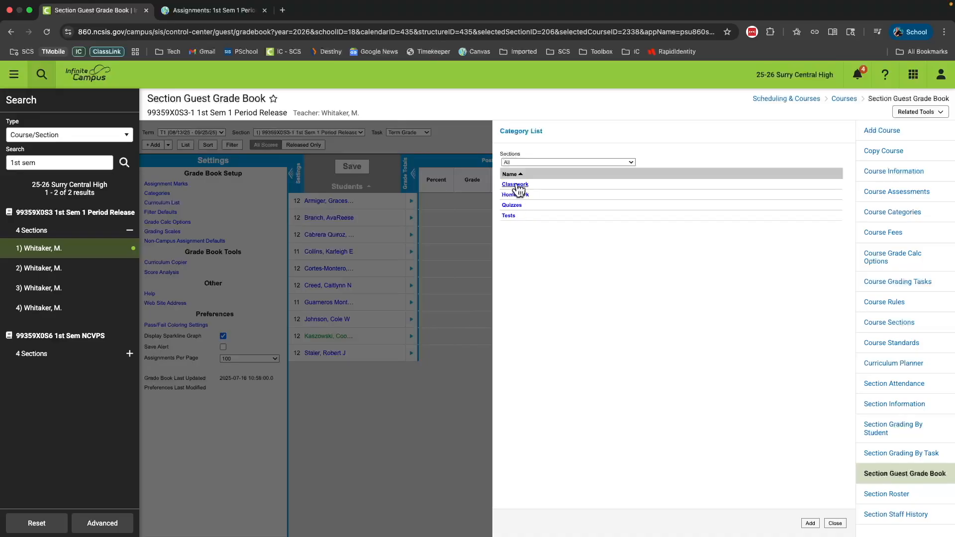
- Show the Classwork category's details with its first-section weight of 30
{"action": "left_click", "coordinate": [514, 184]}
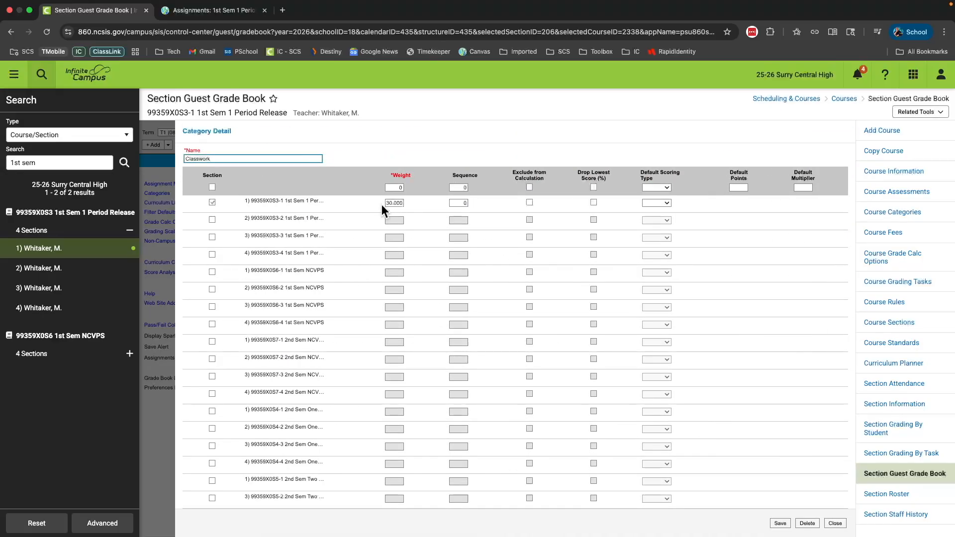
{"action": "left_click", "coordinate": [394, 203]}
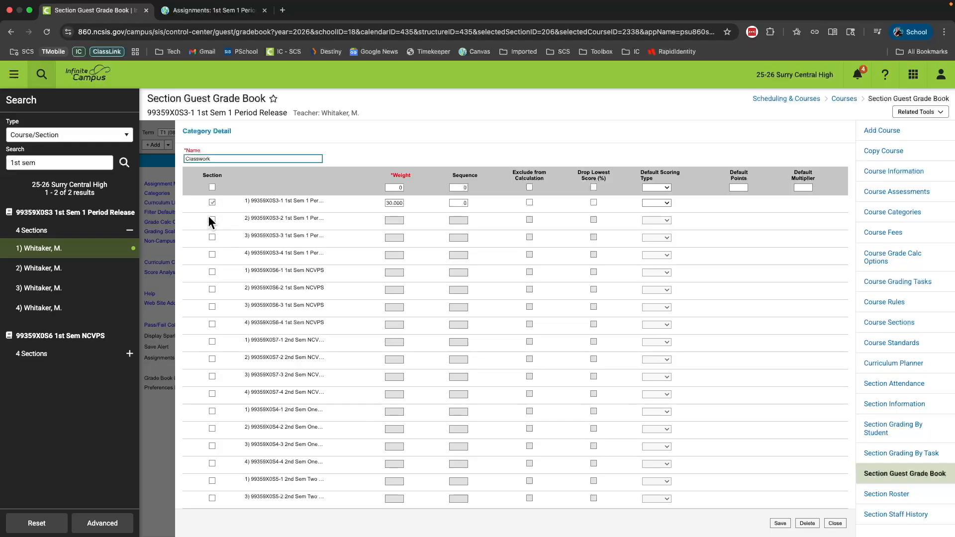
{"action": "mouse_move", "coordinate": [212, 219]}
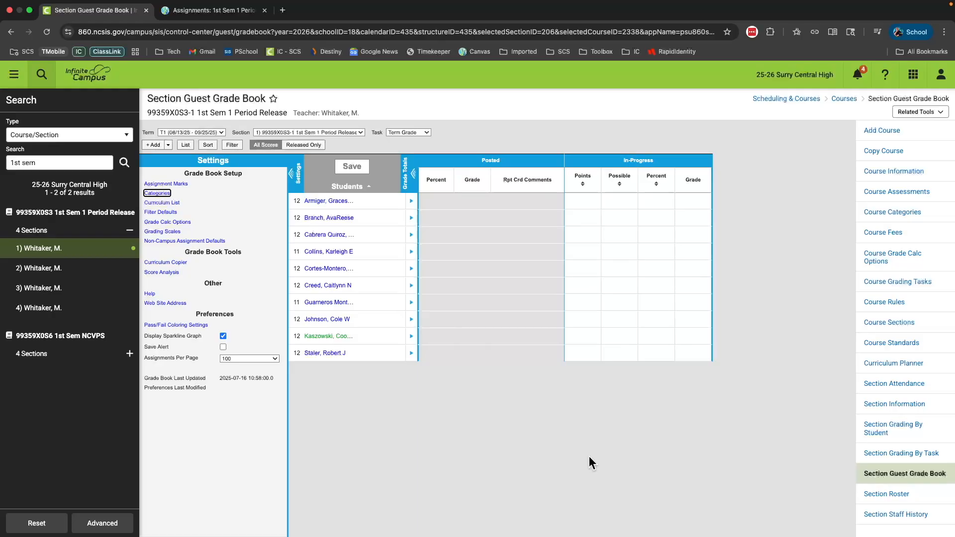
{"action": "mouse_move", "coordinate": [586, 454]}
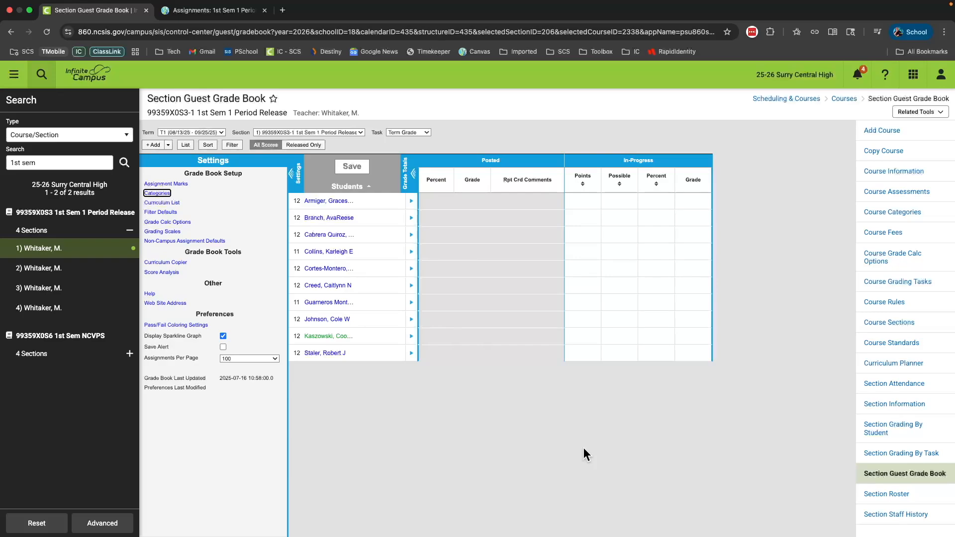
{"action": "mouse_move", "coordinate": [539, 440]}
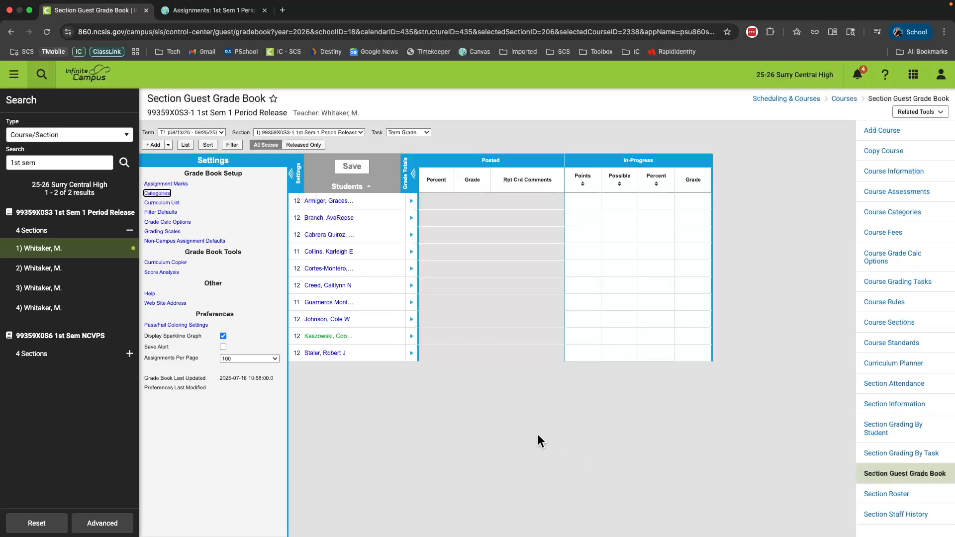
{"action": "mouse_move", "coordinate": [259, 256]}
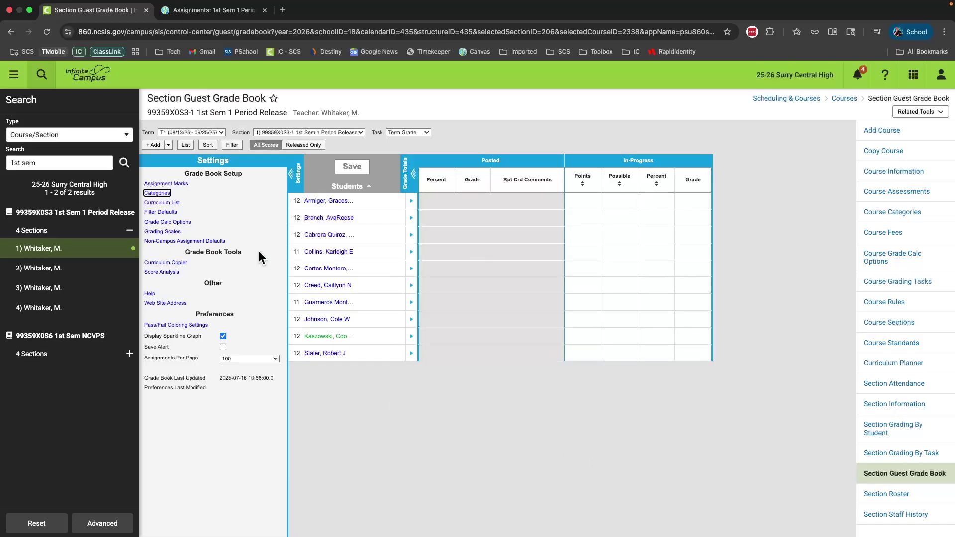
{"action": "mouse_move", "coordinate": [185, 241]}
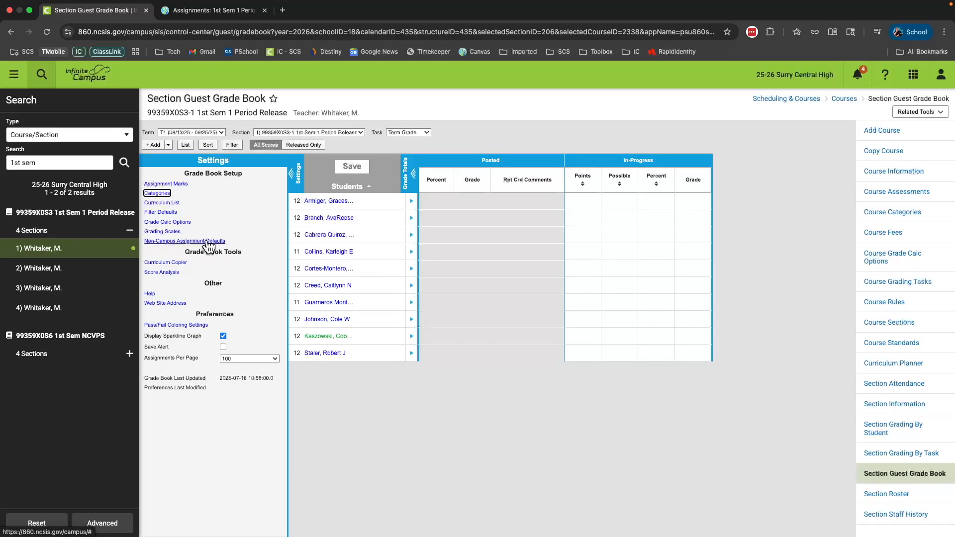
- Save Non-Campus Assignment Defaults as Homework category and Term Grade grading task
{"action": "left_click", "coordinate": [184, 241]}
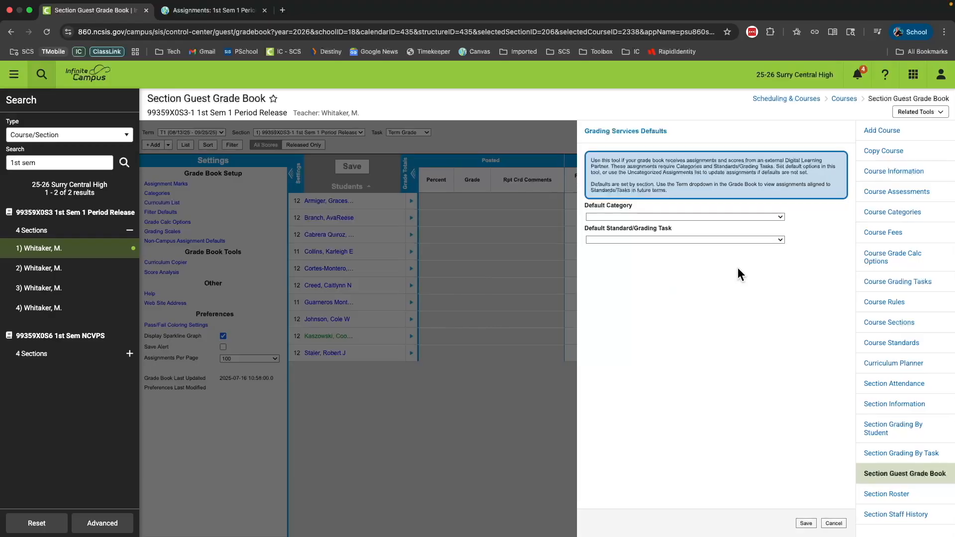
{"action": "mouse_move", "coordinate": [769, 226]}
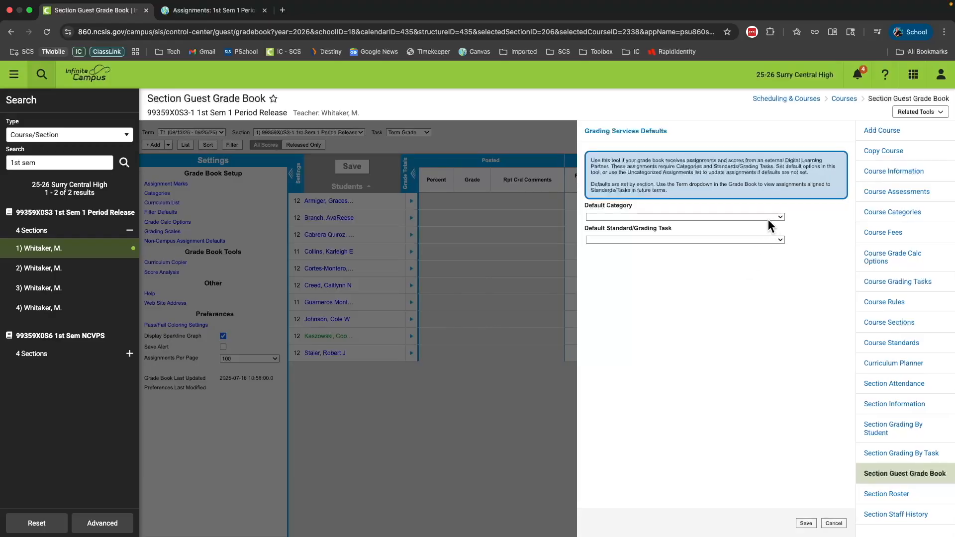
{"action": "mouse_move", "coordinate": [767, 221]}
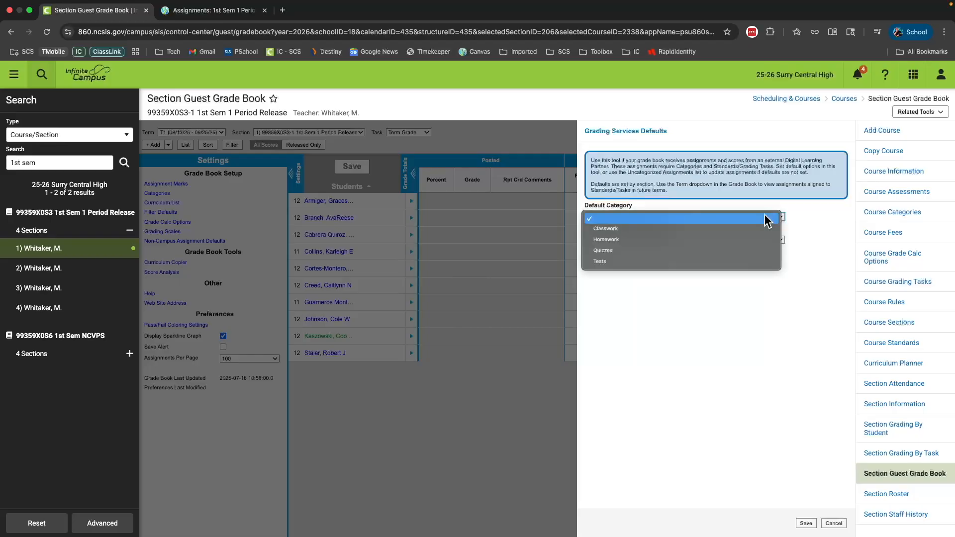
{"action": "mouse_move", "coordinate": [759, 229]}
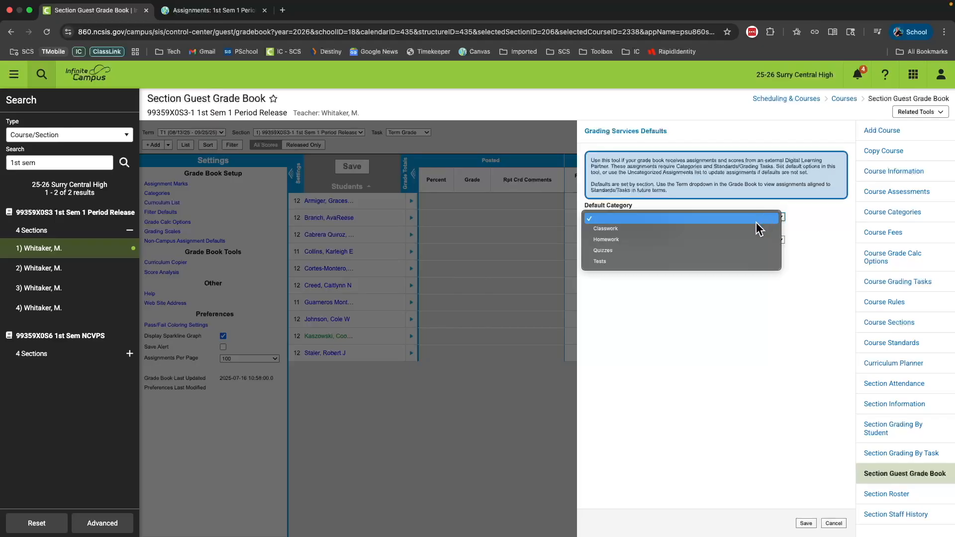
{"action": "left_click", "coordinate": [606, 239]}
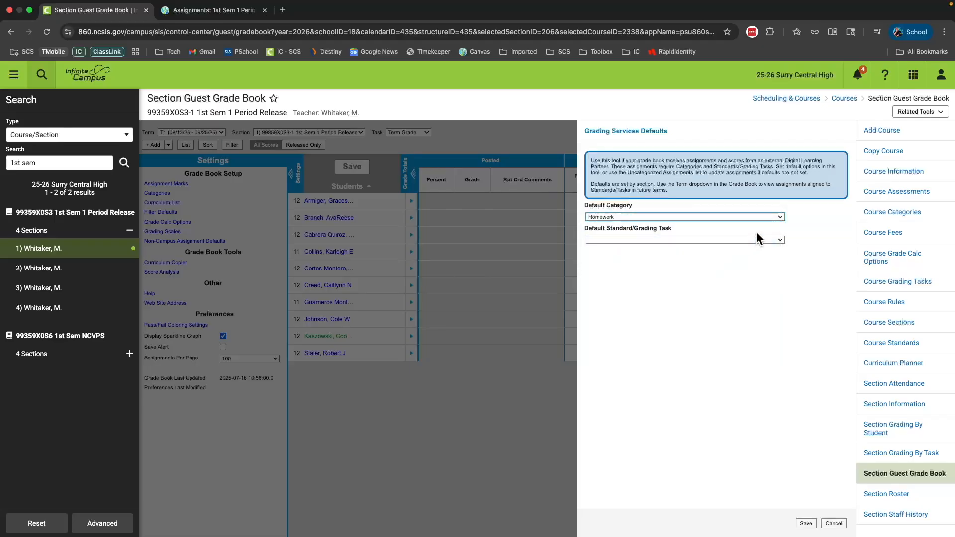
{"action": "mouse_move", "coordinate": [642, 244]}
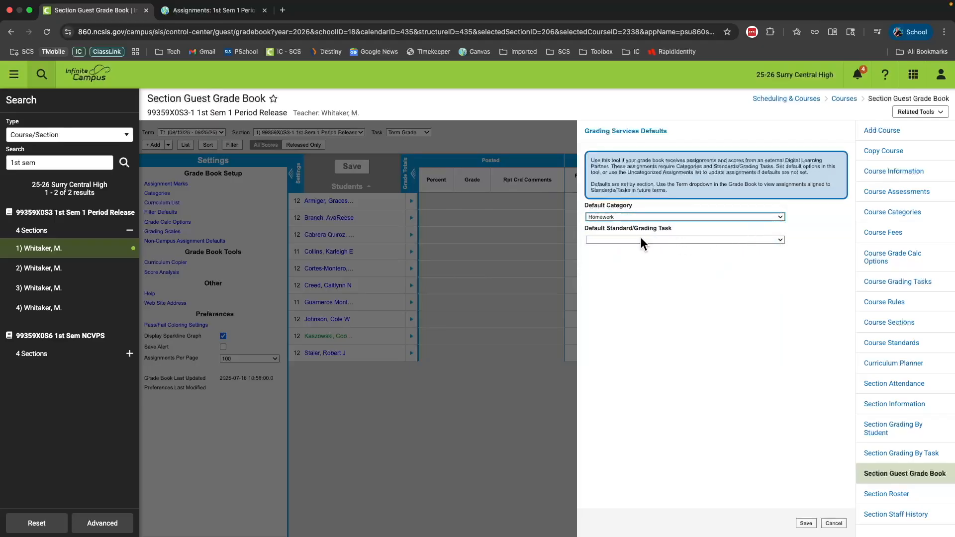
{"action": "left_click", "coordinate": [683, 239]}
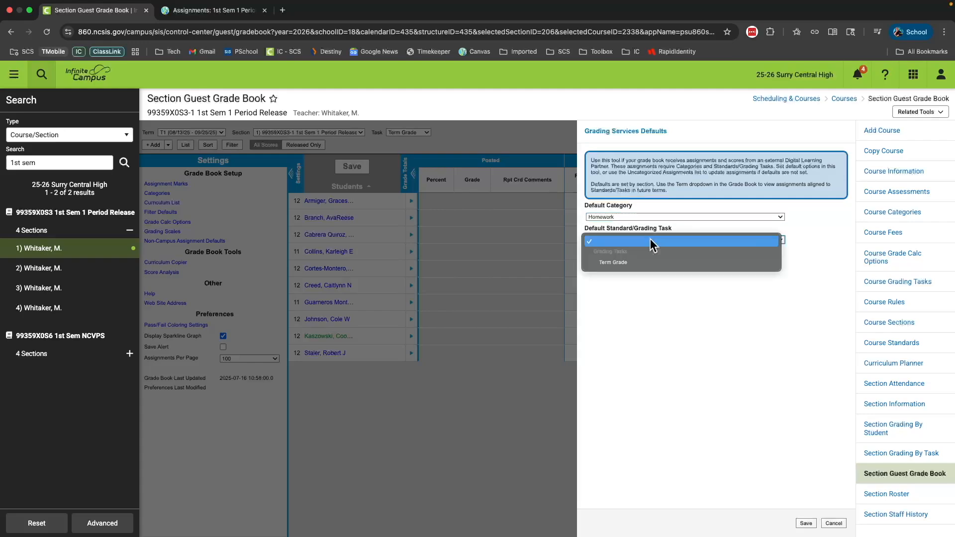
{"action": "mouse_move", "coordinate": [642, 267]}
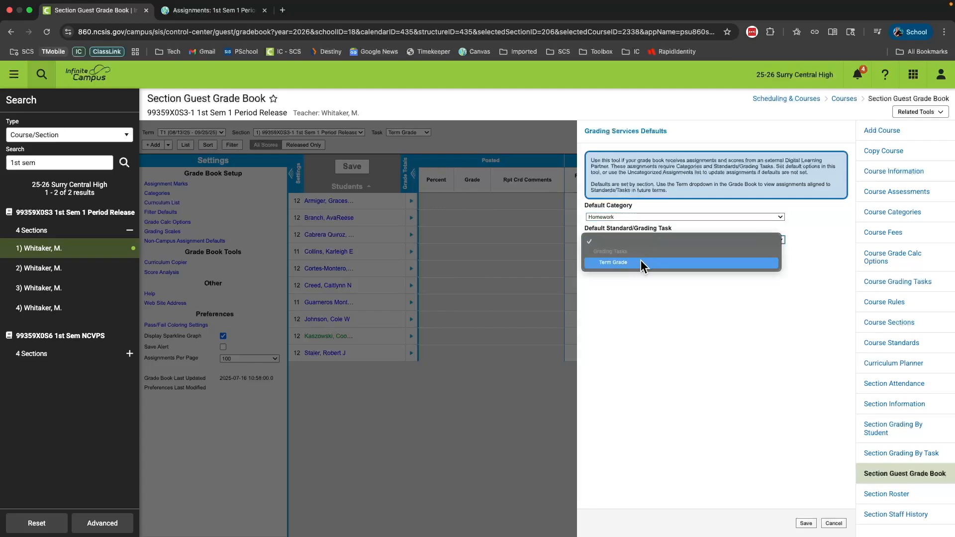
{"action": "left_click", "coordinate": [613, 263]}
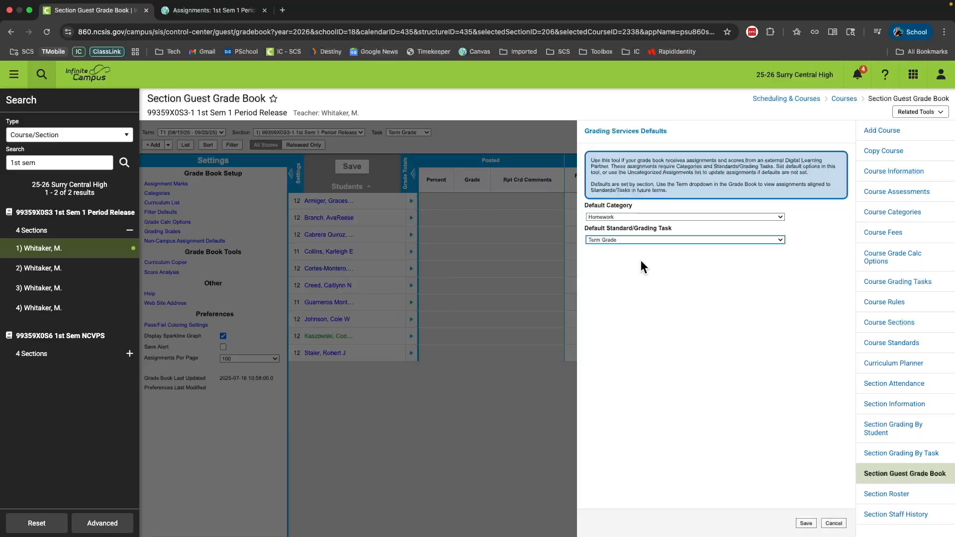
{"action": "left_click", "coordinate": [805, 522]}
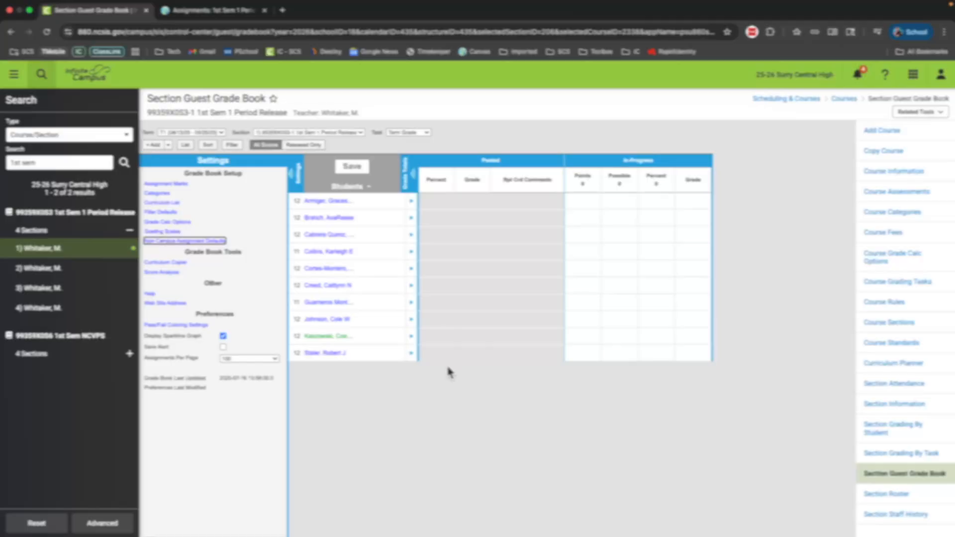
- Switch to the Canvas course tab and show its Assignments page with one empty group
{"action": "left_click", "coordinate": [209, 10]}
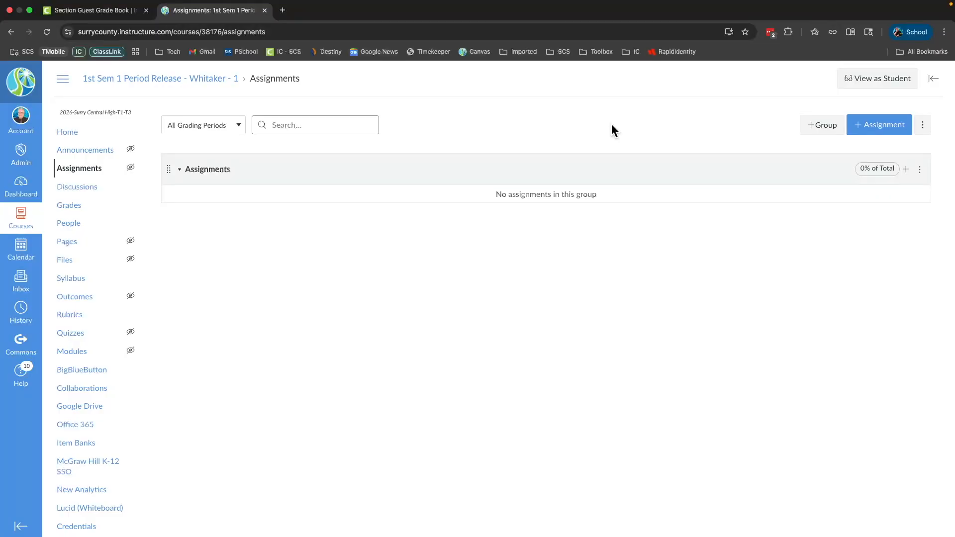
{"action": "mouse_move", "coordinate": [79, 172]}
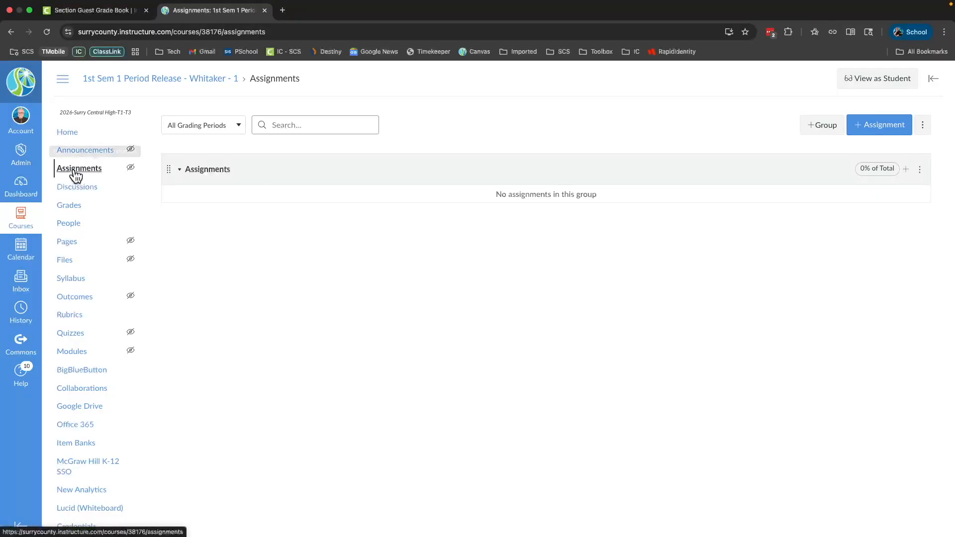
{"action": "left_click", "coordinate": [78, 168]}
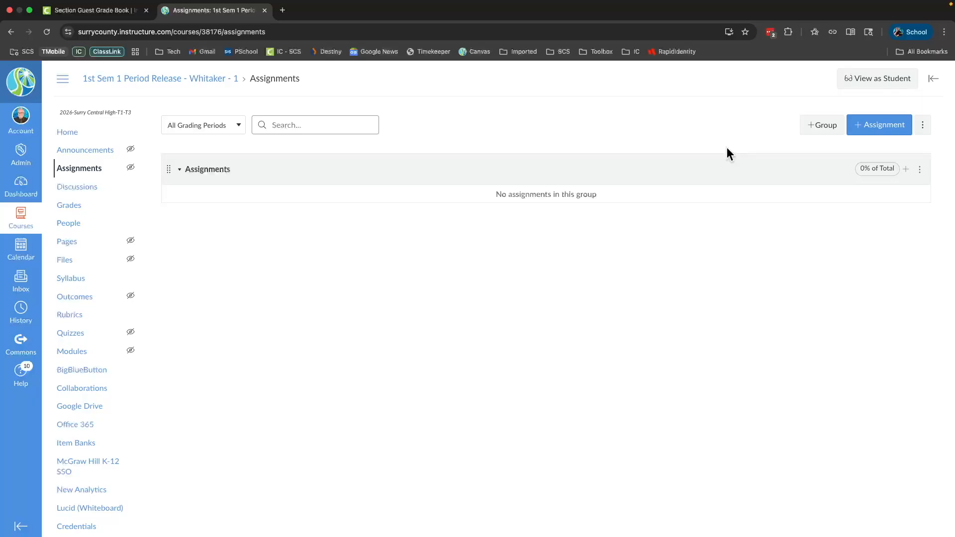
{"action": "mouse_move", "coordinate": [822, 125]}
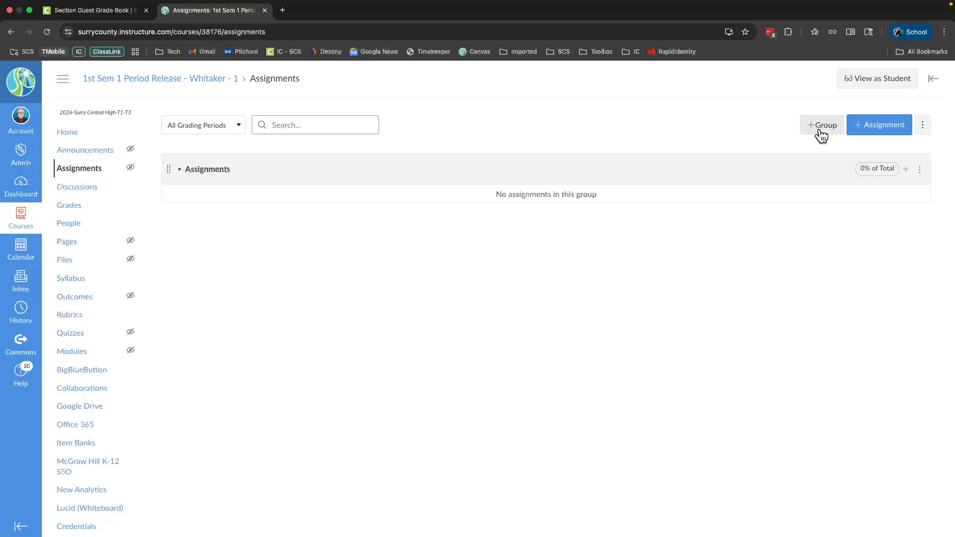
{"action": "mouse_move", "coordinate": [821, 128]}
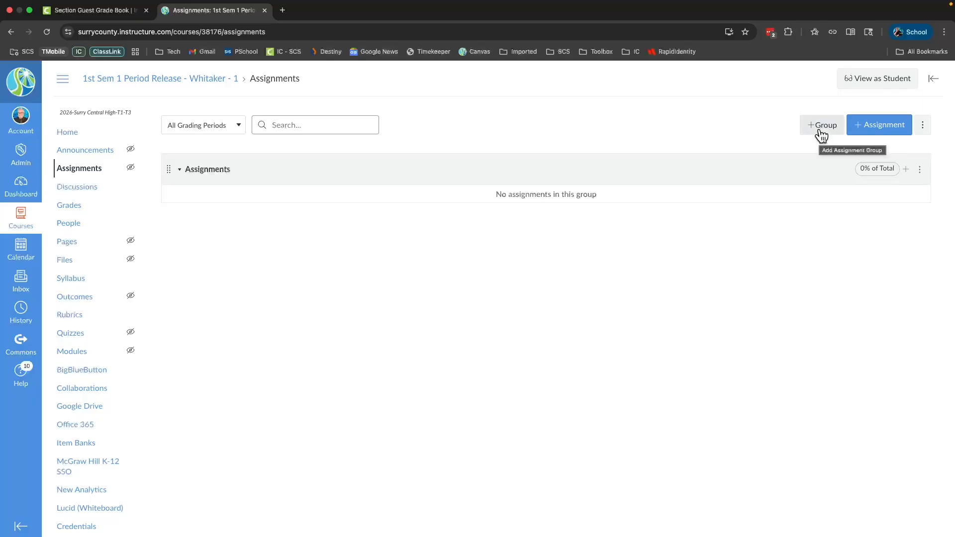
- Create four assignment groups via + Group: Tests, Quizzes, Classwork and Homework
{"action": "left_click", "coordinate": [822, 126]}
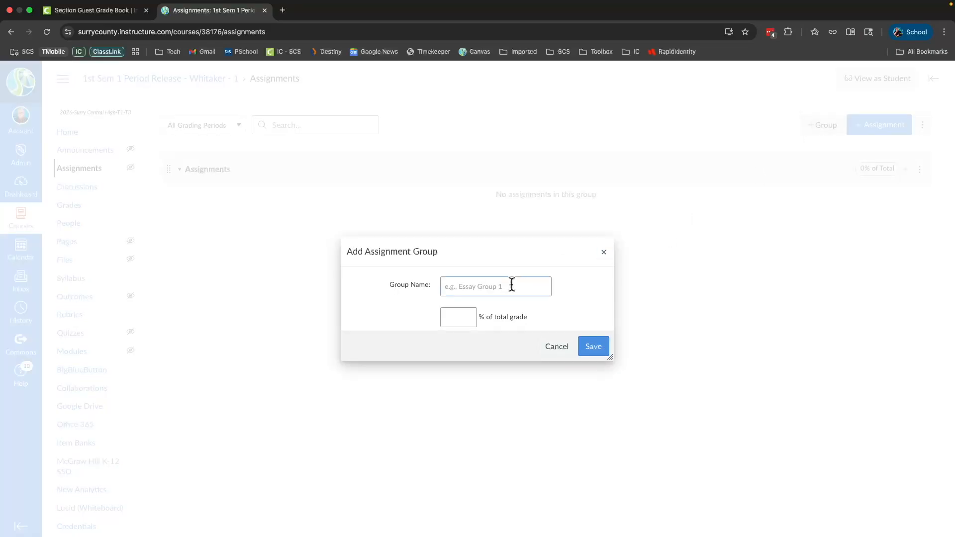
{"action": "type", "text": "Tests"}
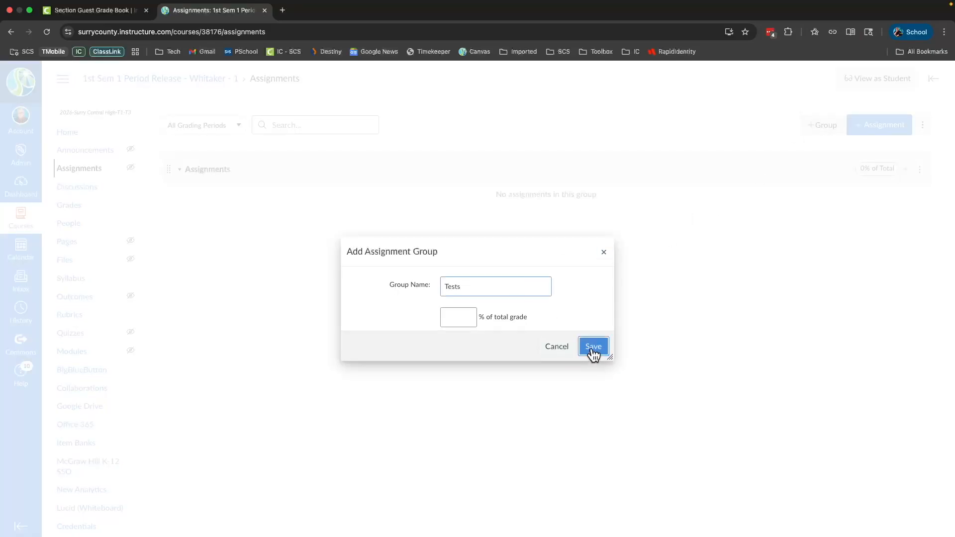
{"action": "left_click", "coordinate": [592, 346]}
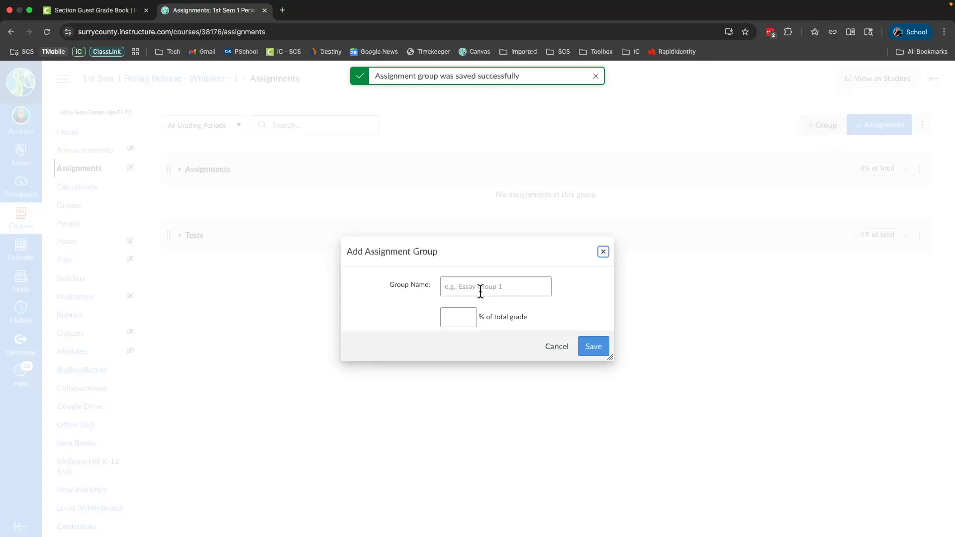
{"action": "type", "text": "Quizzes"}
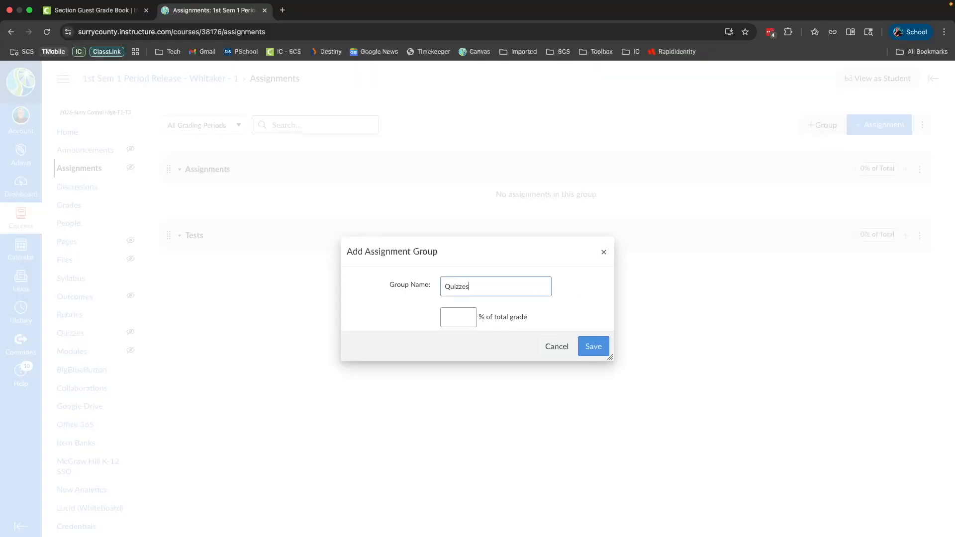
{"action": "left_click", "coordinate": [591, 346]}
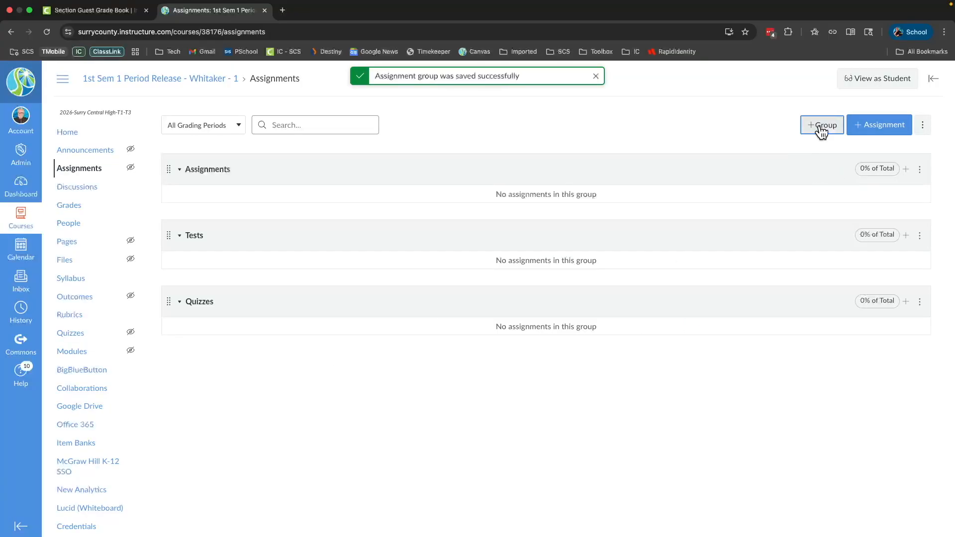
{"action": "left_click", "coordinate": [821, 125]}
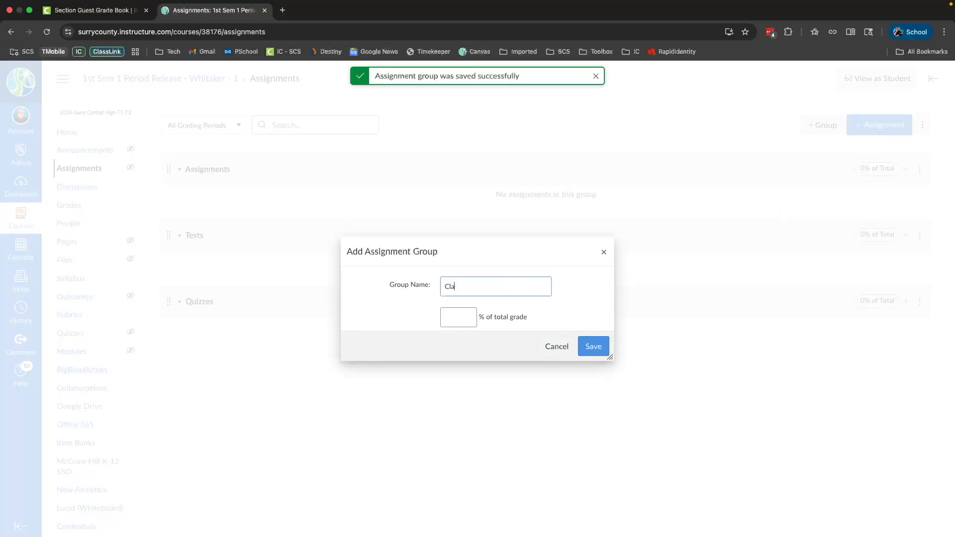
{"action": "type", "text": "sswork"}
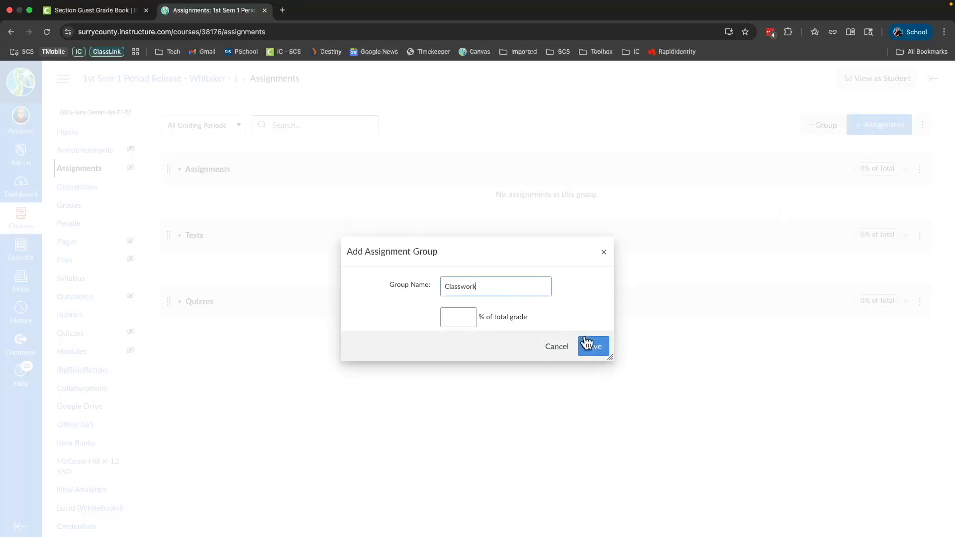
{"action": "left_click", "coordinate": [592, 346]}
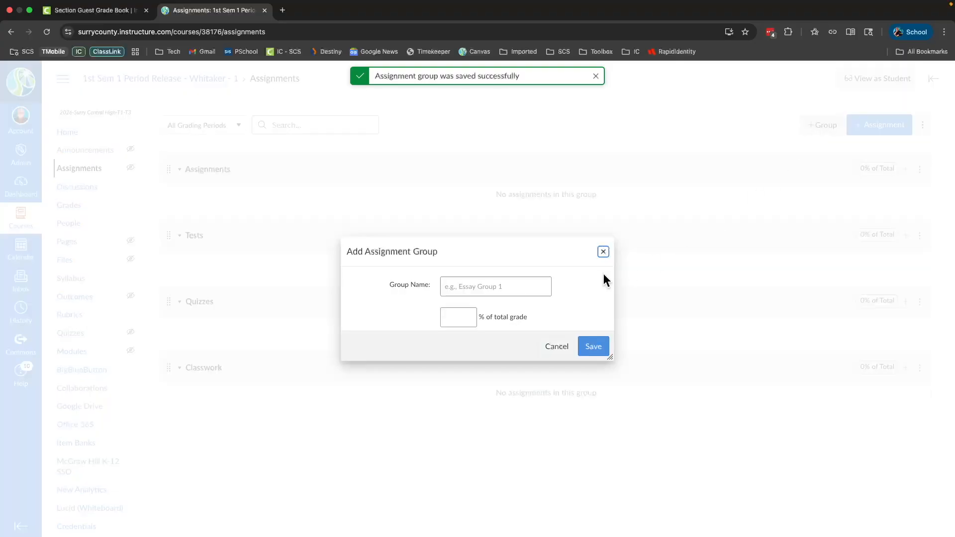
{"action": "type", "text": "Homewor"}
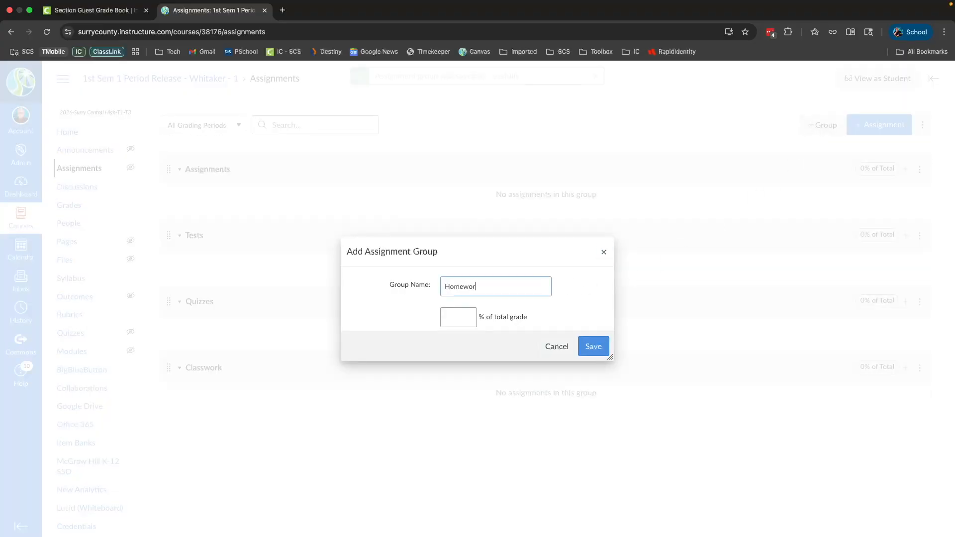
{"action": "left_click", "coordinate": [591, 346]}
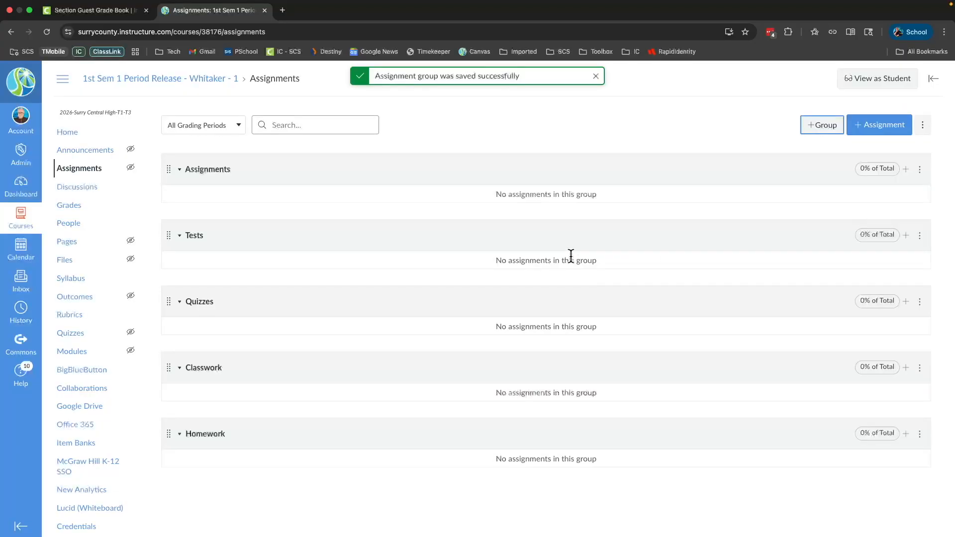
{"action": "mouse_move", "coordinate": [700, 161]}
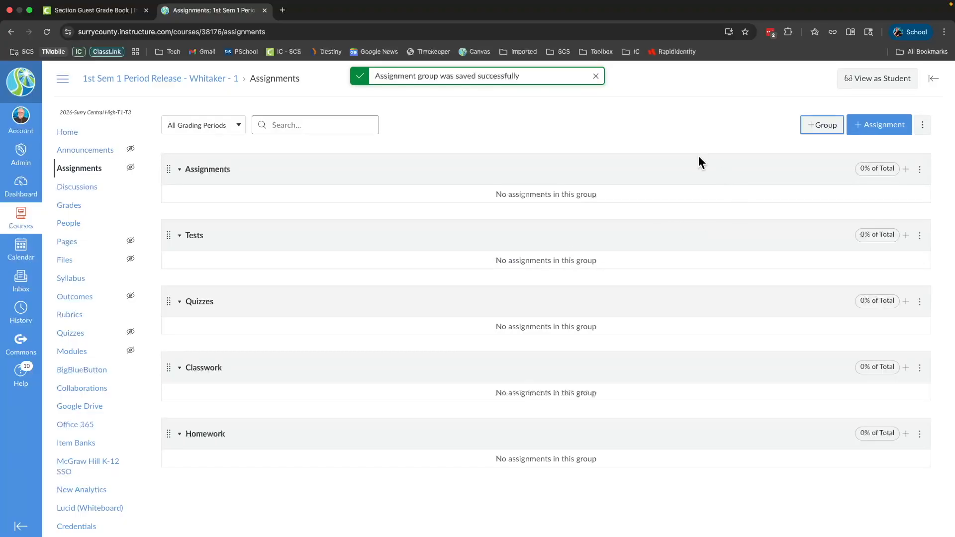
{"action": "left_click", "coordinate": [595, 76]}
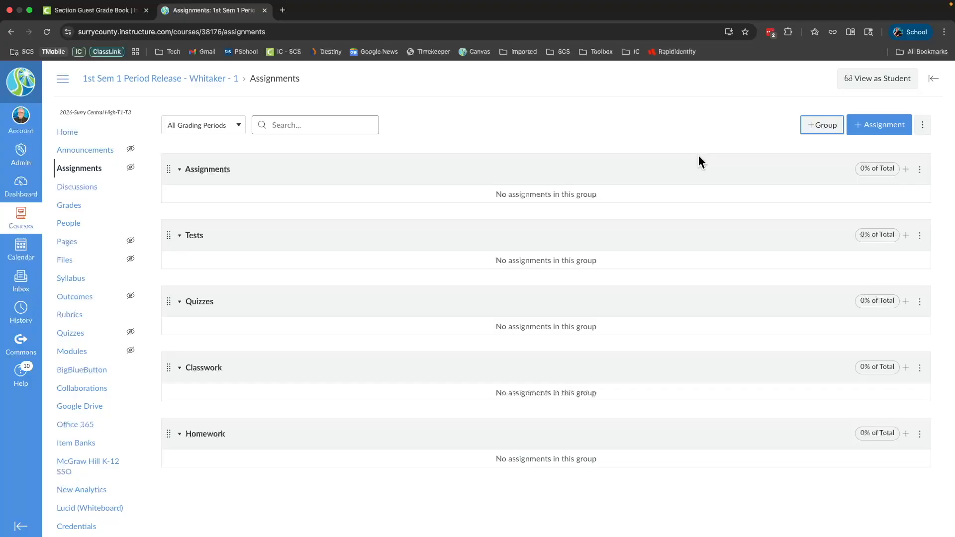
{"action": "mouse_move", "coordinate": [941, 135]}
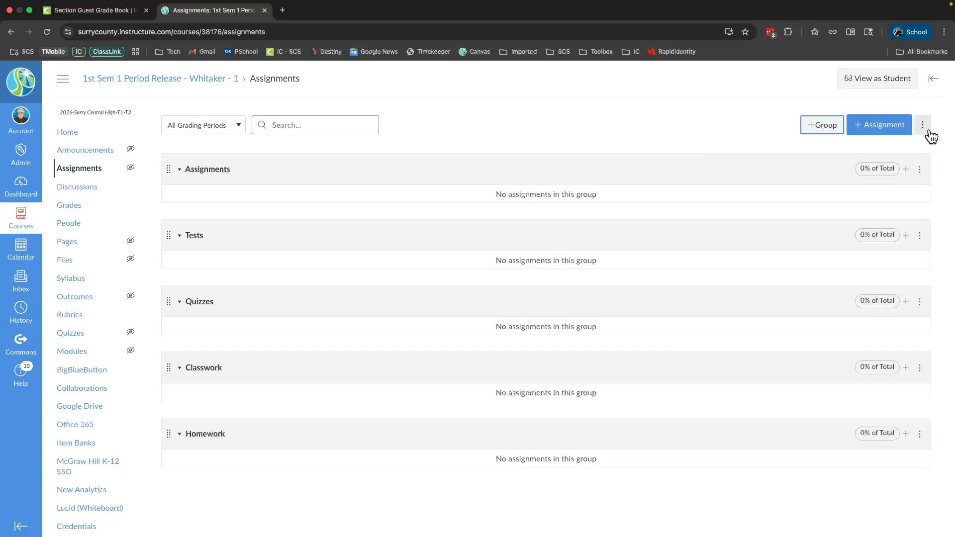
{"action": "mouse_move", "coordinate": [927, 132]}
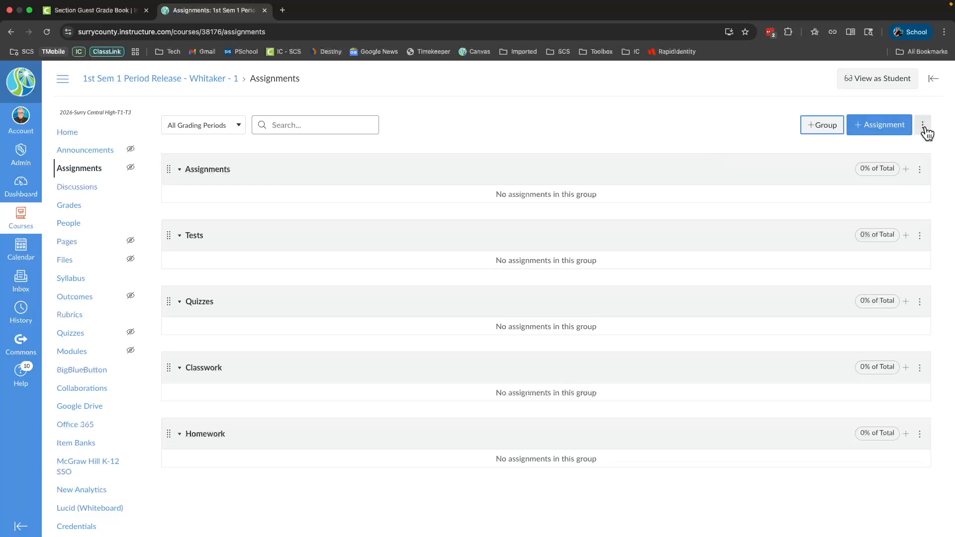
{"action": "mouse_move", "coordinate": [925, 125]}
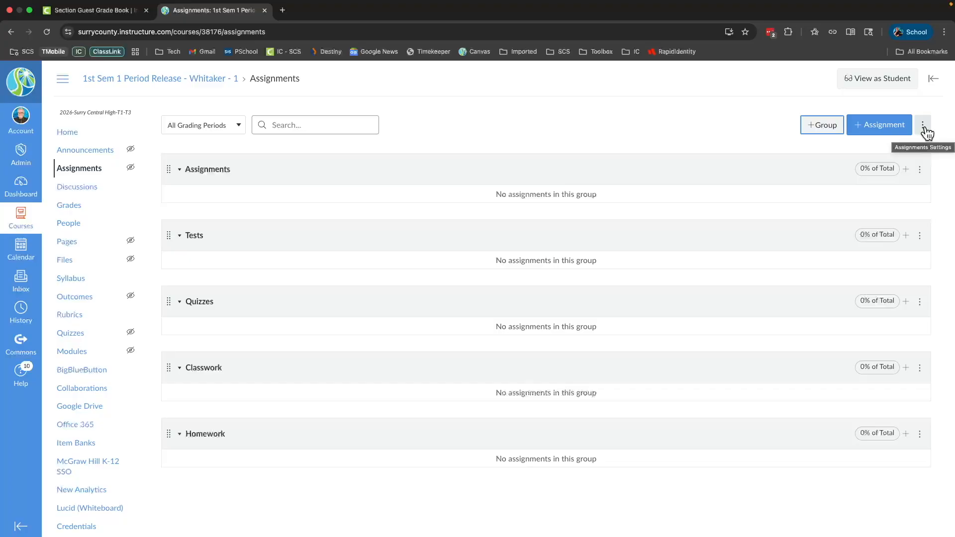
- Start Sync SIS Categories and map the Tests and Quizzes groups to their SIS categories
{"action": "left_click", "coordinate": [922, 125]}
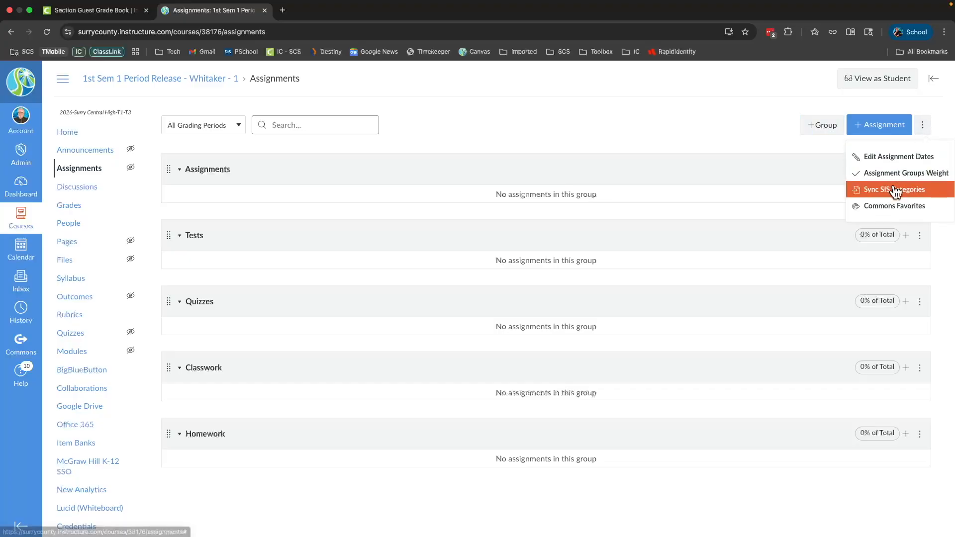
{"action": "mouse_move", "coordinate": [896, 195]}
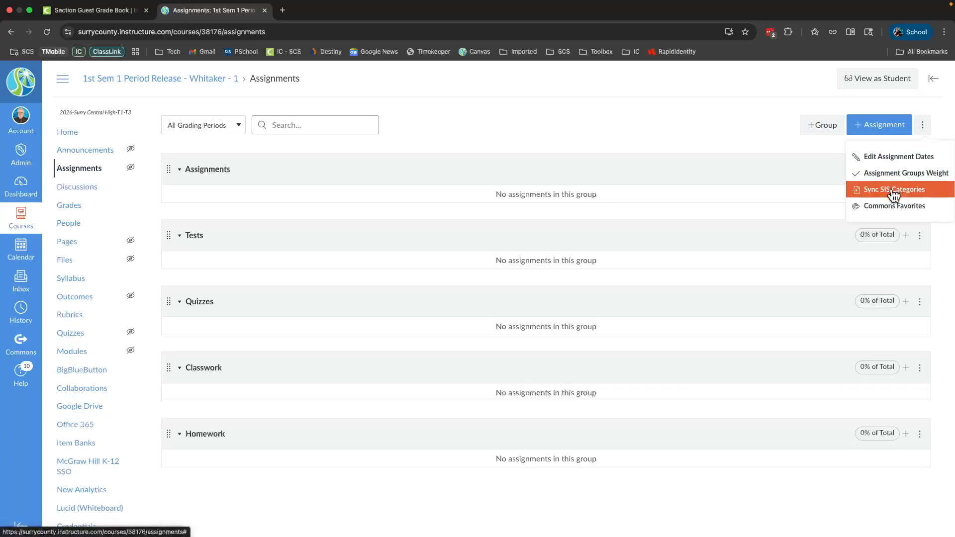
{"action": "left_click", "coordinate": [897, 189]}
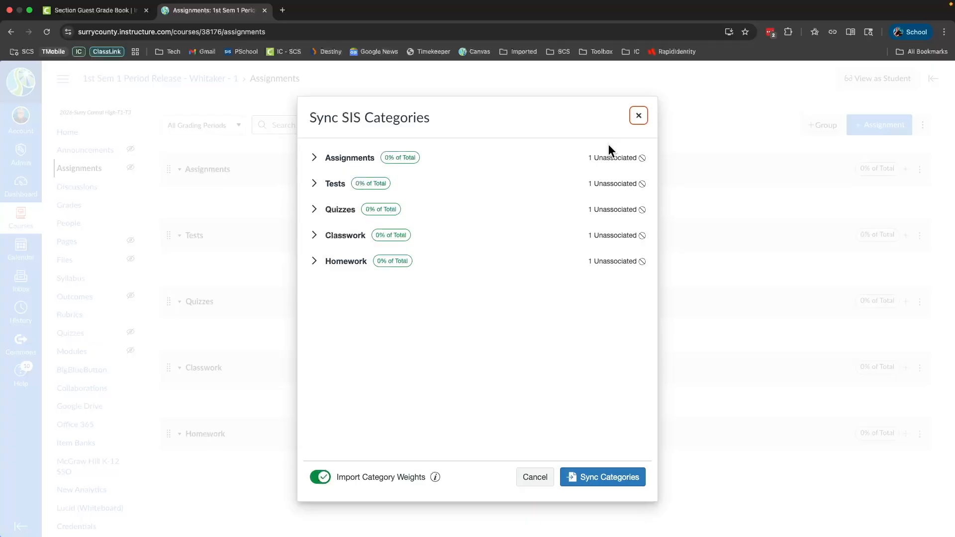
{"action": "mouse_move", "coordinate": [514, 200]}
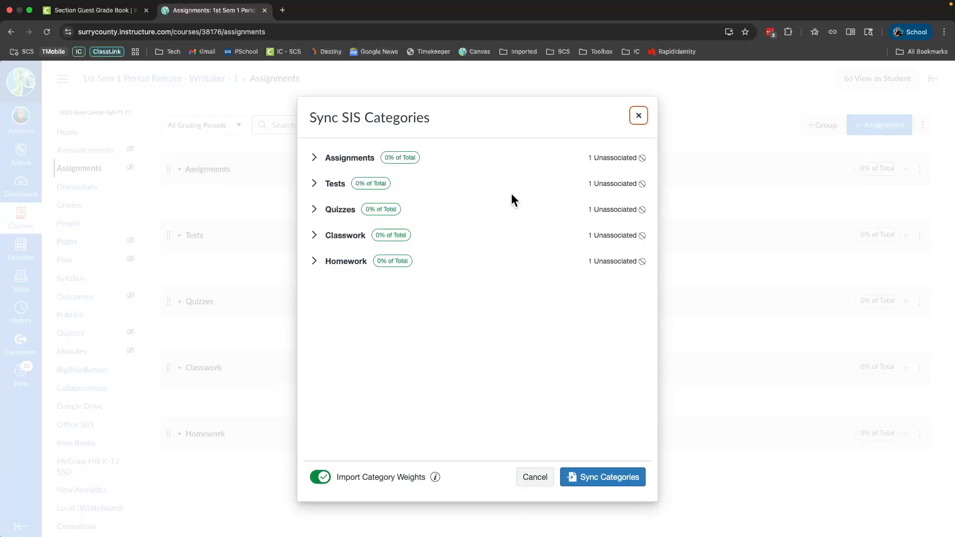
{"action": "mouse_move", "coordinate": [367, 163]}
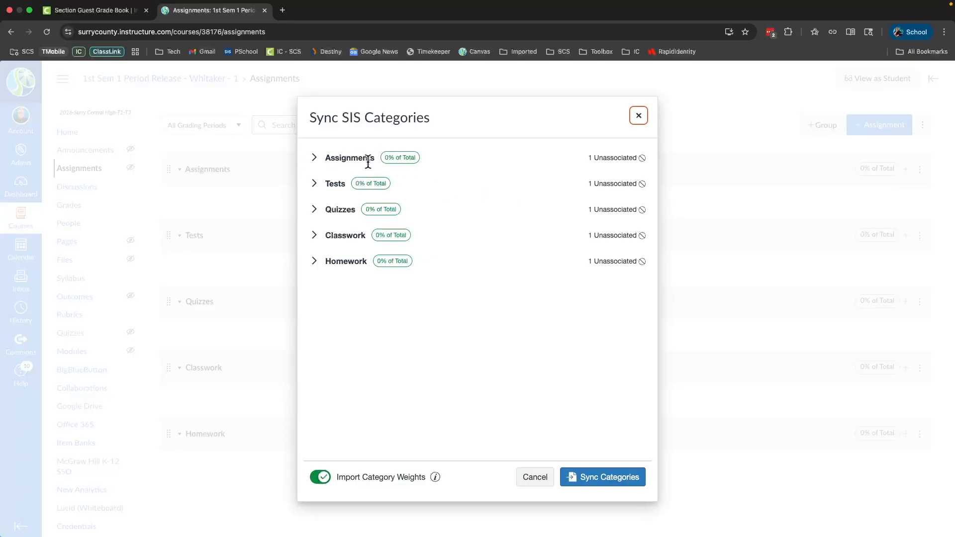
{"action": "mouse_move", "coordinate": [345, 160]}
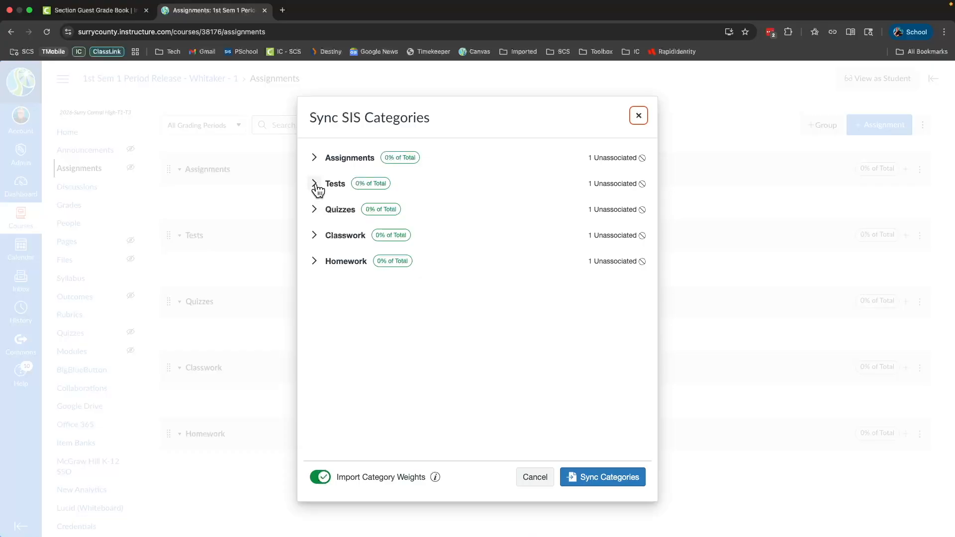
{"action": "left_click", "coordinate": [313, 183]}
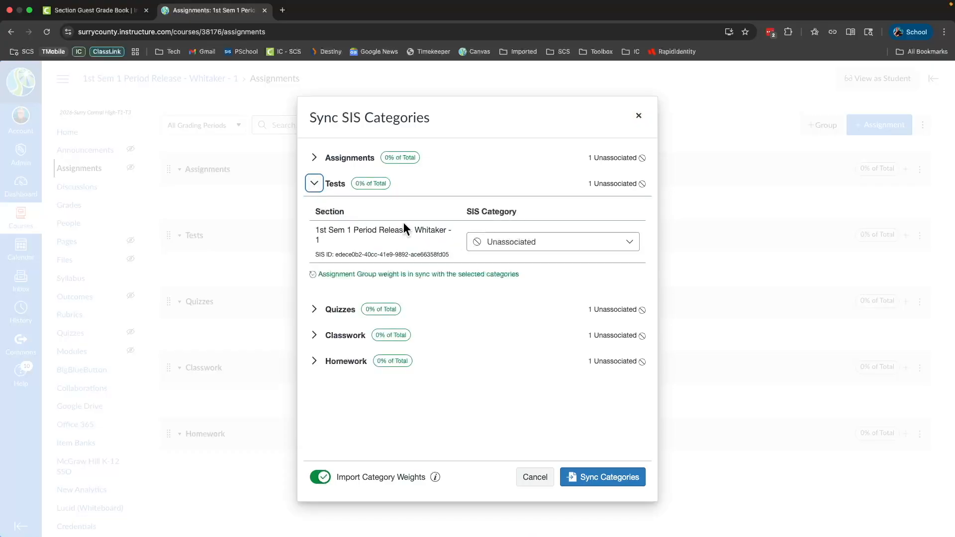
{"action": "mouse_move", "coordinate": [335, 185]}
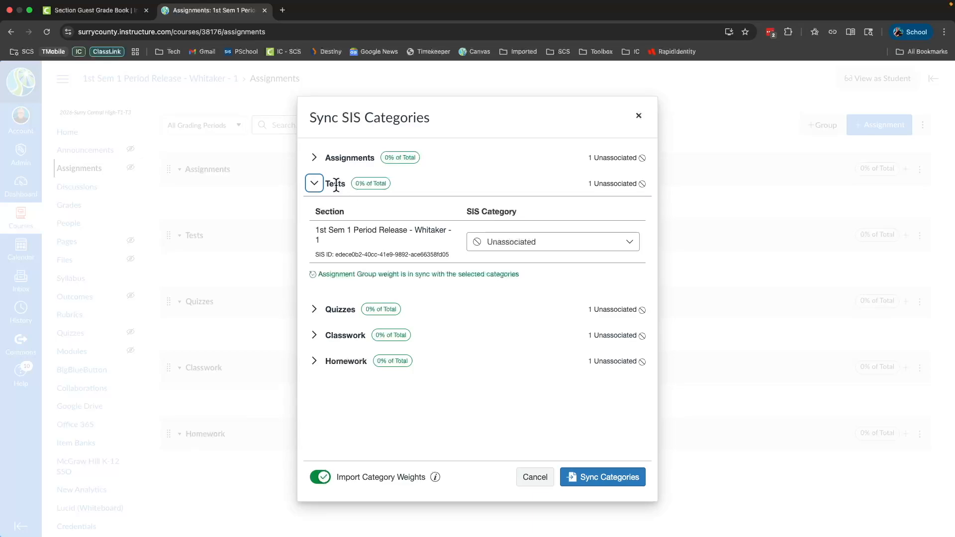
{"action": "left_click", "coordinate": [551, 241]}
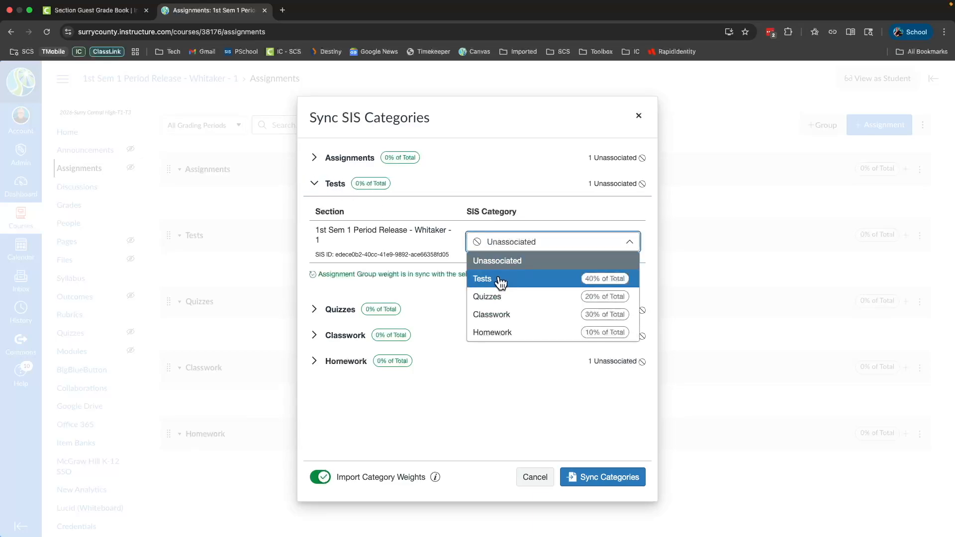
{"action": "left_click", "coordinate": [482, 279]}
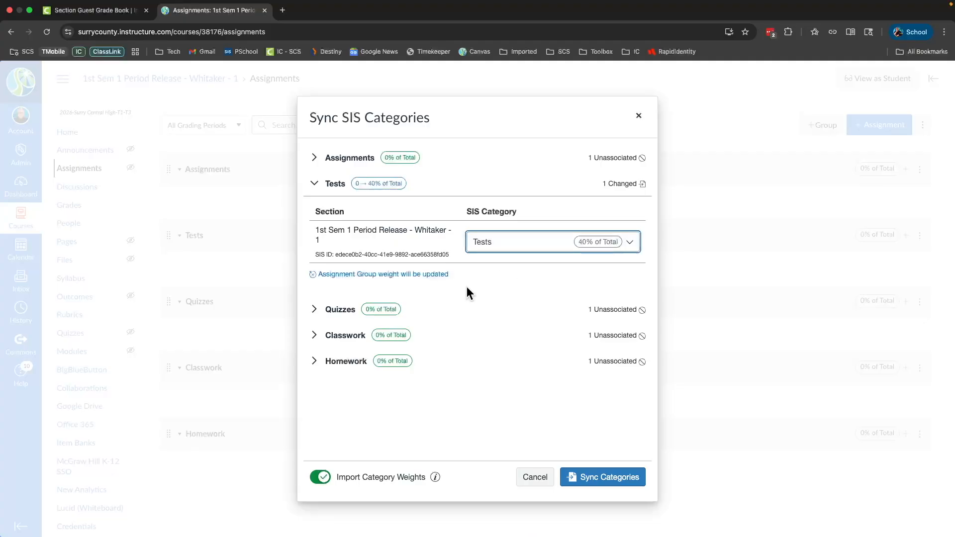
{"action": "left_click", "coordinate": [313, 308]}
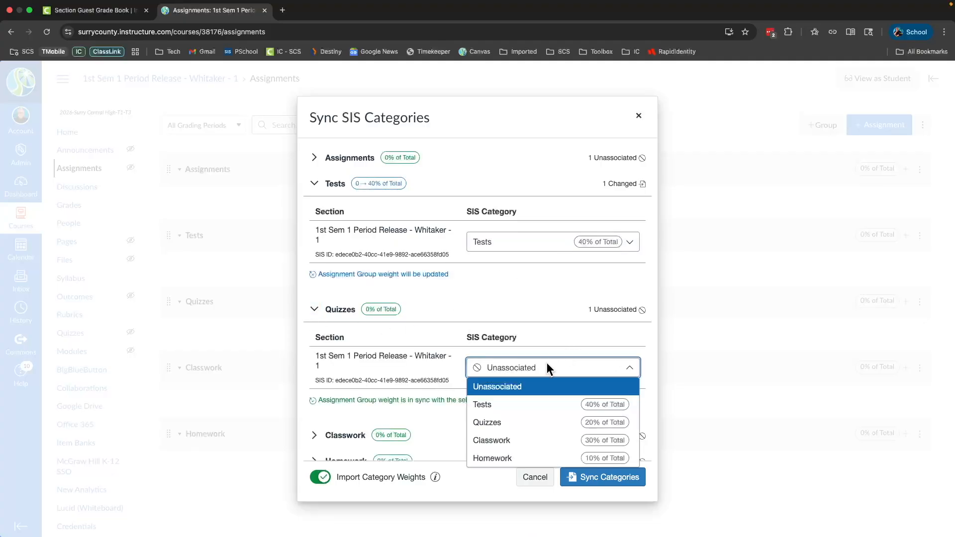
{"action": "left_click", "coordinate": [487, 421]}
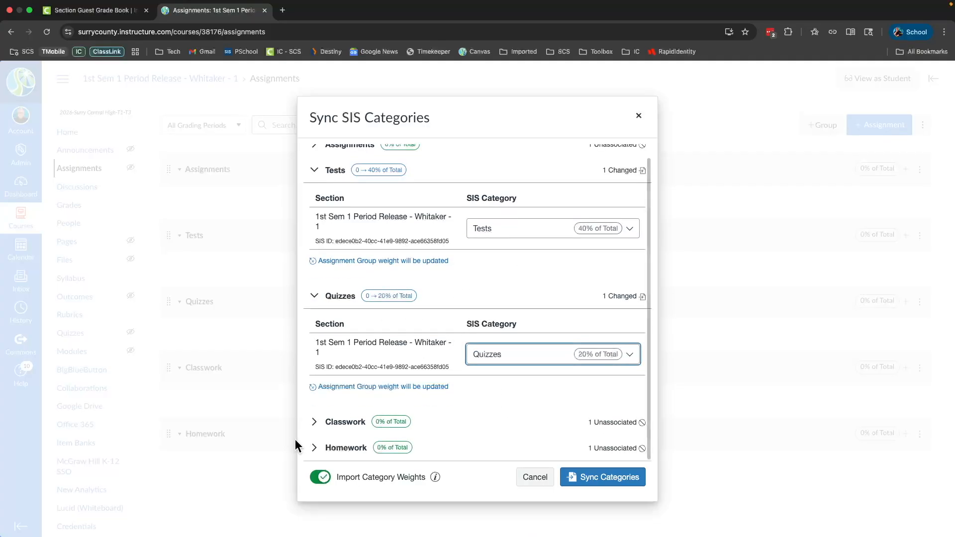
- Map Classwork to its category, keep Import Category Weights on, and sync at 40/20/30/10 percent
{"action": "left_click", "coordinate": [315, 422]}
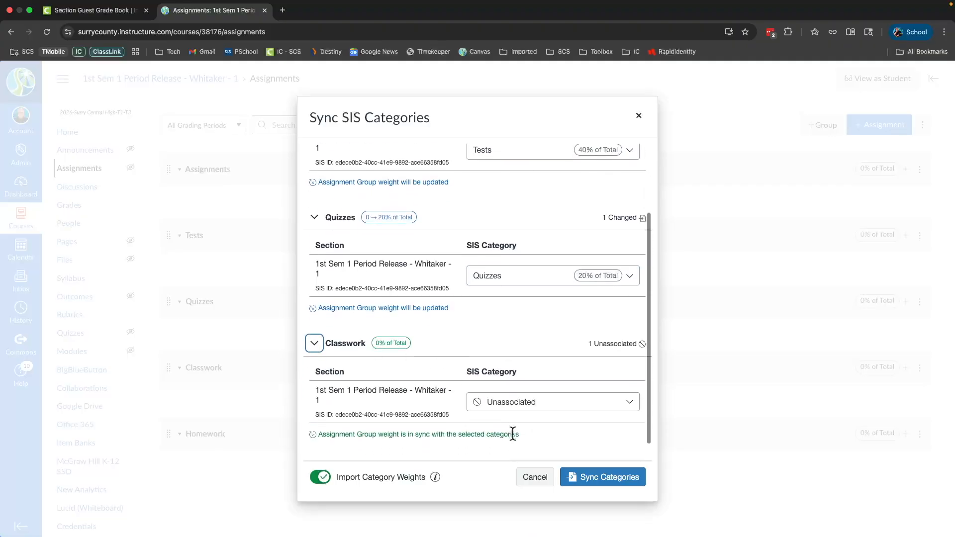
{"action": "left_click", "coordinate": [551, 401]}
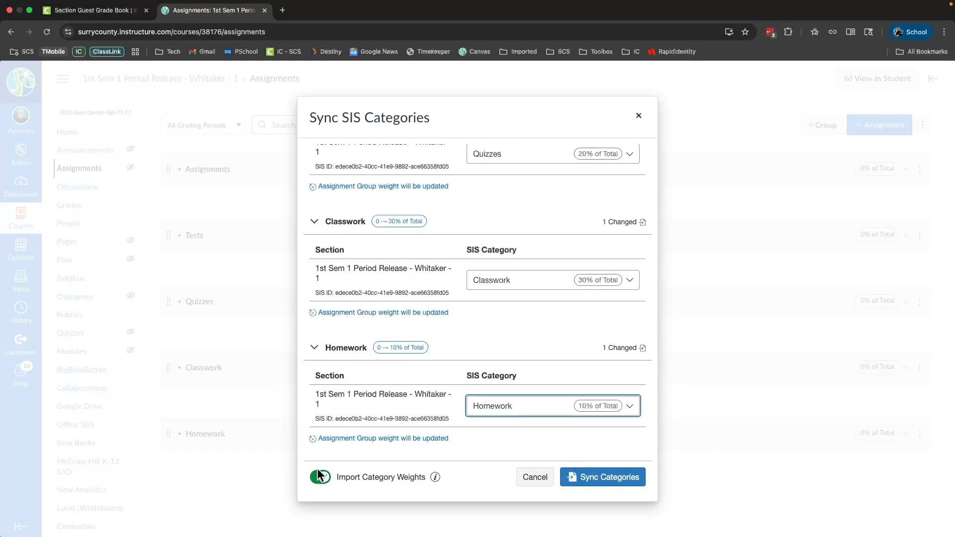
{"action": "left_click", "coordinate": [320, 477]}
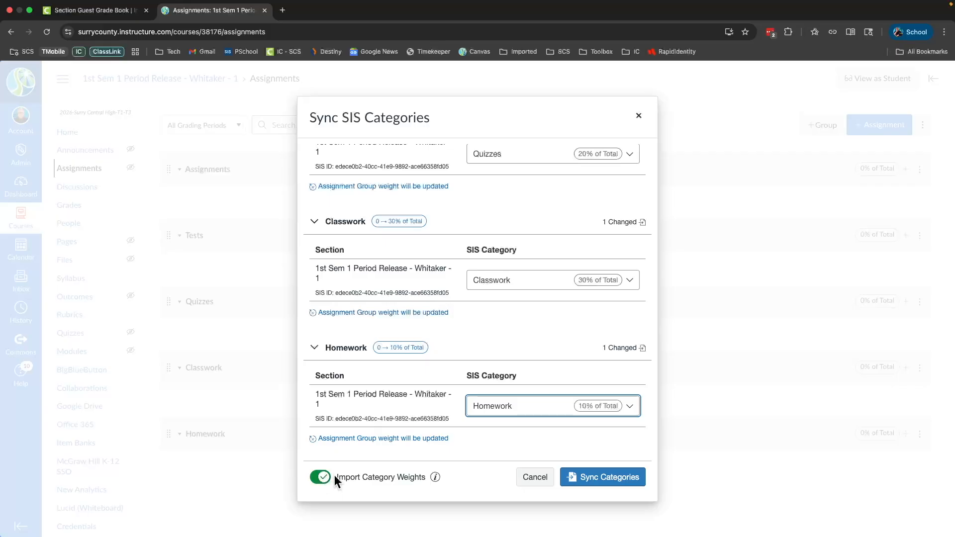
{"action": "mouse_move", "coordinate": [341, 474]}
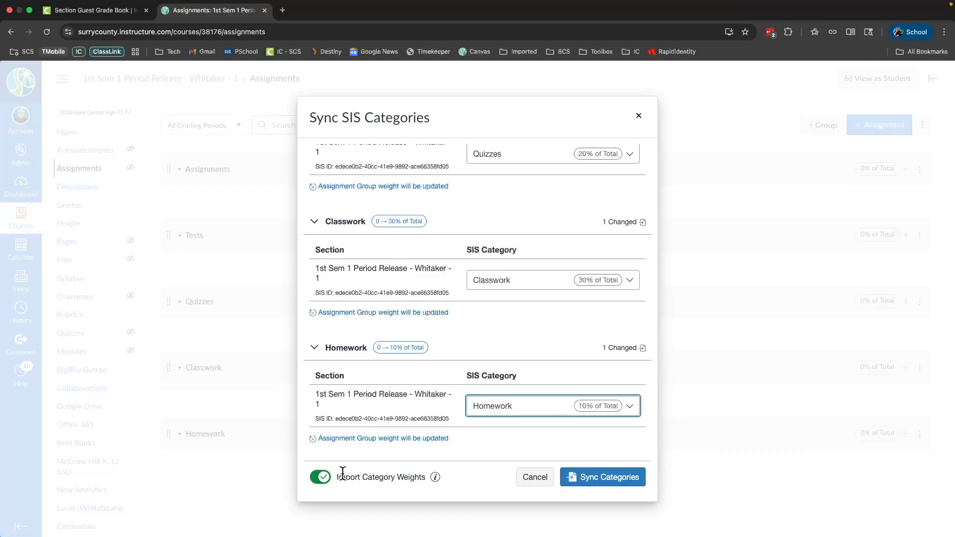
{"action": "left_click", "coordinate": [601, 476]}
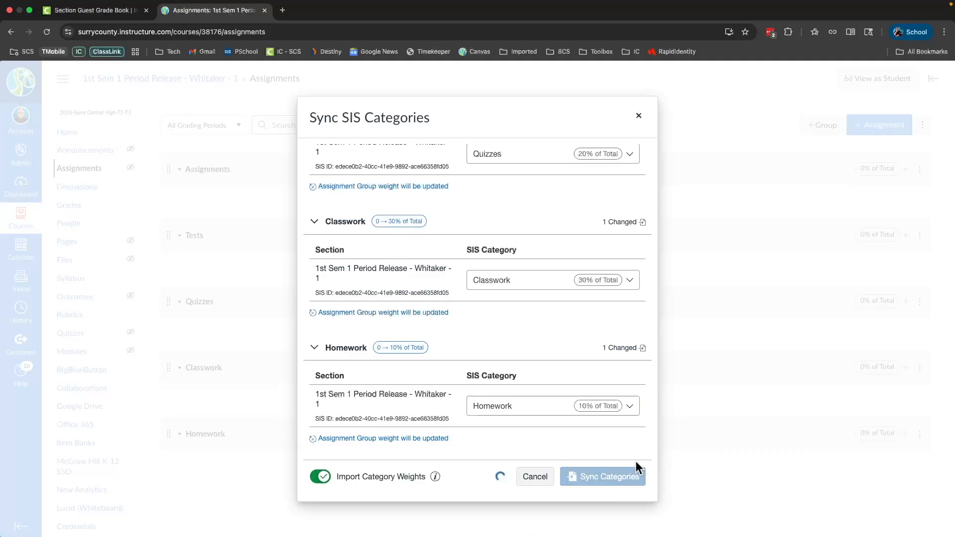
{"action": "left_click", "coordinate": [601, 476]}
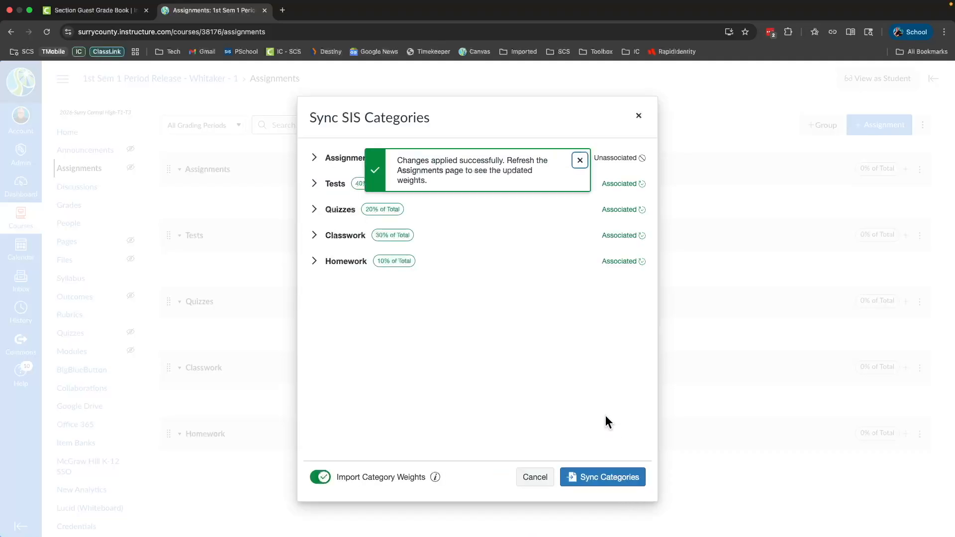
{"action": "mouse_move", "coordinate": [579, 160]}
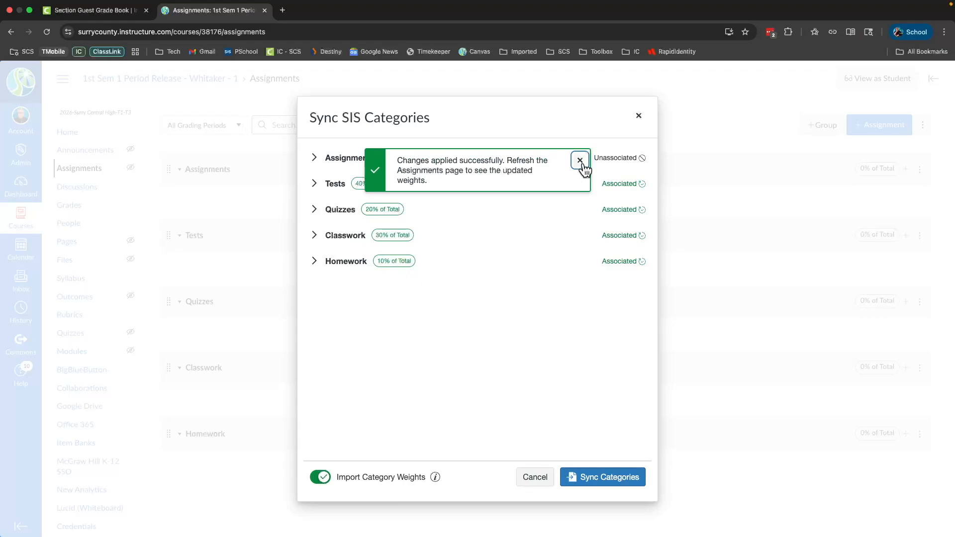
- Dismiss the 'changes applied' notice and close the Sync SIS Categories window
{"action": "left_click", "coordinate": [578, 160]}
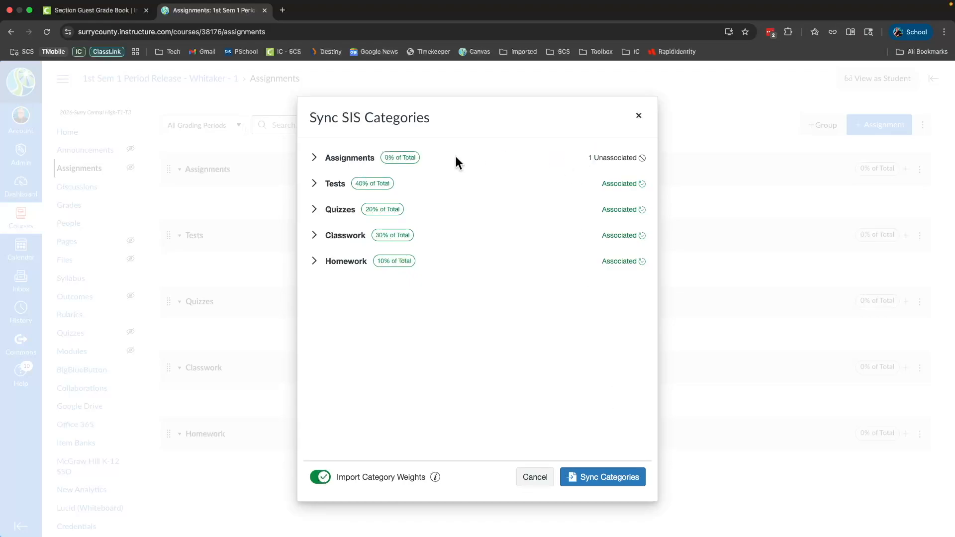
{"action": "mouse_move", "coordinate": [345, 280]}
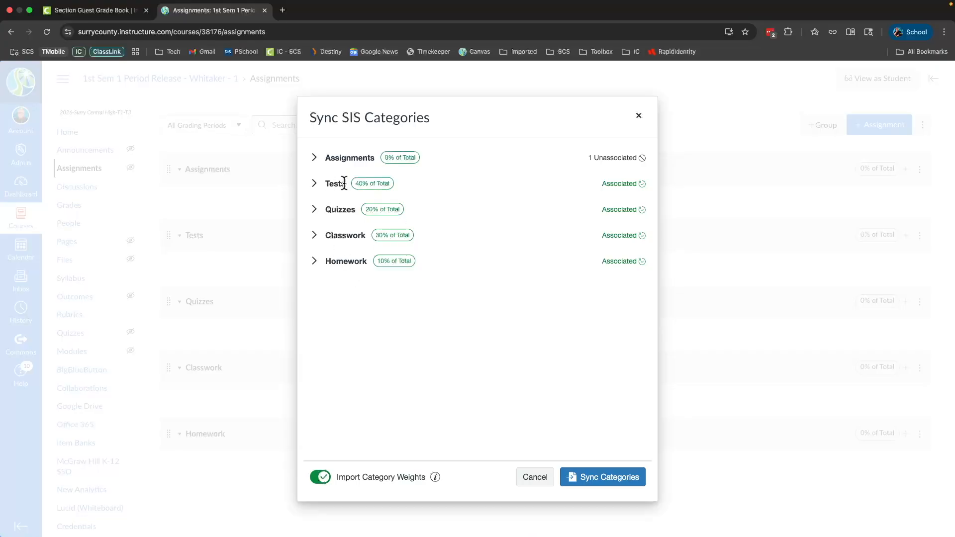
{"action": "mouse_move", "coordinate": [370, 183]}
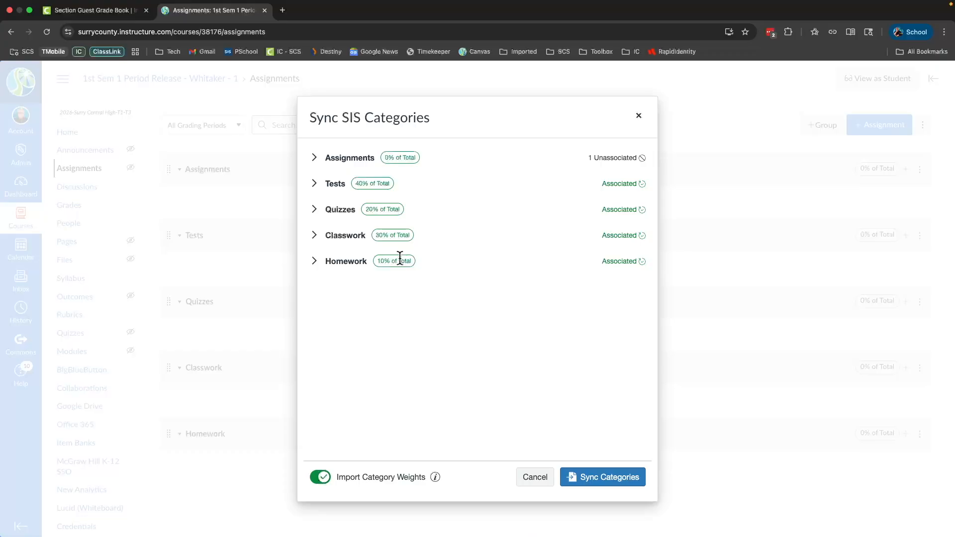
{"action": "mouse_move", "coordinate": [639, 118]}
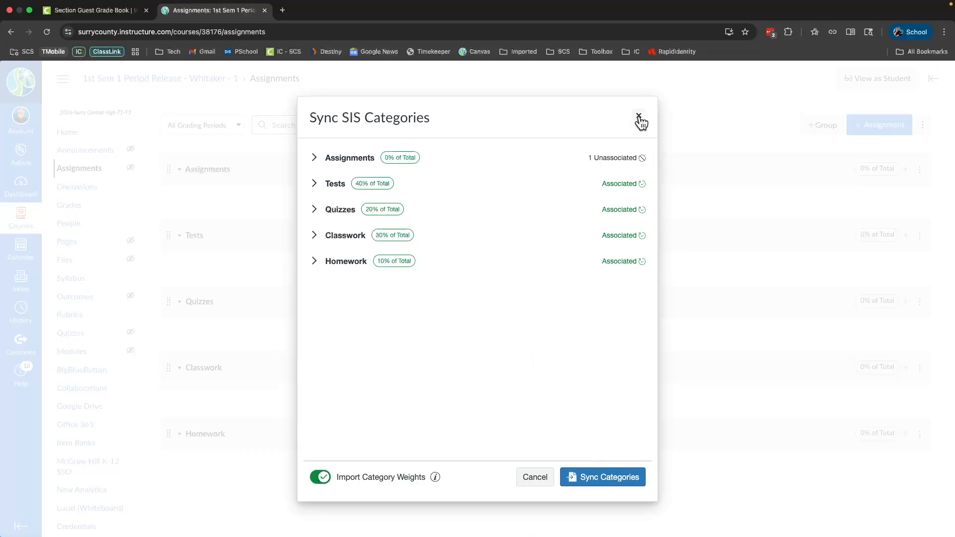
{"action": "left_click", "coordinate": [639, 119]}
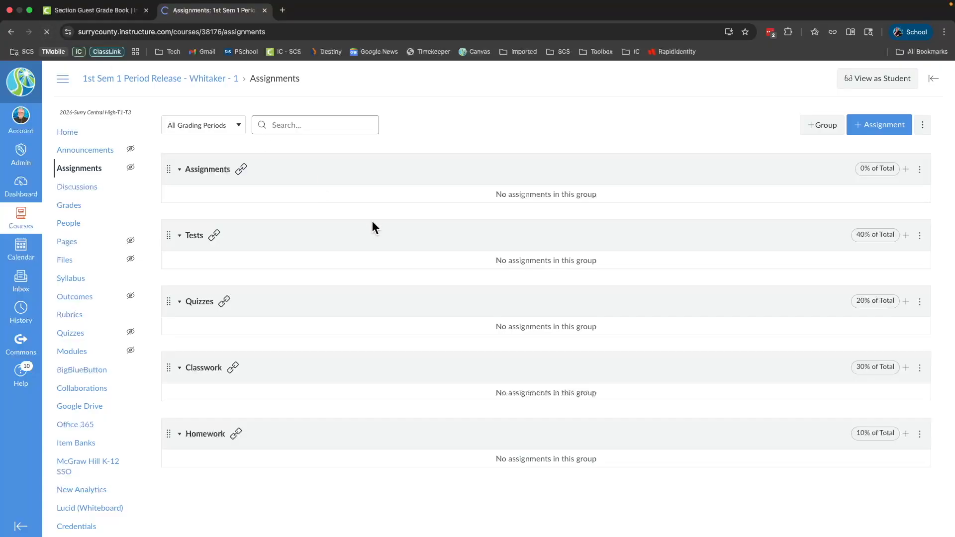
{"action": "mouse_move", "coordinate": [218, 237]}
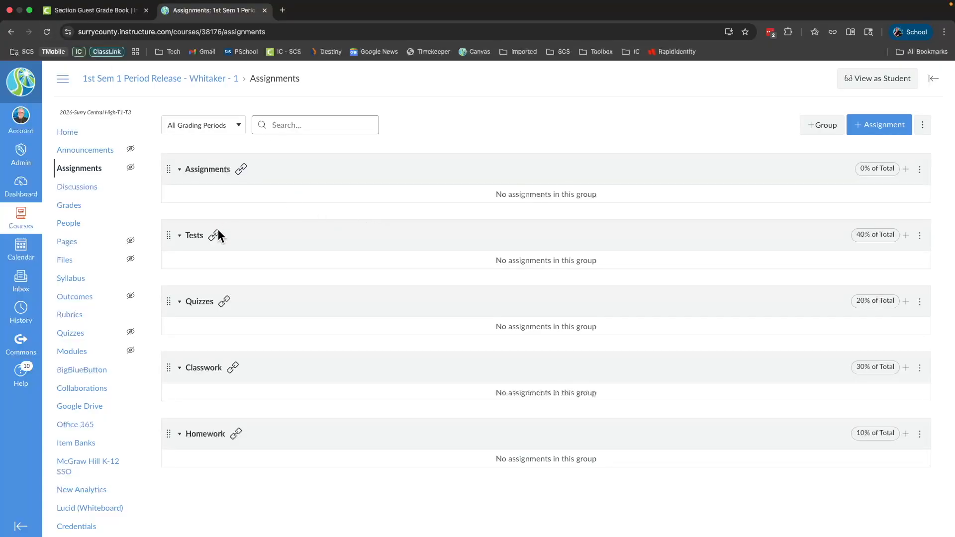
{"action": "mouse_move", "coordinate": [227, 310]}
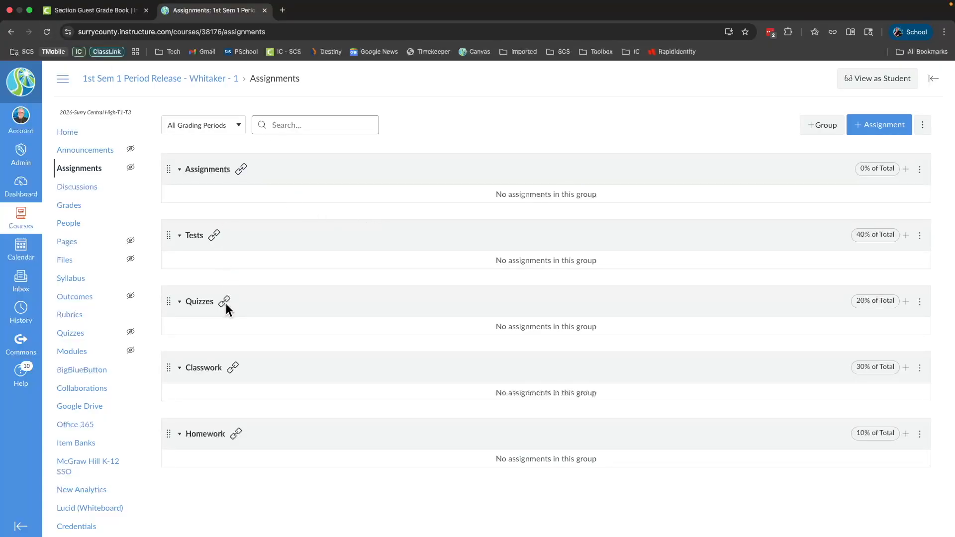
{"action": "mouse_move", "coordinate": [235, 373]}
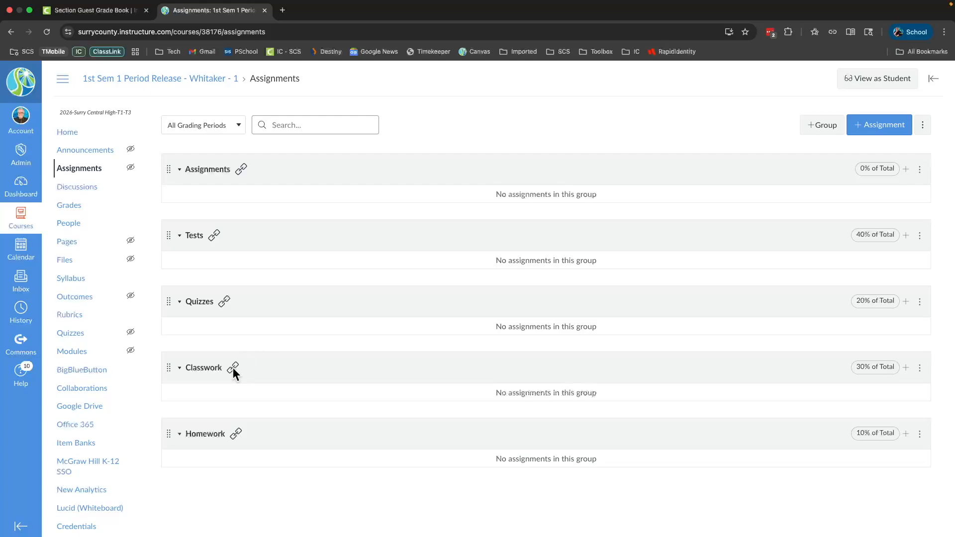
{"action": "mouse_move", "coordinate": [233, 367]}
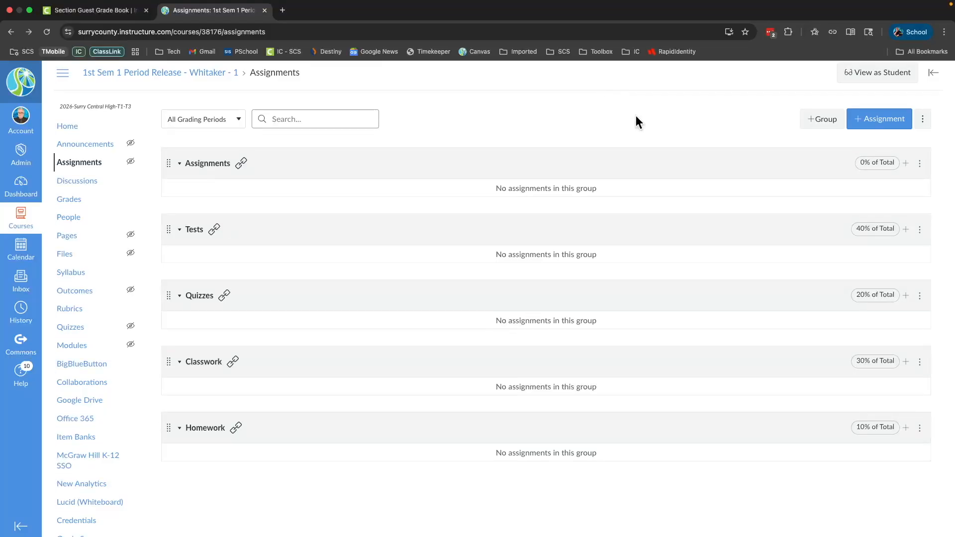
{"action": "mouse_move", "coordinate": [627, 143]}
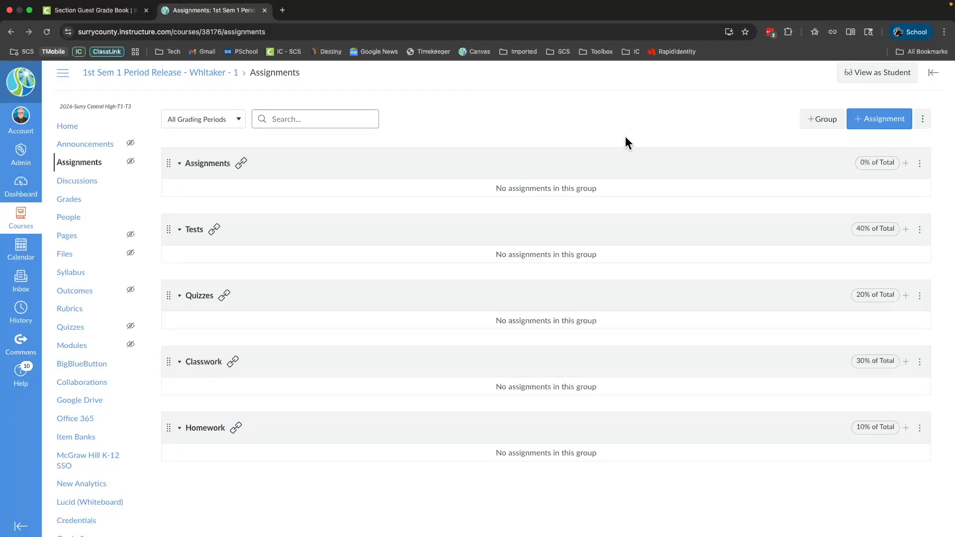
{"action": "mouse_move", "coordinate": [330, 180]}
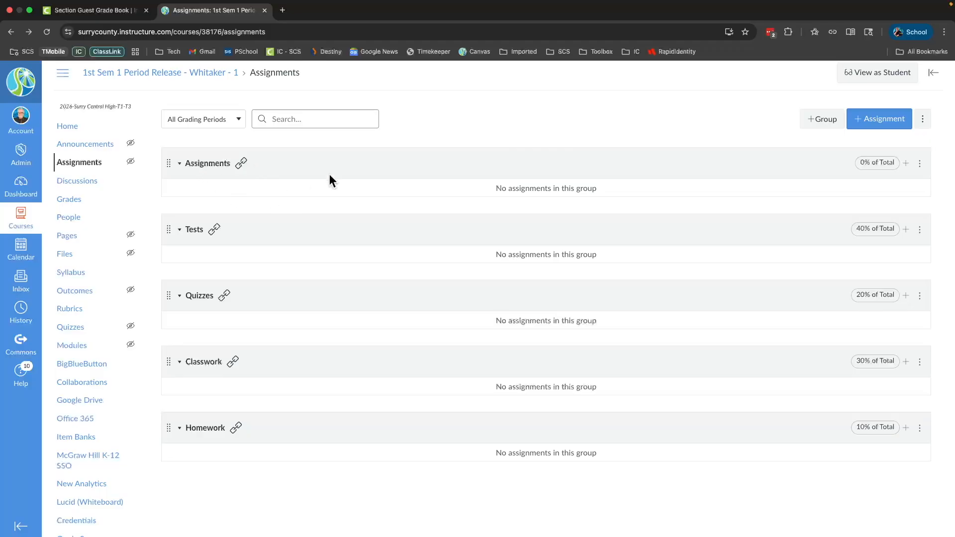
- Delete the empty default Assignments group and confirm, leaving the four linked groups
{"action": "left_click", "coordinate": [919, 162]}
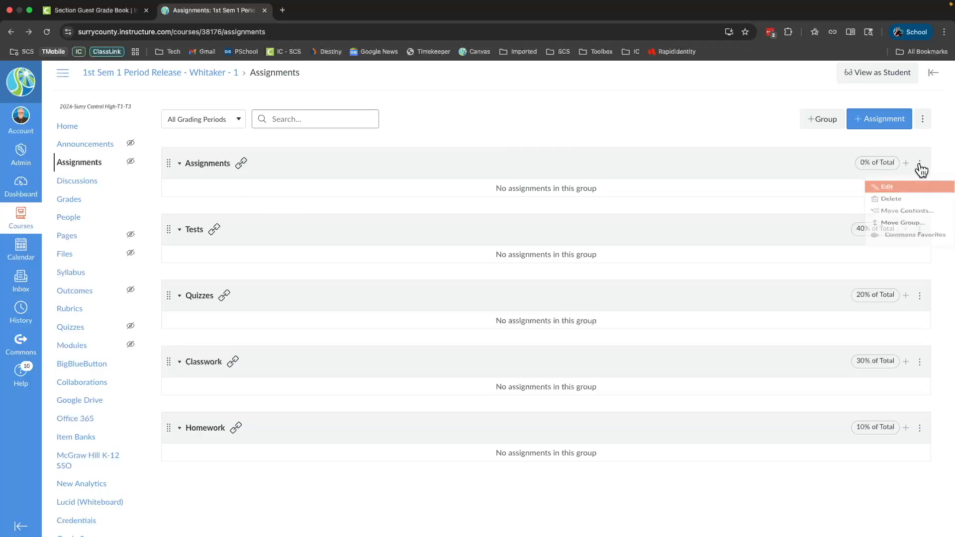
{"action": "left_click", "coordinate": [889, 199]}
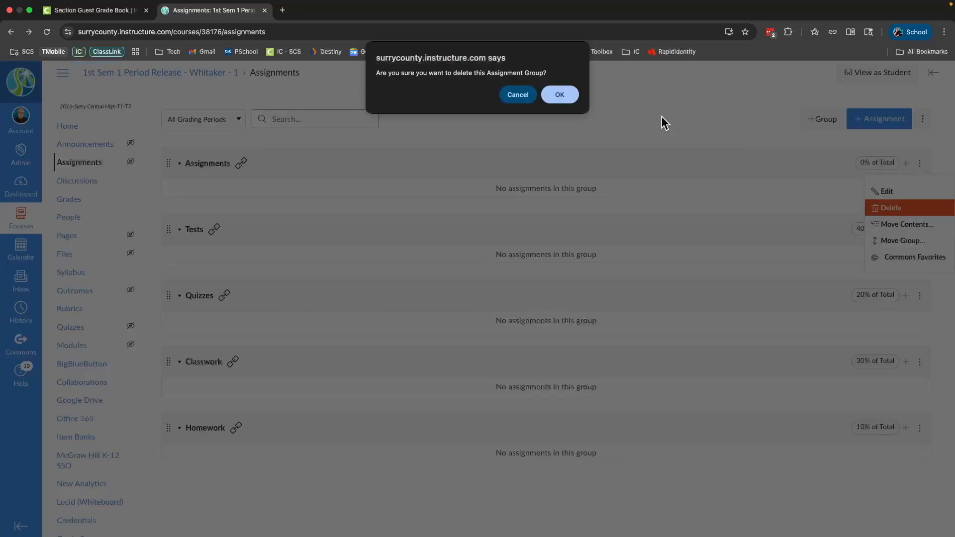
{"action": "left_click", "coordinate": [557, 95]}
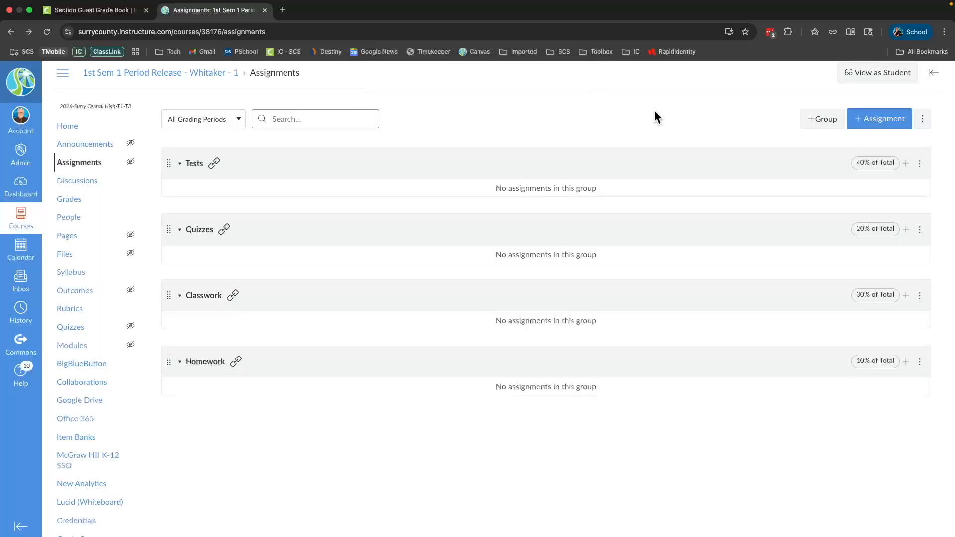
{"action": "mouse_move", "coordinate": [625, 117]}
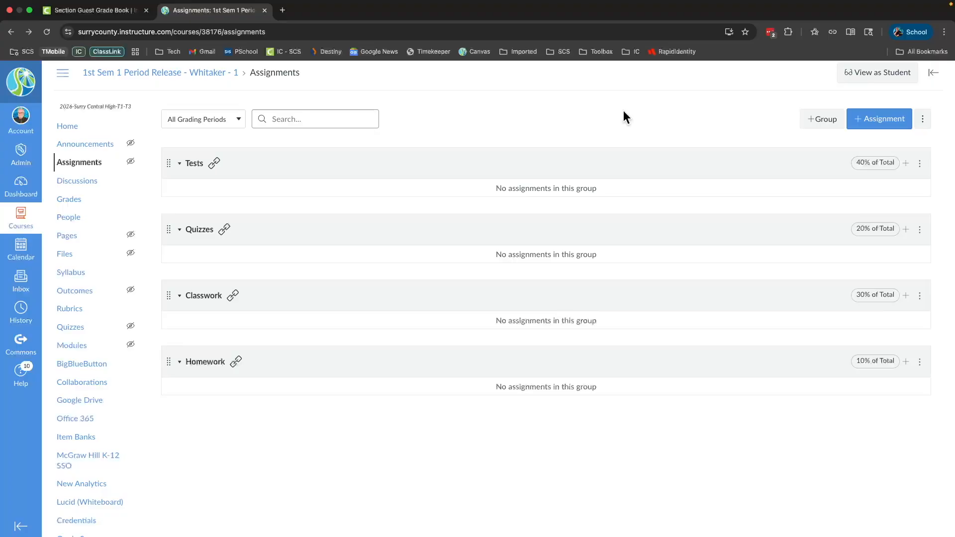
{"action": "mouse_move", "coordinate": [714, 148]}
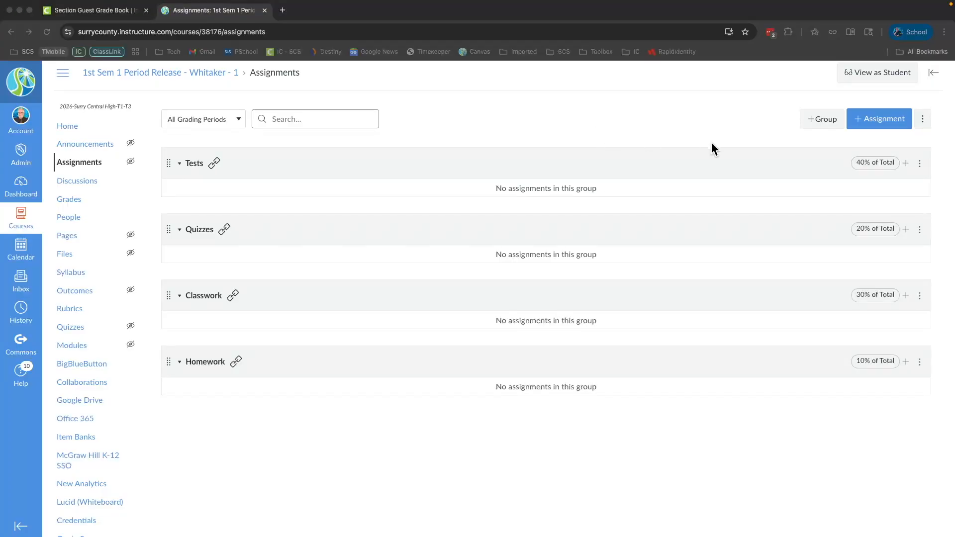
{"action": "mouse_move", "coordinate": [857, 149]}
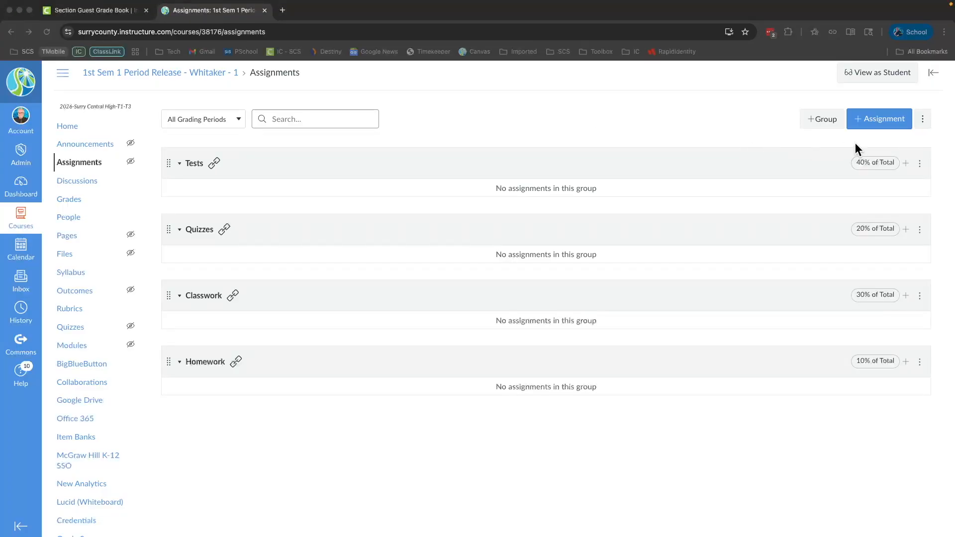
{"action": "mouse_move", "coordinate": [867, 129]}
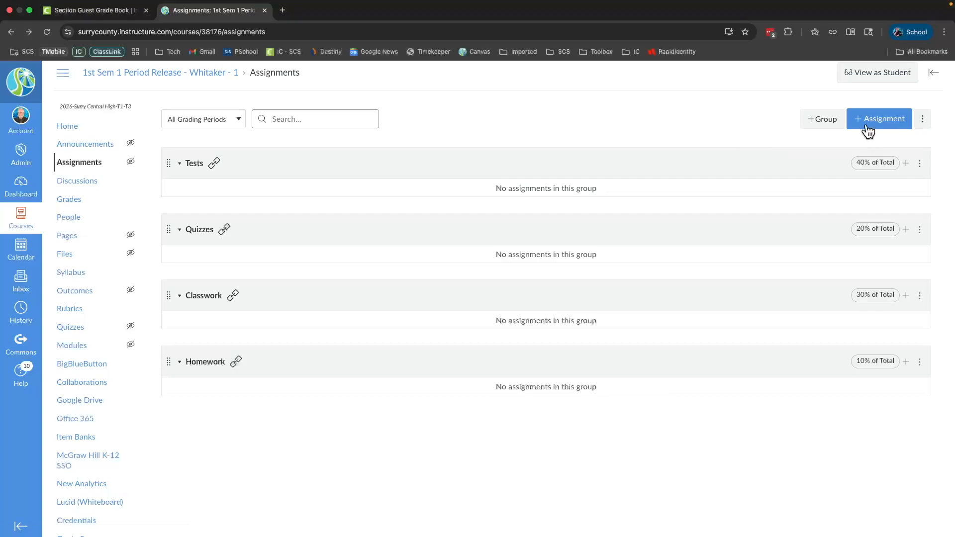
{"action": "left_click", "coordinate": [879, 118]}
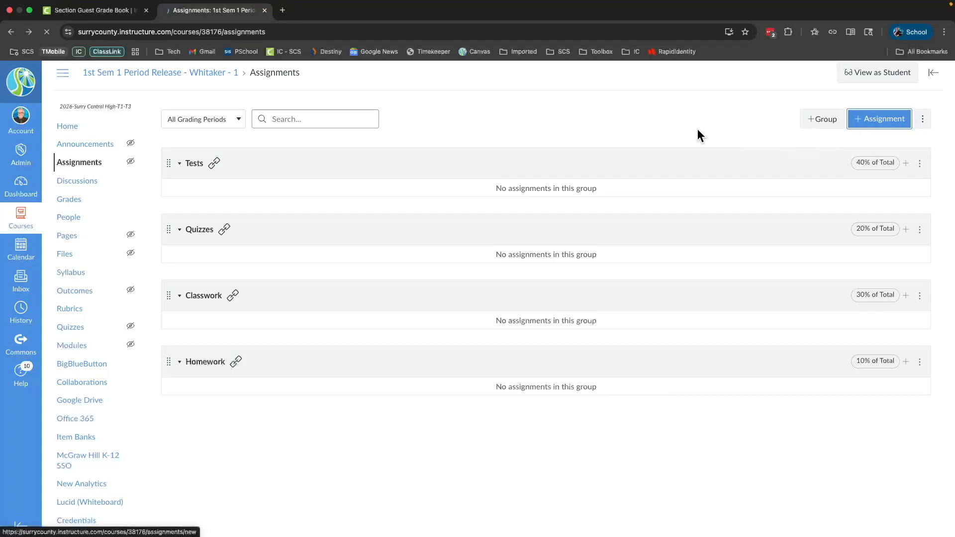
{"action": "left_click", "coordinate": [878, 118]}
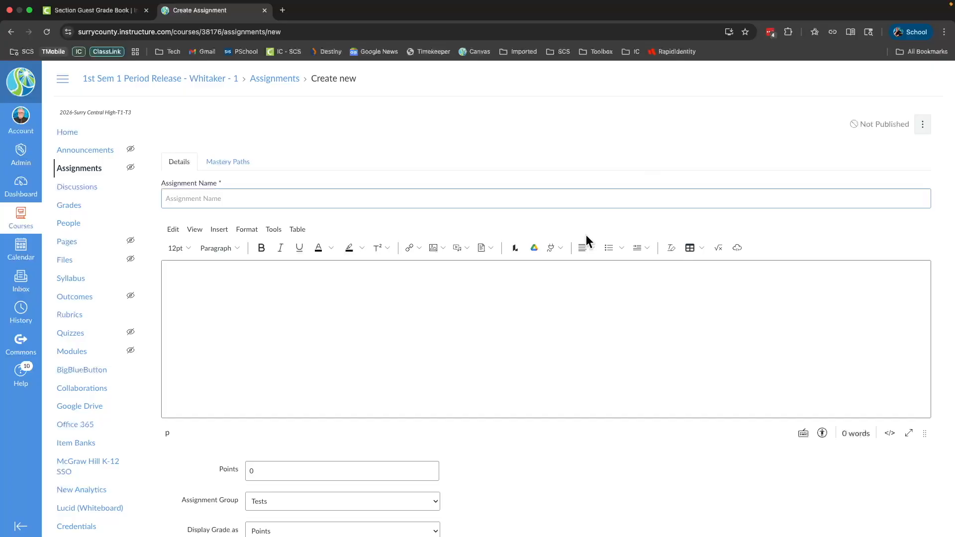
{"action": "scroll", "scroll_direction": "down", "scroll_amount": 3}
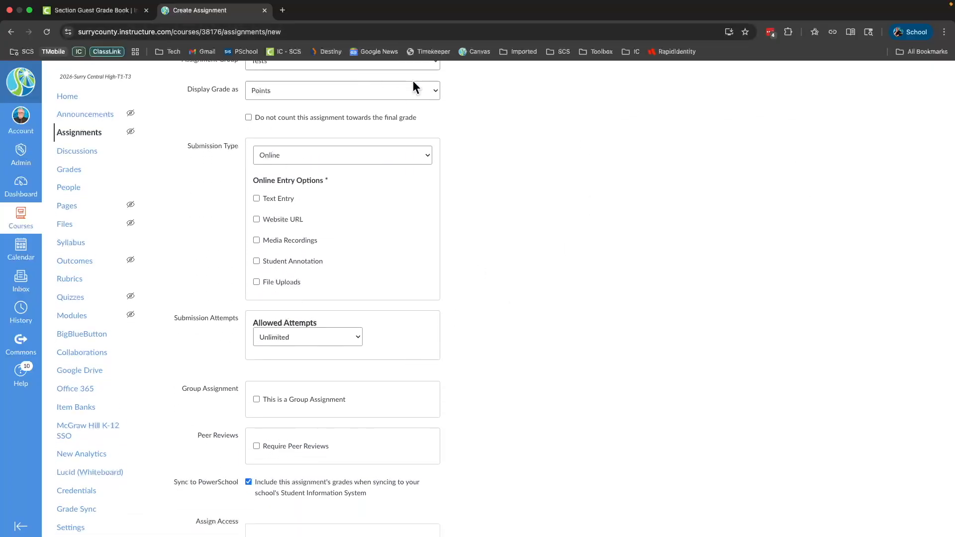
{"action": "scroll", "scroll_direction": "up", "scroll_amount": 3}
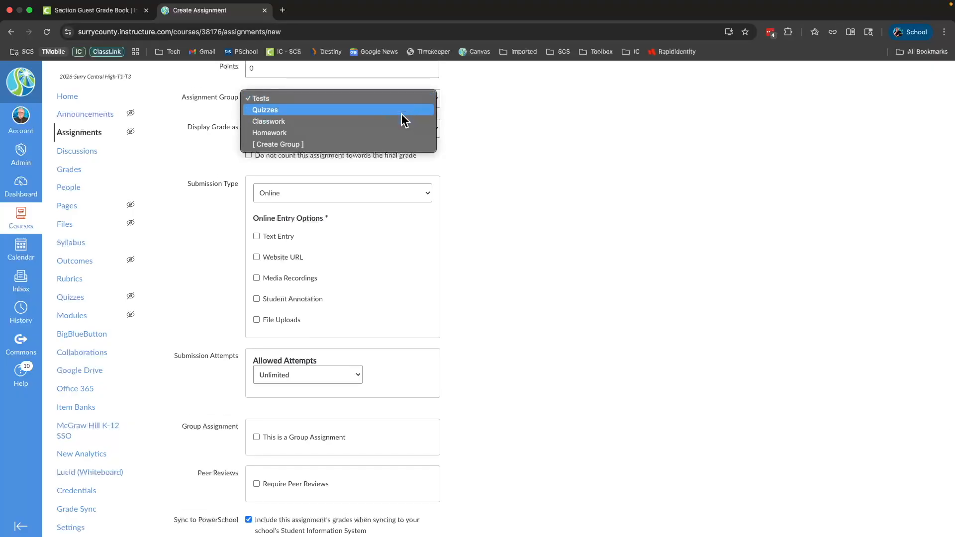
{"action": "mouse_move", "coordinate": [426, 117]}
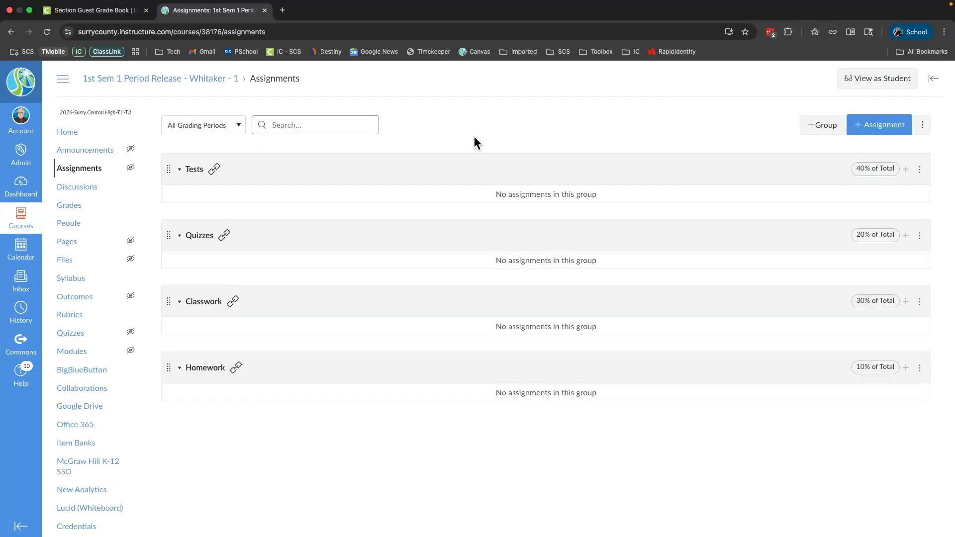
{"action": "mouse_move", "coordinate": [425, 153]}
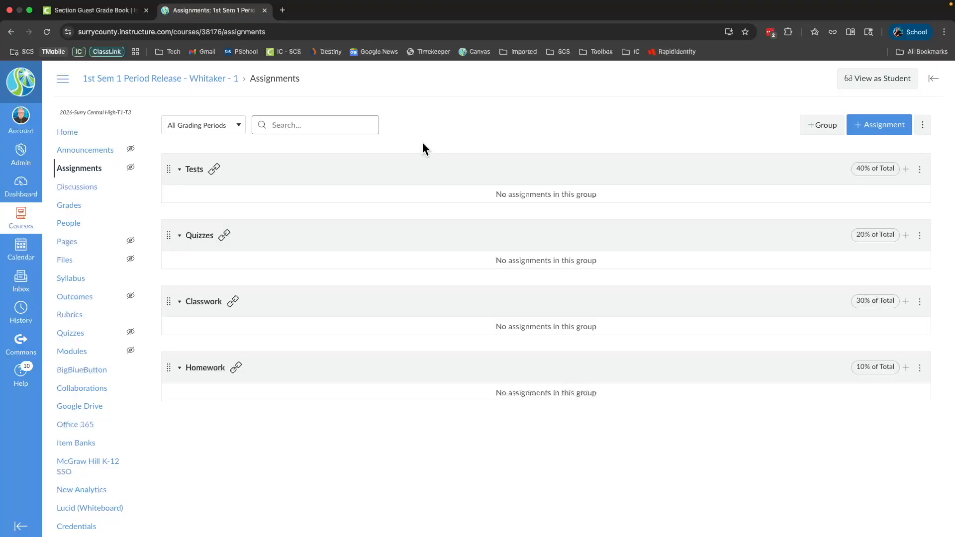
{"action": "mouse_move", "coordinate": [140, 221]}
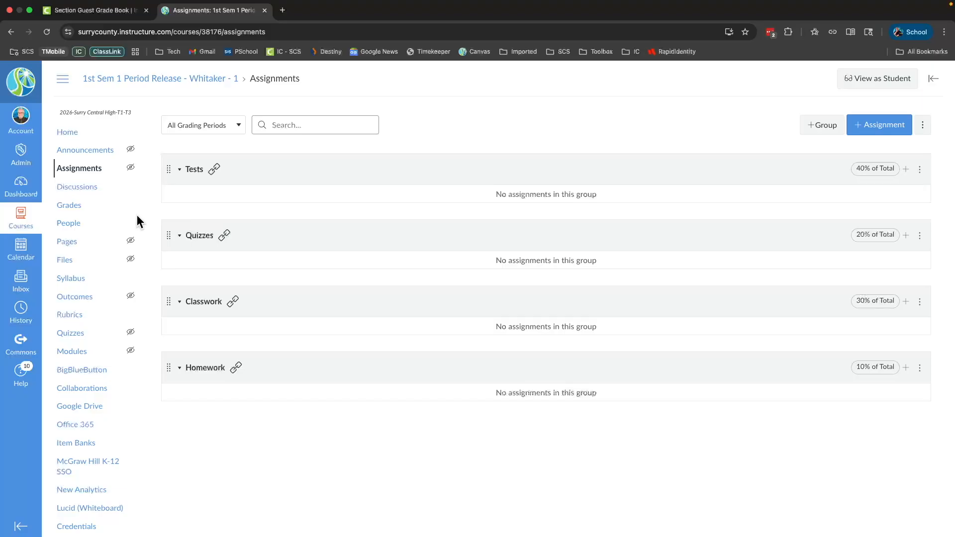
{"action": "mouse_move", "coordinate": [69, 204]}
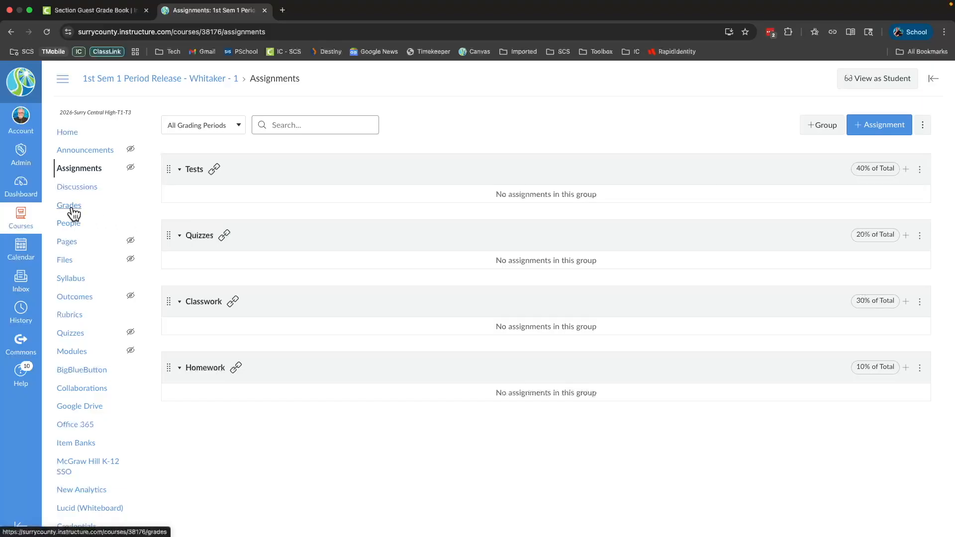
- Go to Grades to view the course Gradebook listing the students
{"action": "left_click", "coordinate": [69, 205]}
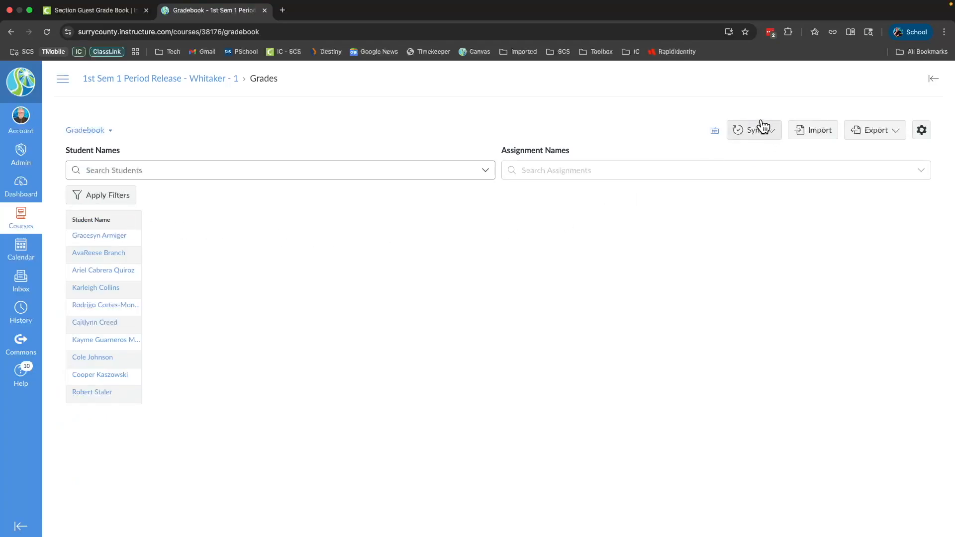
{"action": "mouse_move", "coordinate": [770, 136]}
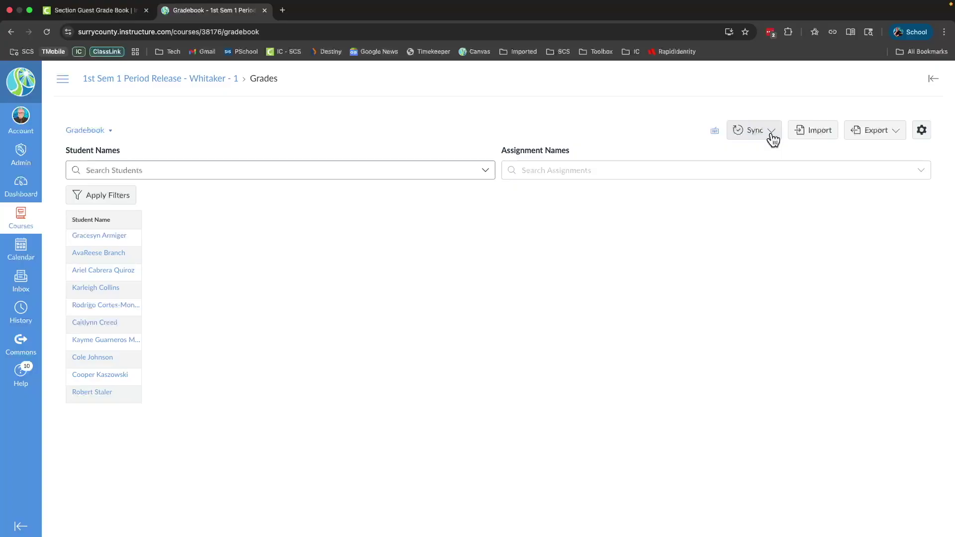
{"action": "mouse_move", "coordinate": [918, 372]}
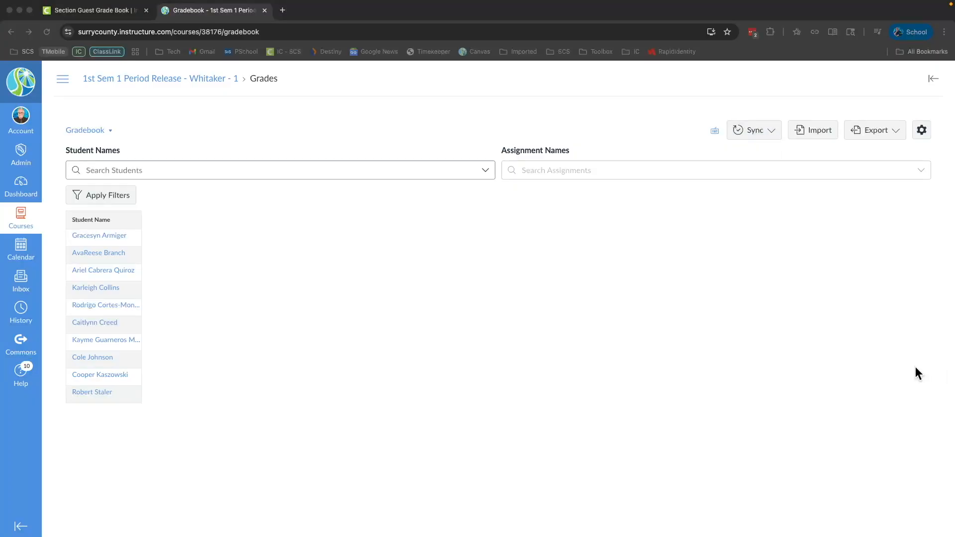
{"action": "mouse_move", "coordinate": [837, 370]}
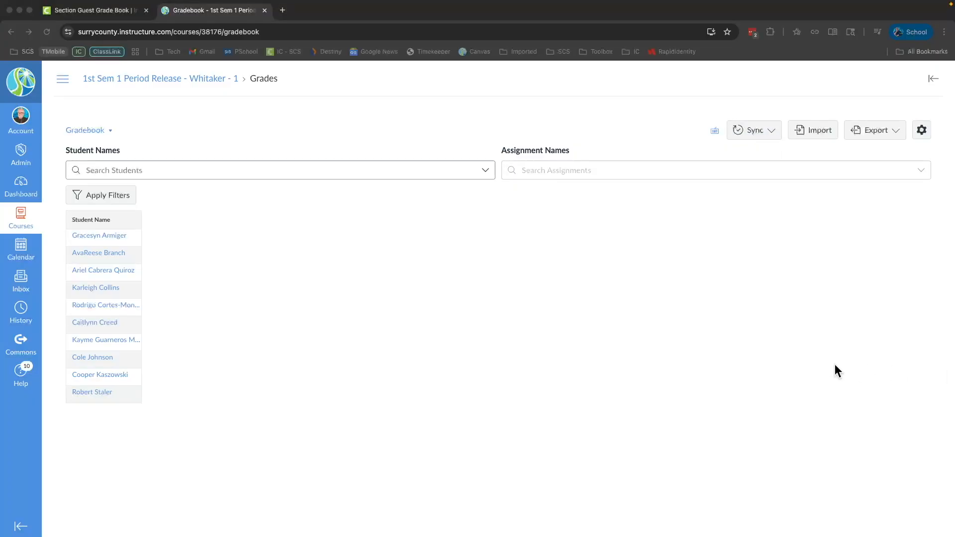
{"action": "mouse_move", "coordinate": [450, 314]}
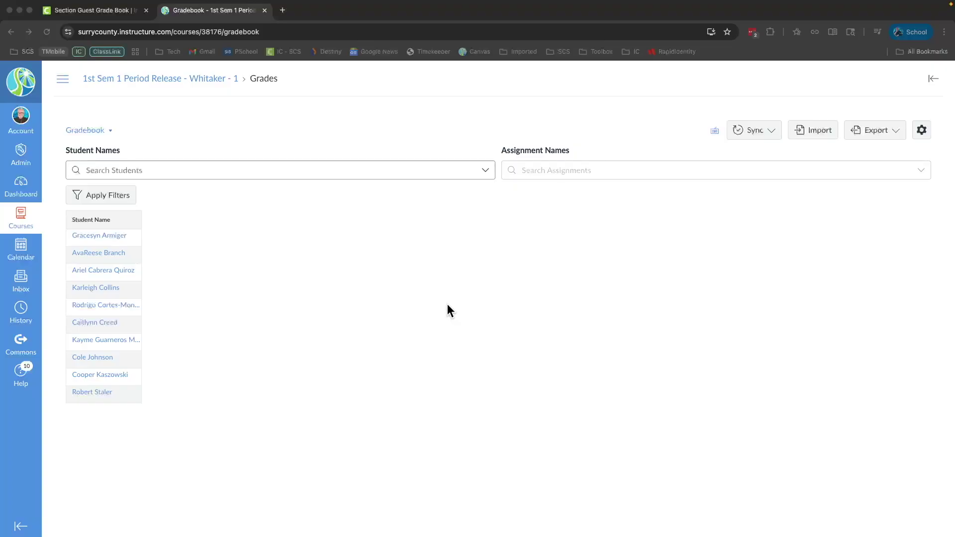
{"action": "mouse_move", "coordinate": [444, 305]}
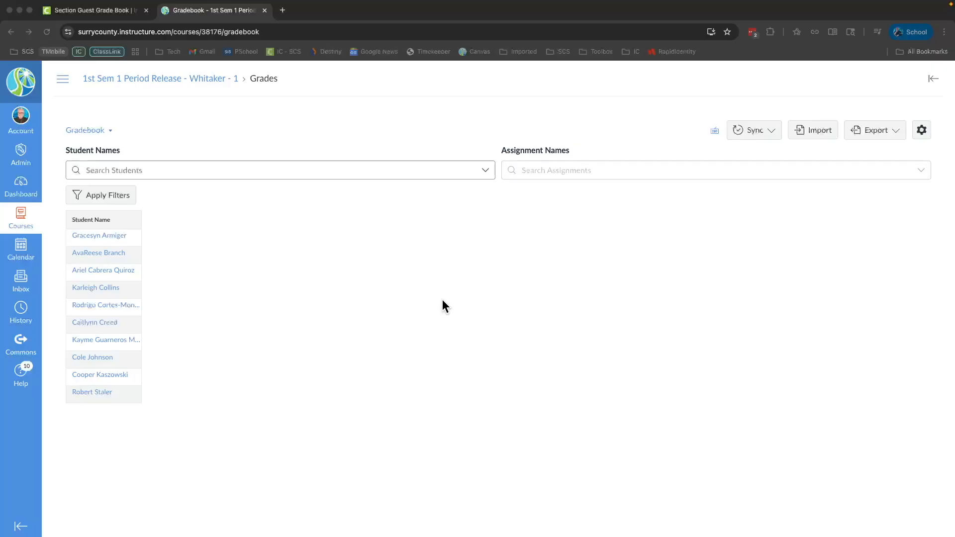